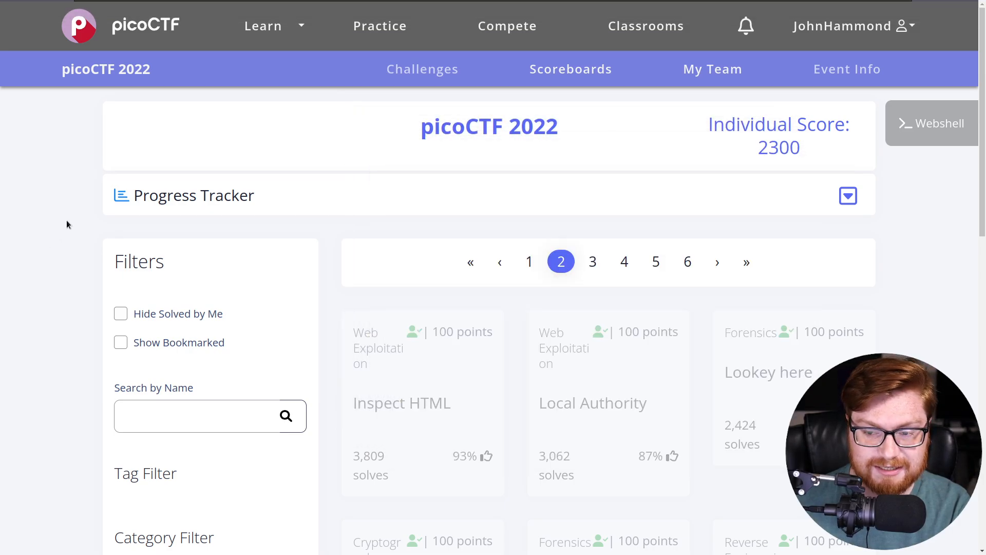
# Scroll the picoCTF 2022 challenge list and open the substitution0 challenge card
pyautogui.scroll(-3)
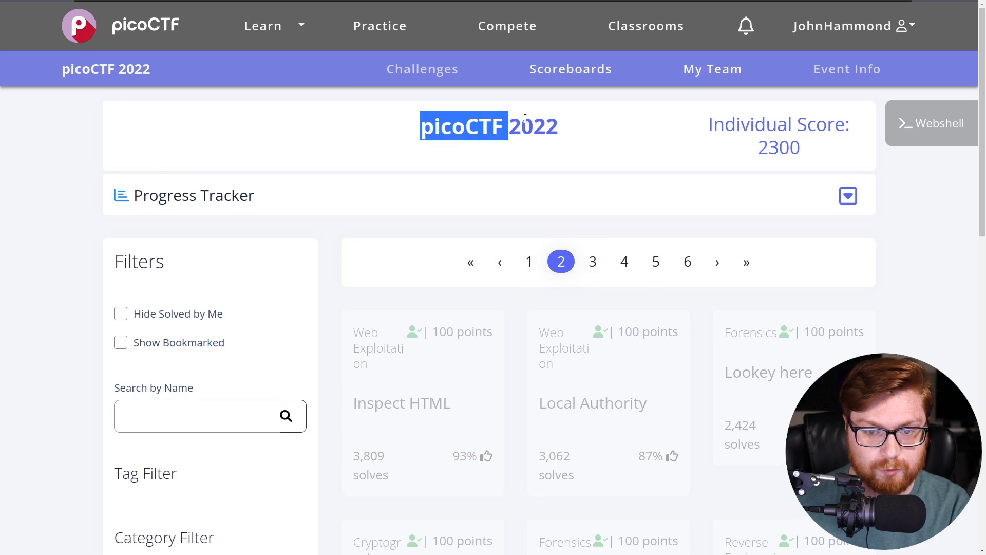
pyautogui.scroll(-3)
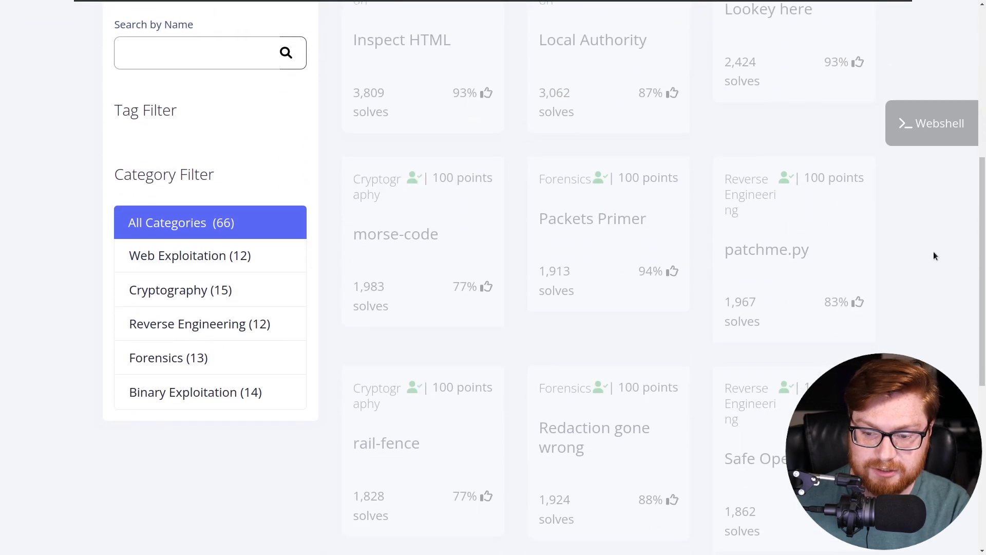
pyautogui.scroll(-3)
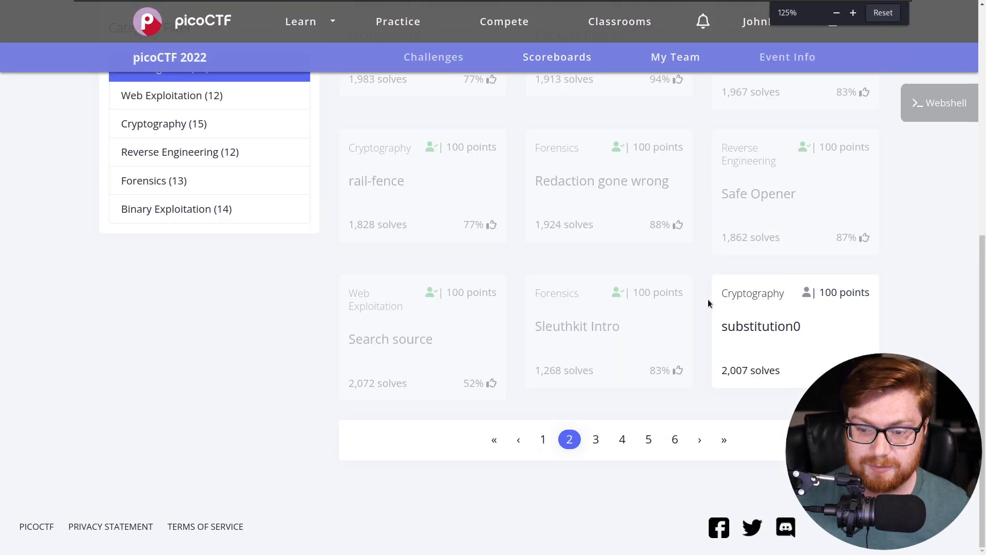
pyautogui.doubleClick(752, 292)
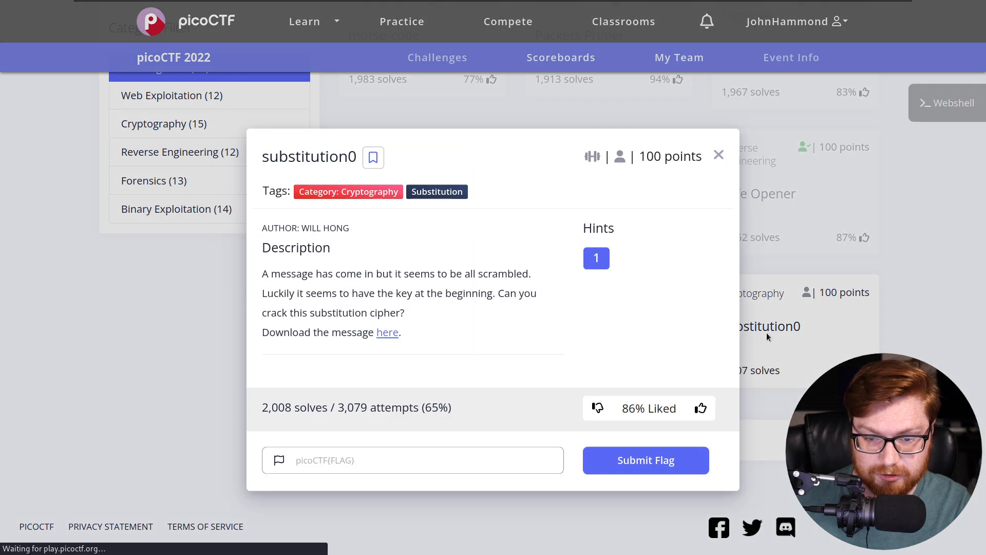
pyautogui.moveTo(262, 273); pyautogui.dragTo(415, 273)
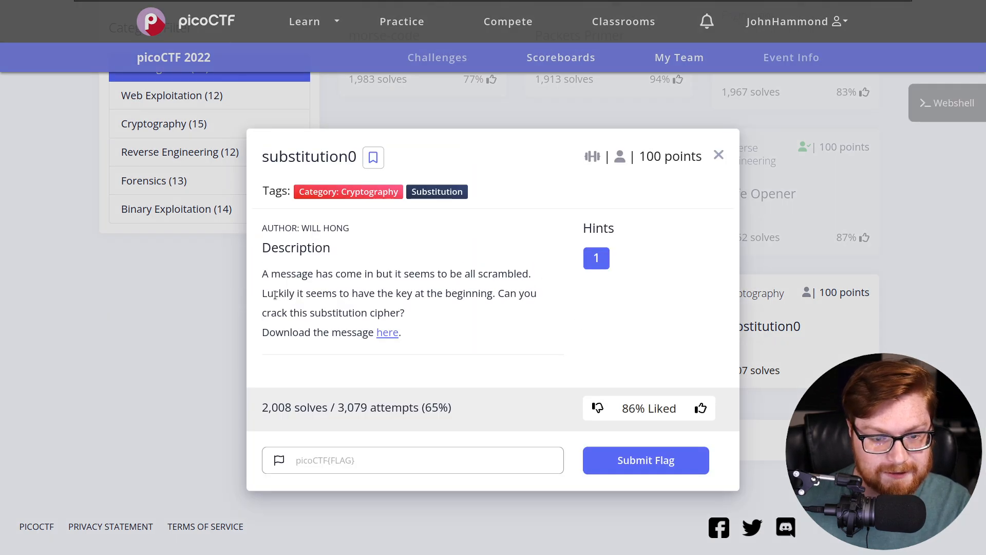
pyautogui.moveTo(262, 293); pyautogui.dragTo(536, 293)
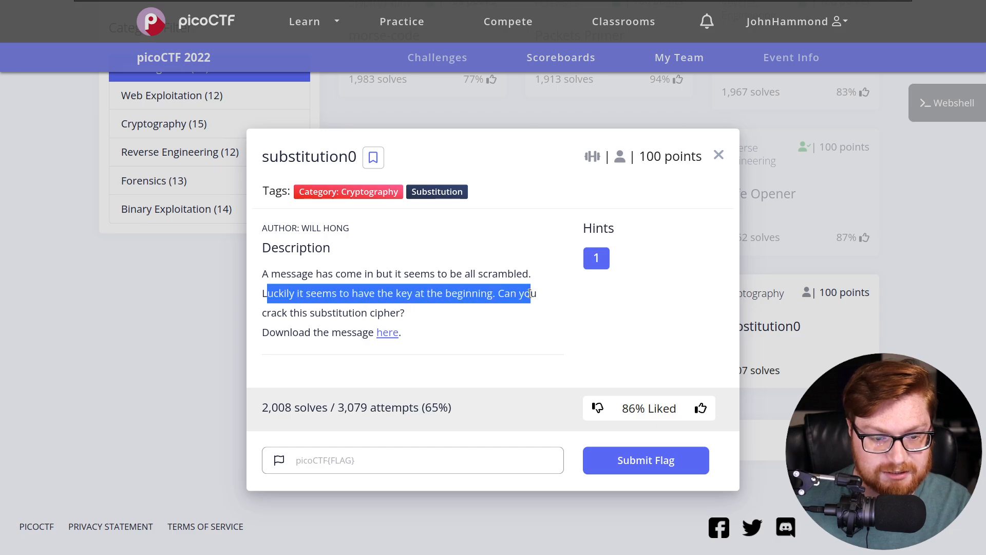
pyautogui.click(434, 313)
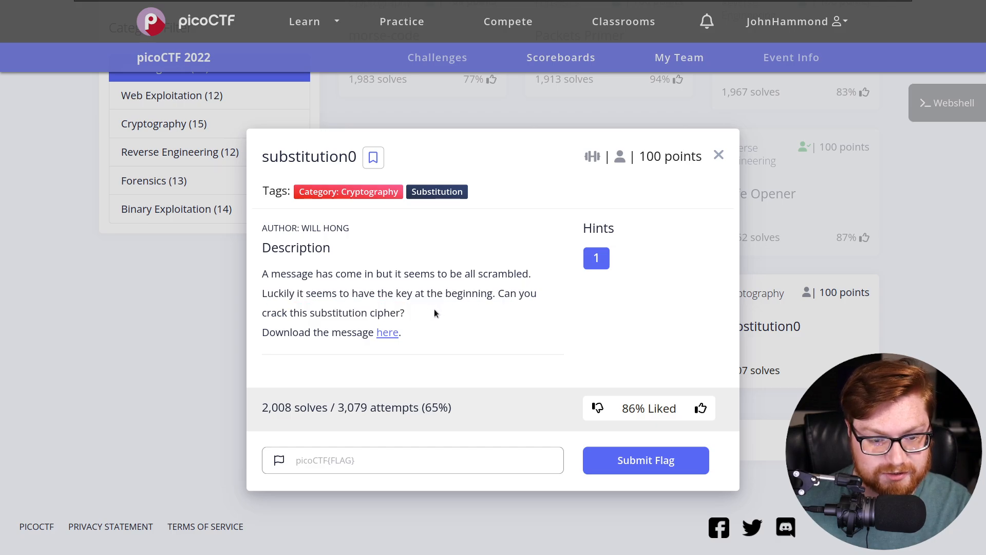
pyautogui.rightClick(387, 332)
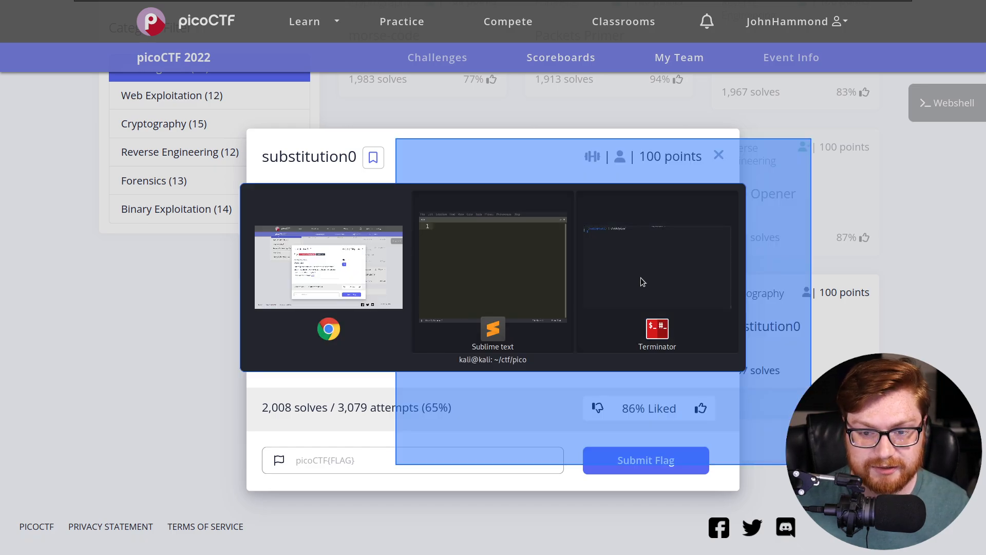
# In the terminal, go into cryptography and make a new substitution0 folder
pyautogui.click(657, 332)
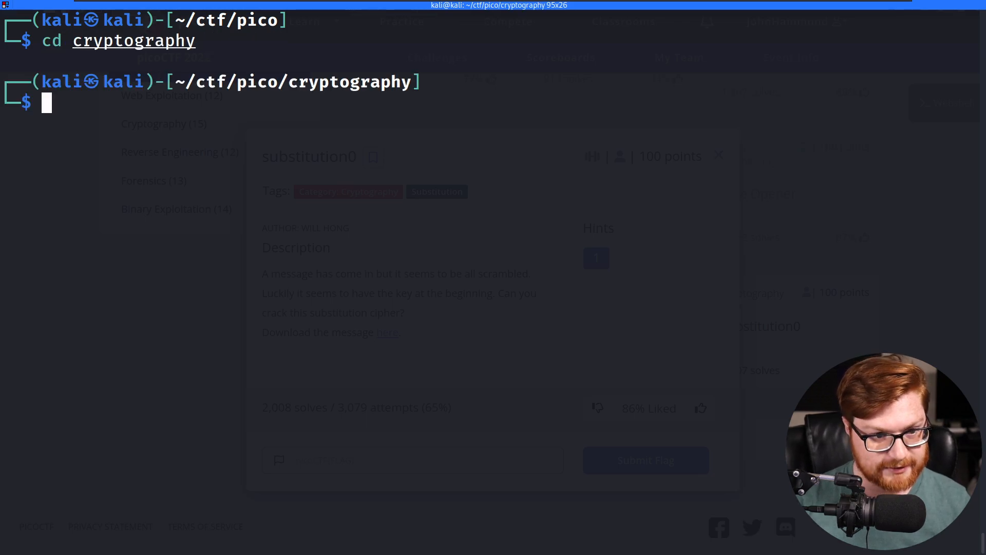
pyautogui.write('cd cryptography')
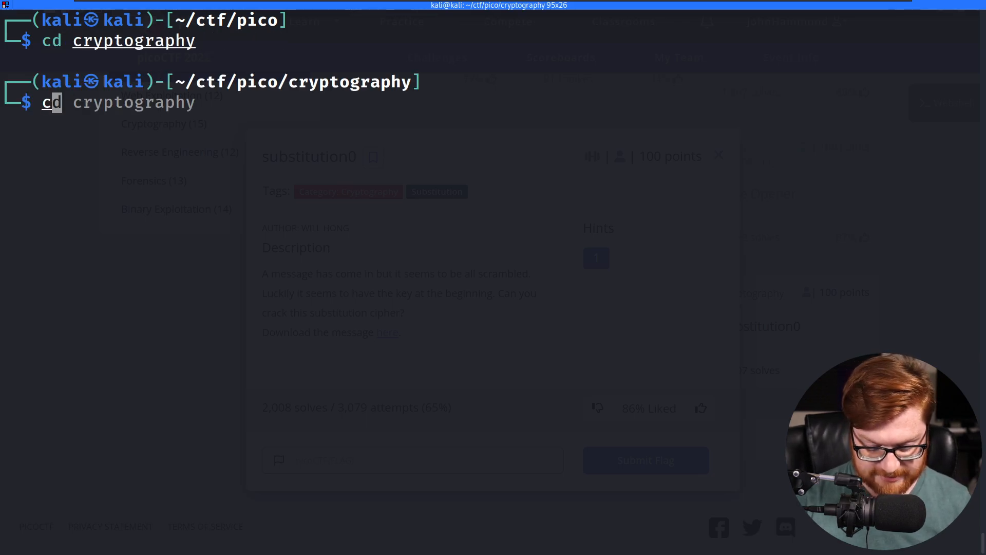
pyautogui.write('mkdir subs')
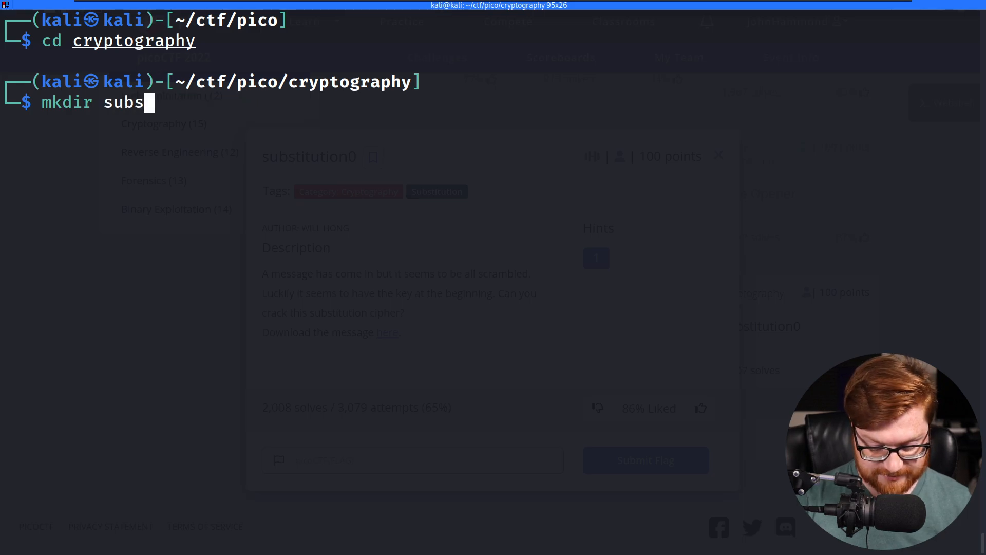
pyautogui.write('titution0')
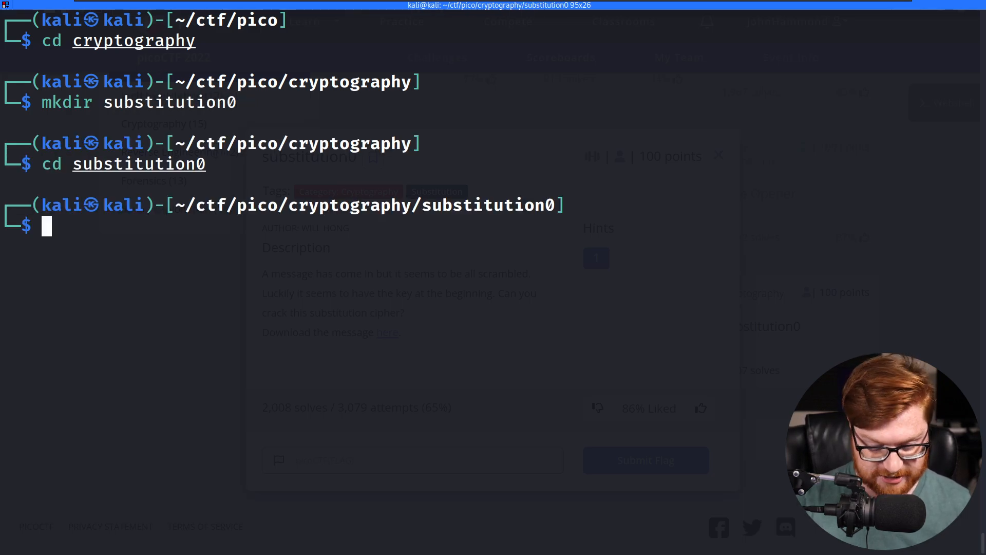
# Download message.txt with wget and open it in Sublime Text via subl
pyautogui.write('wget https://artifacts.picoctf.net/c/379/message.txt')
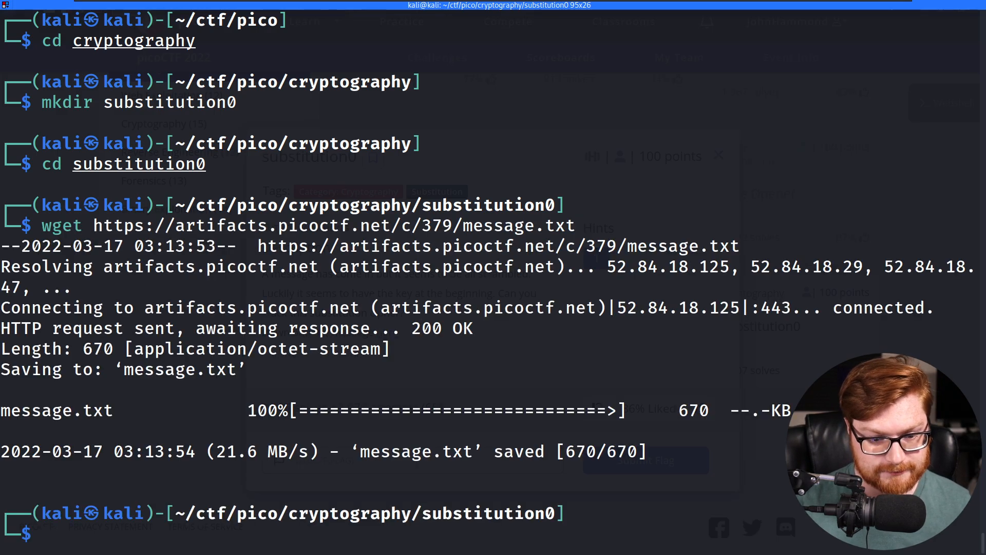
pyautogui.write('subl message.txt')
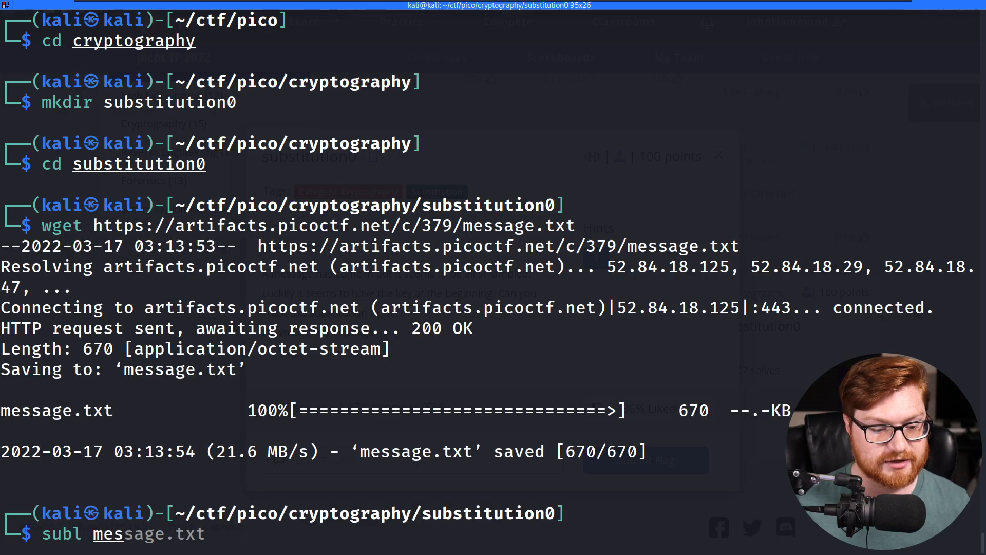
pyautogui.press('Return')
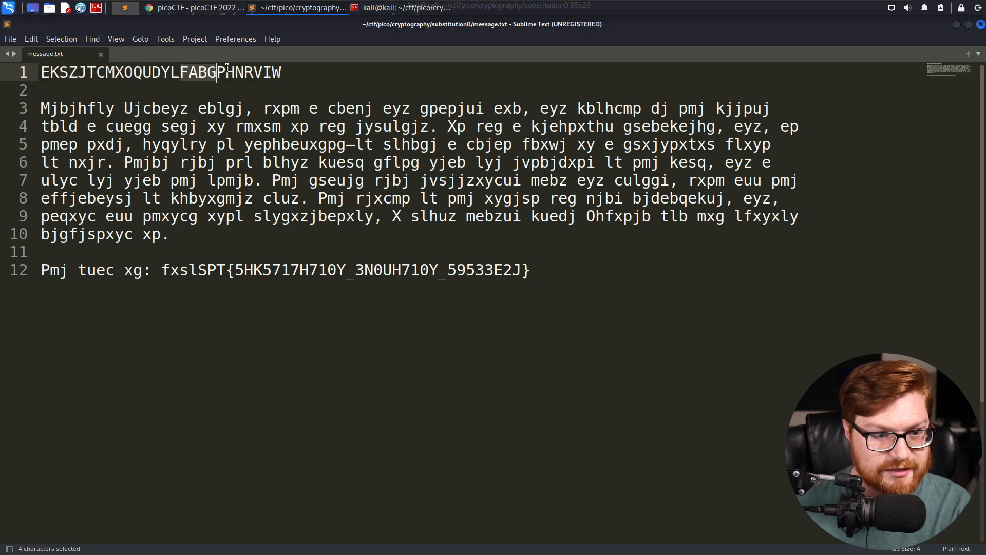
# Inspect the key alphabet and scrambled flag, then copy the scrambled paragraph (lines 3–10)
pyautogui.moveTo(218, 72); pyautogui.dragTo(282, 72)
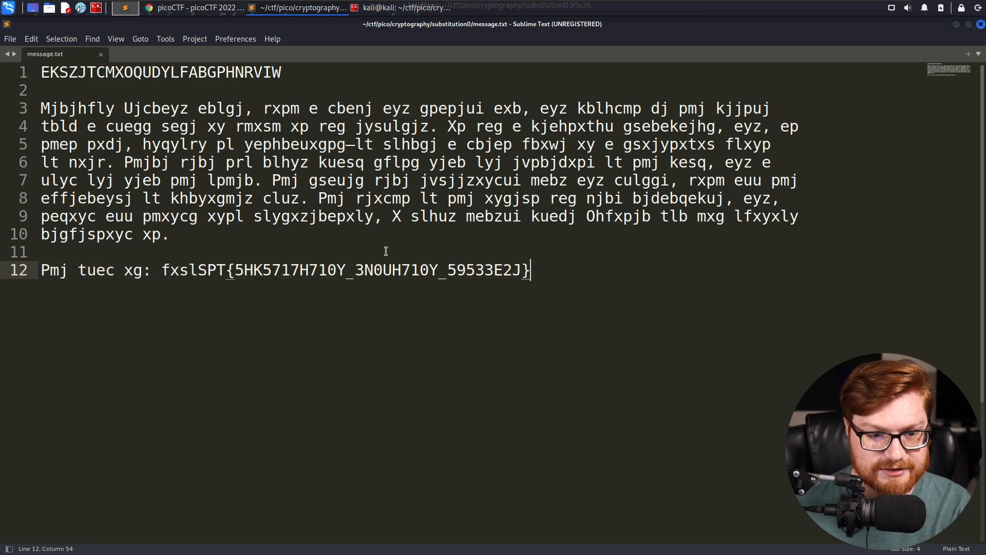
pyautogui.moveTo(413, 270); pyautogui.dragTo(530, 270)
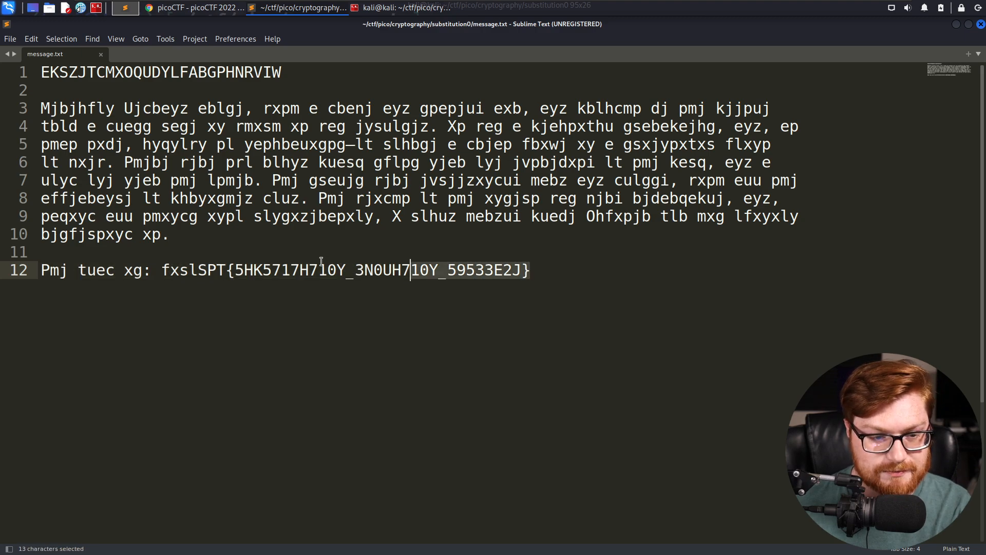
pyautogui.moveTo(411, 270); pyautogui.dragTo(40, 108)
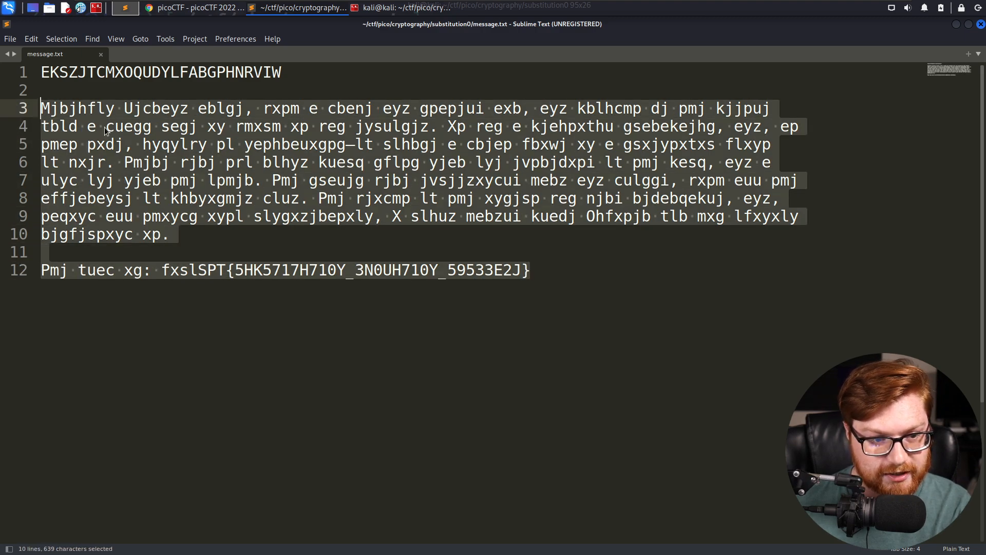
pyautogui.press('ctrl+c')
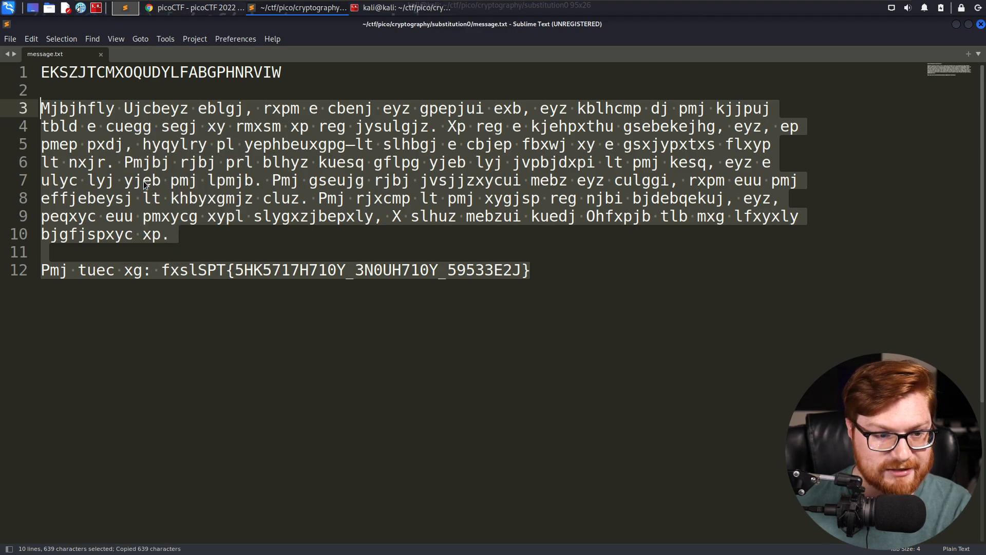
pyautogui.click(144, 181)
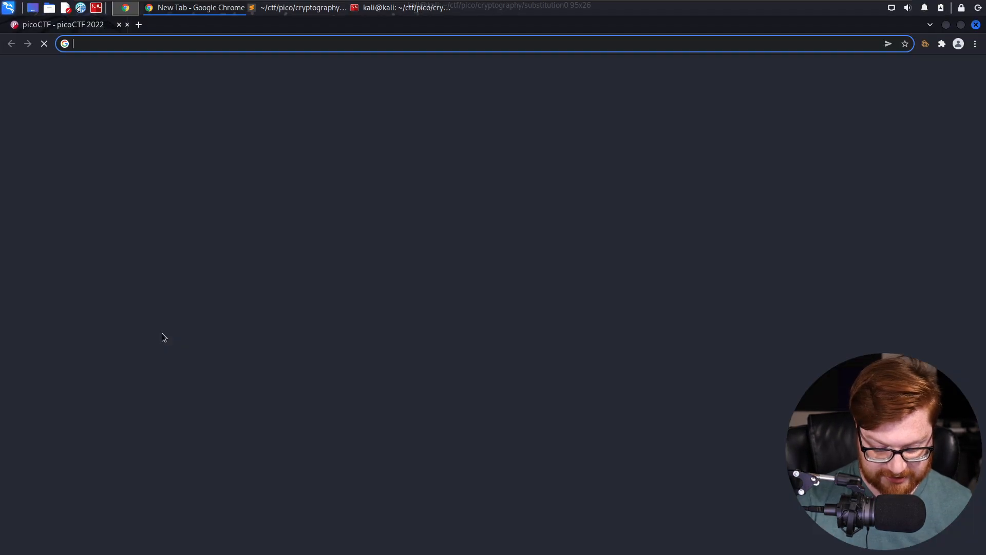
# Load quipqiup.com in a new tab and show it full screen
pyautogui.write('q')
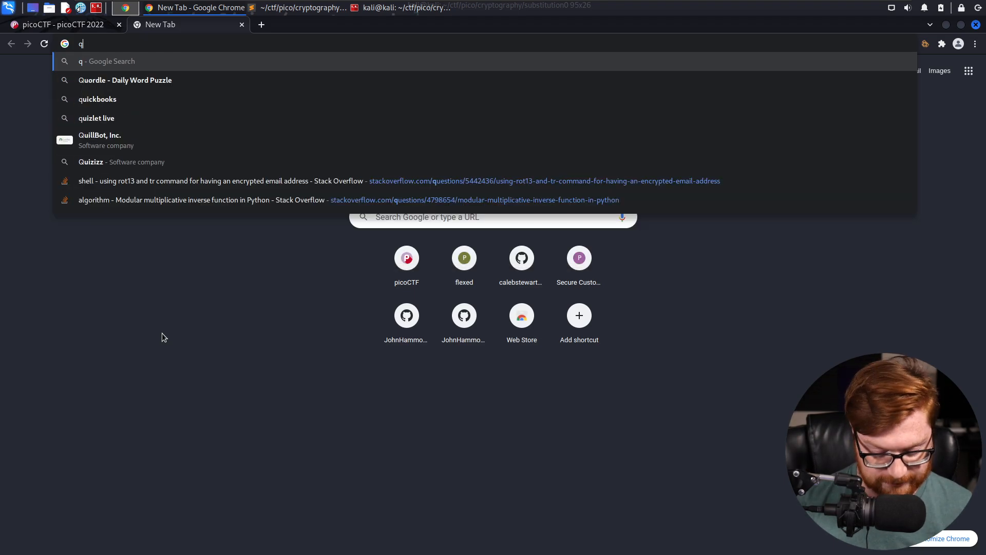
pyautogui.write('uipqiu')
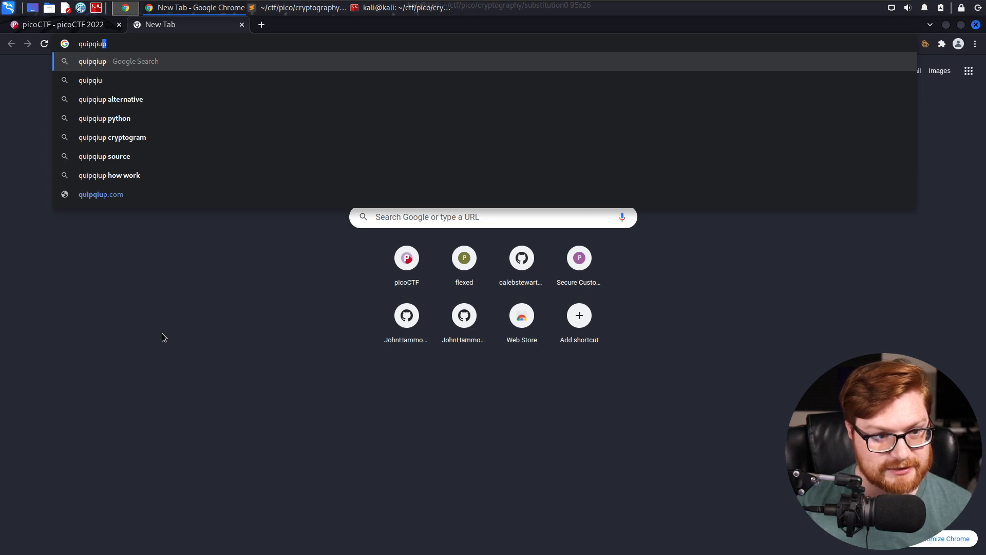
pyautogui.write('.com')
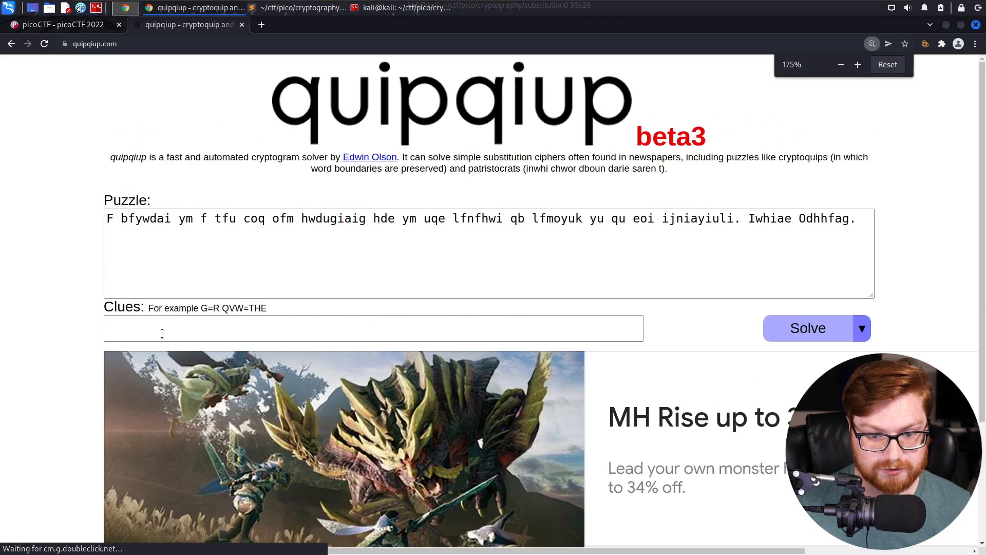
pyautogui.press('f11')
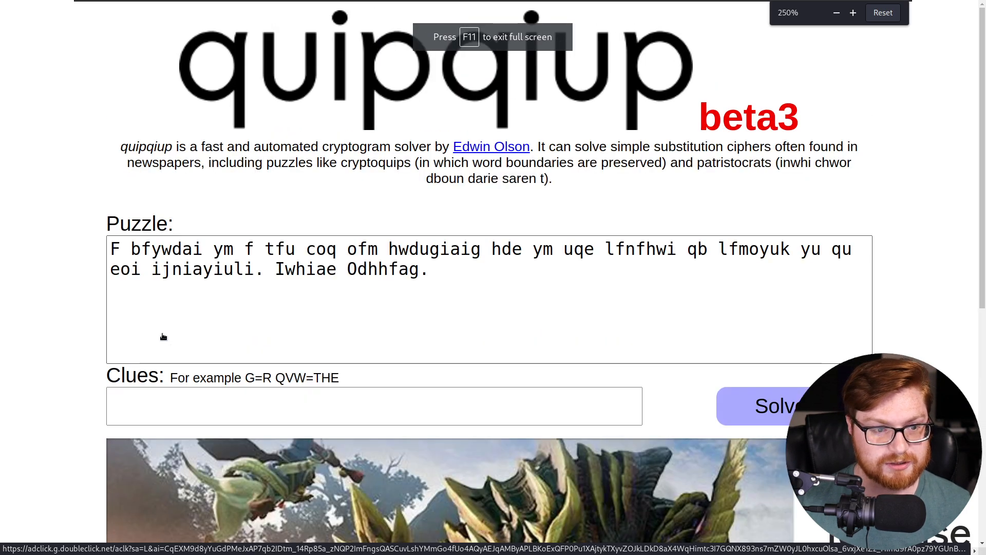
# Select the example puzzle text in quipqiup's Puzzle box, then switch back to Sublime Text
pyautogui.moveTo(226, 147); pyautogui.dragTo(434, 163)
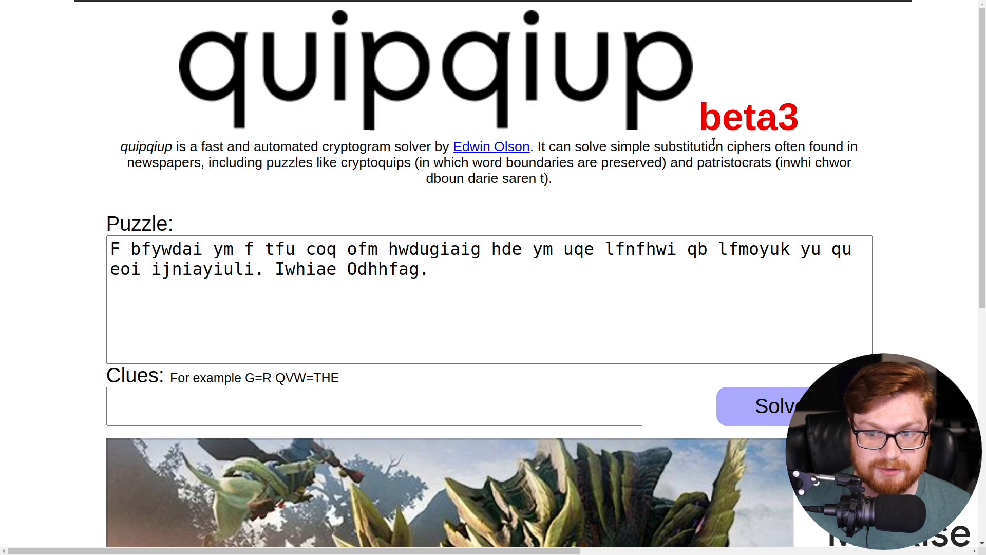
pyautogui.moveTo(127, 163); pyautogui.dragTo(301, 162)
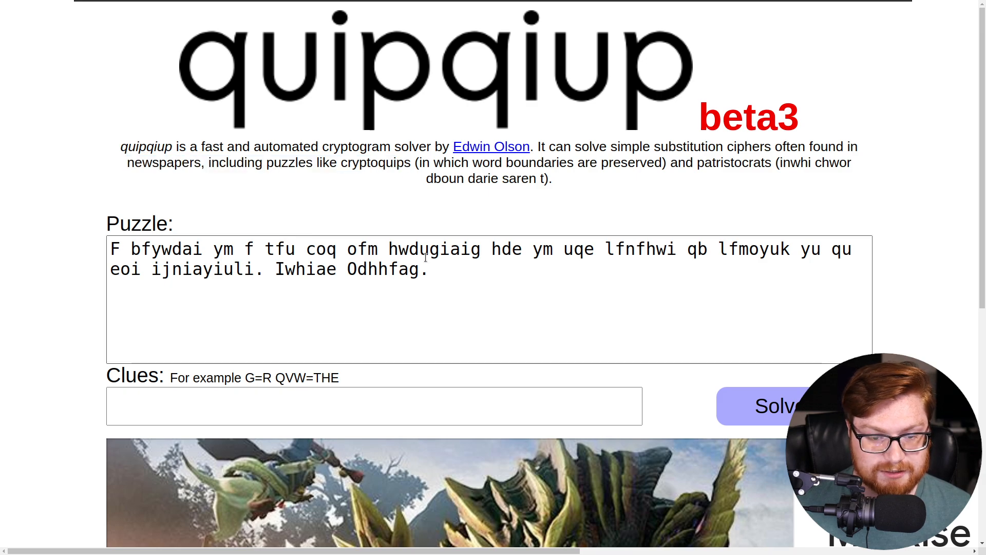
pyautogui.tripleClick(441, 258)
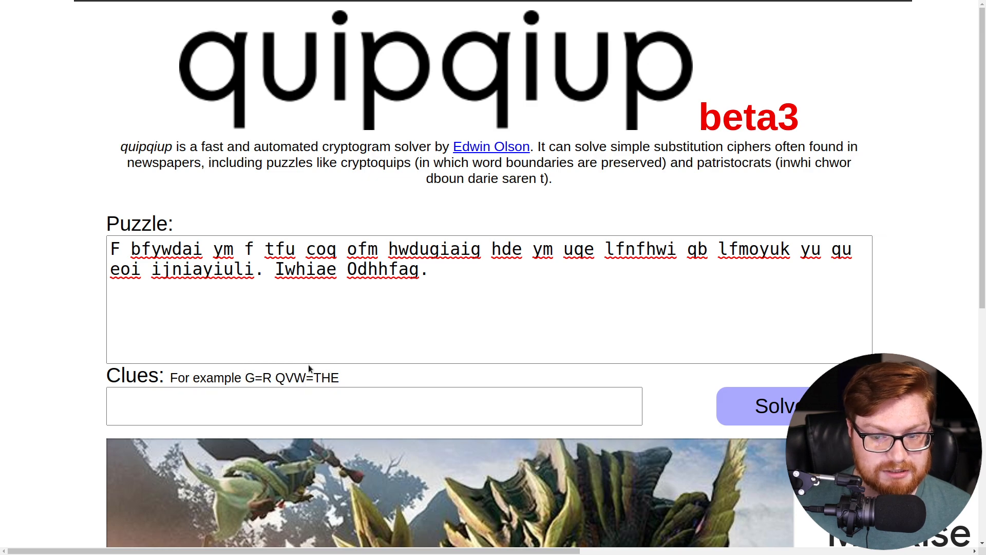
pyautogui.press('alt+tab')
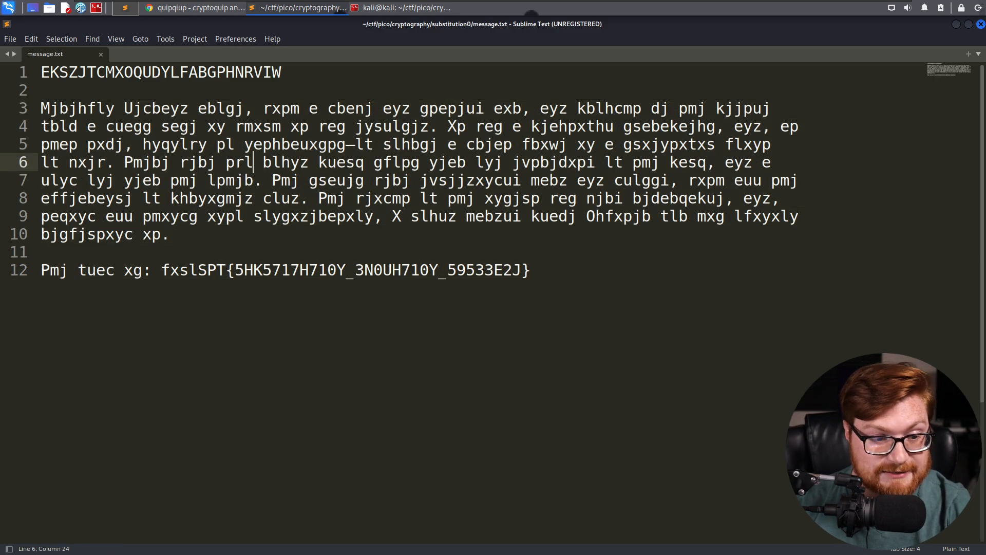
# Select the scrambled paragraph in message.txt again and return to the quipqiup tab
pyautogui.moveTo(41, 108); pyautogui.dragTo(168, 234)
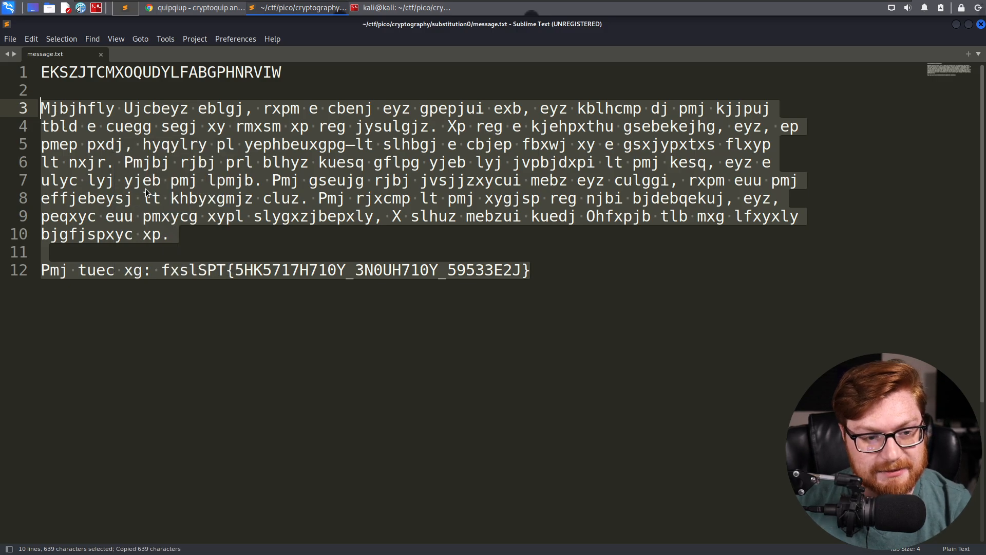
pyautogui.click(195, 7)
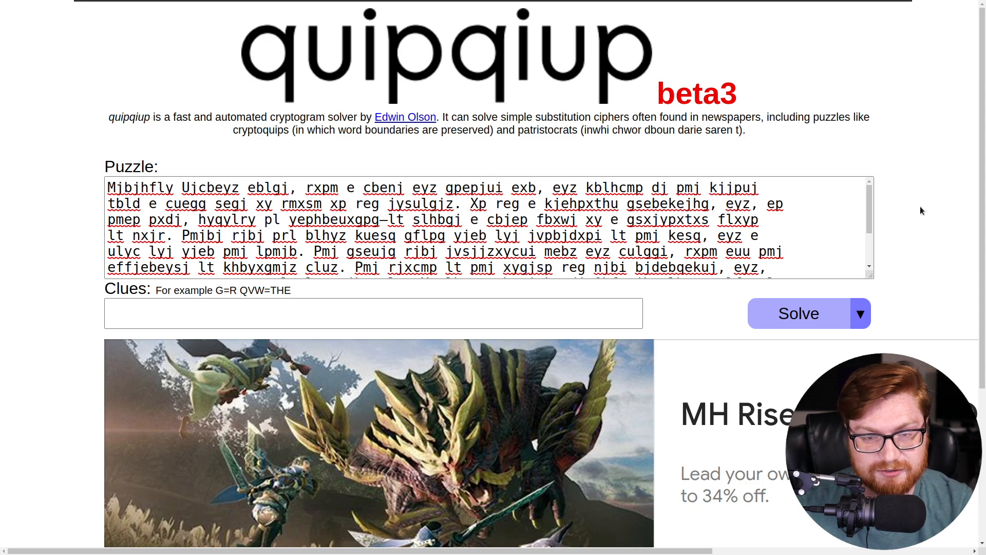
pyautogui.moveTo(903, 199)
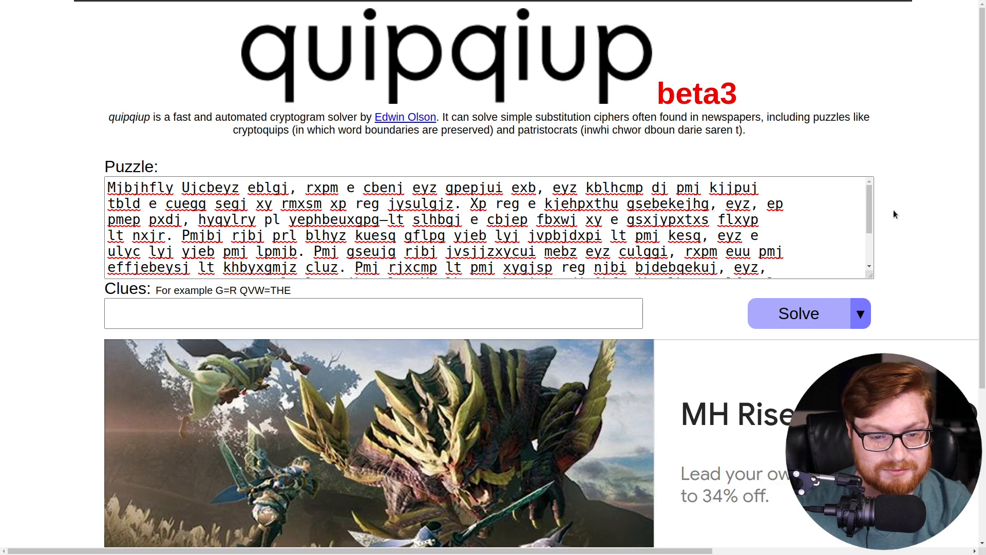
pyautogui.moveTo(280, 77)
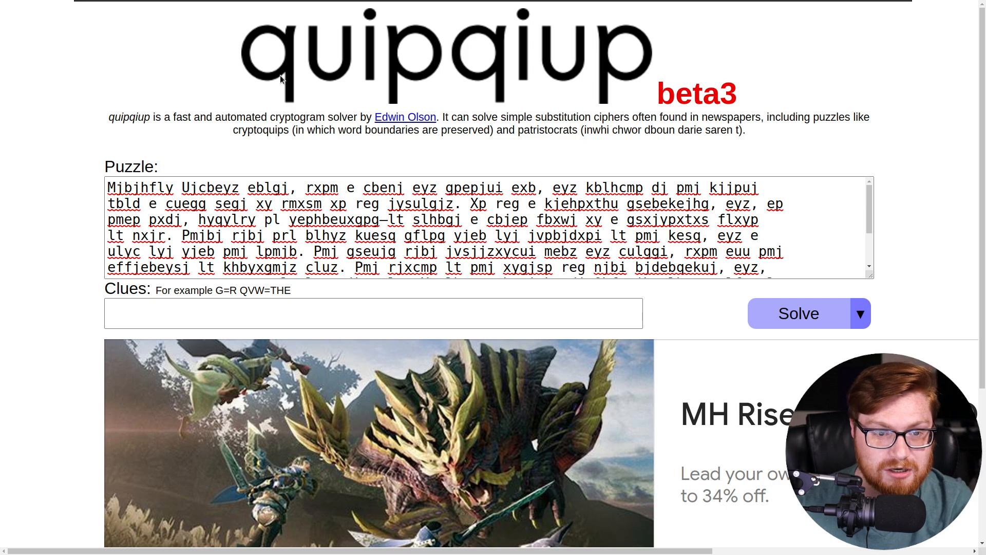
# Solve the pasted ciphertext in quipqiup and scroll to the results
pyautogui.moveTo(181, 187); pyautogui.dragTo(182, 203)
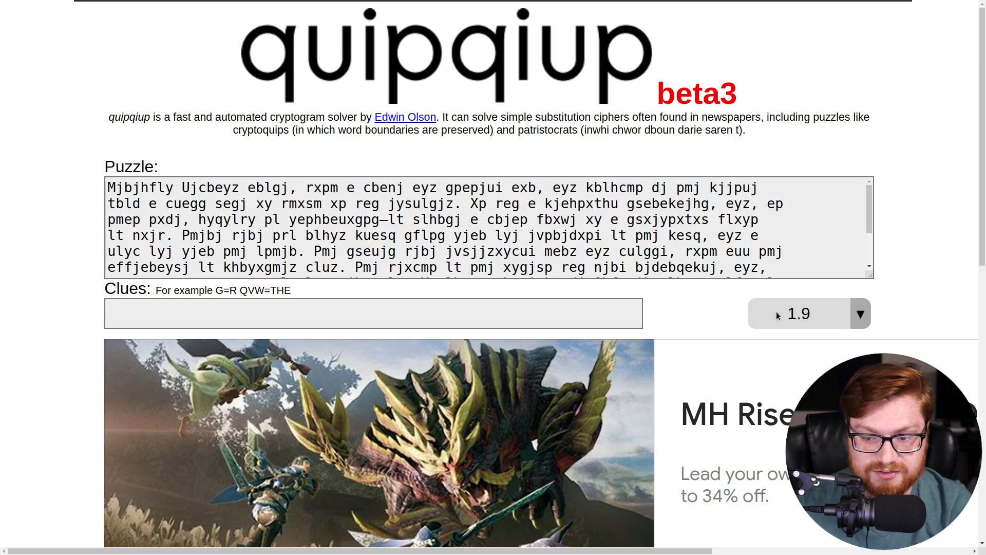
pyautogui.click(799, 313)
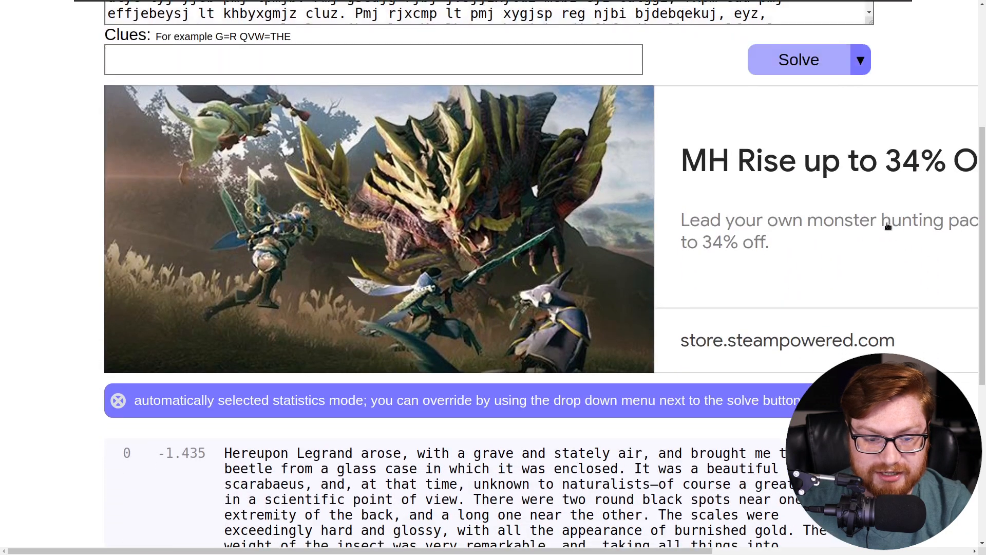
pyautogui.scroll(-3)
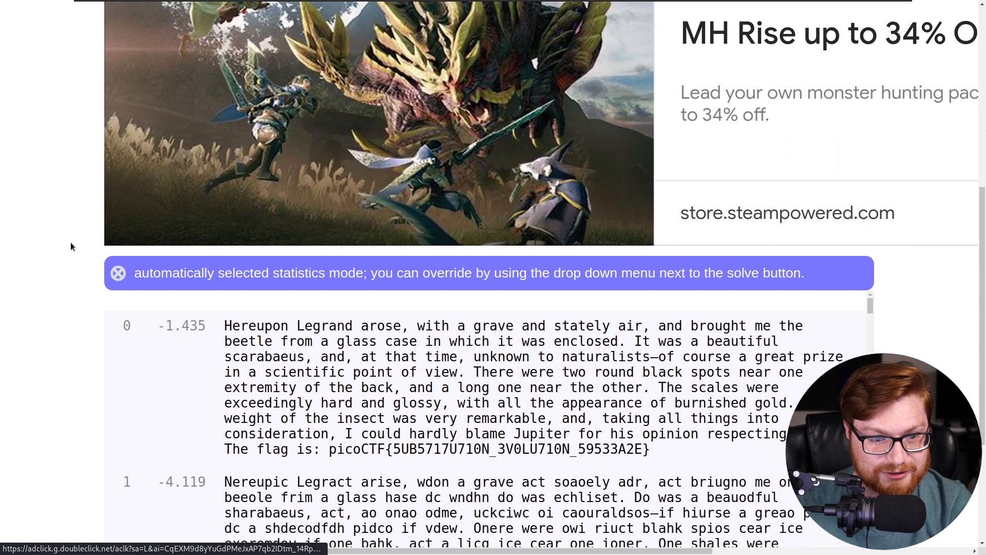
pyautogui.scroll(-3)
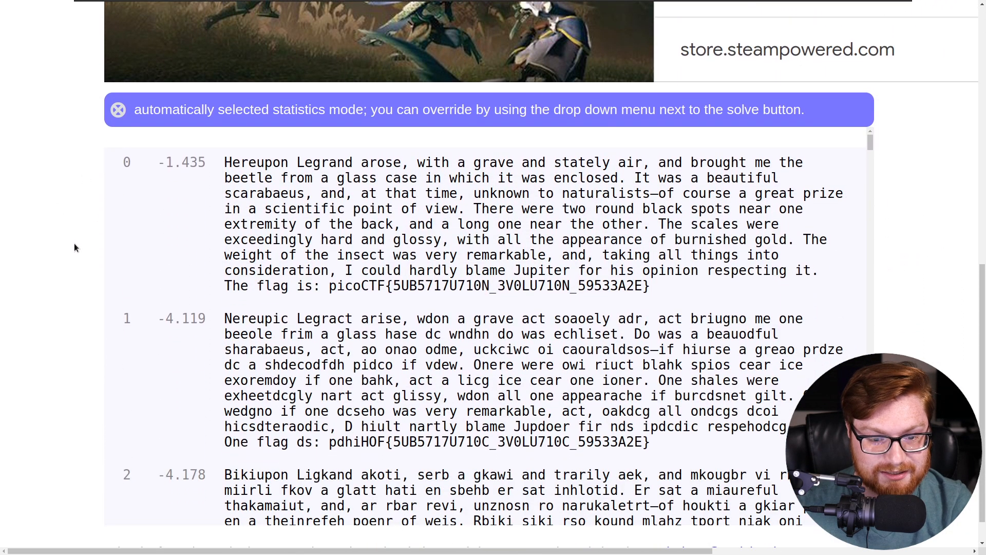
pyautogui.moveTo(187, 190)
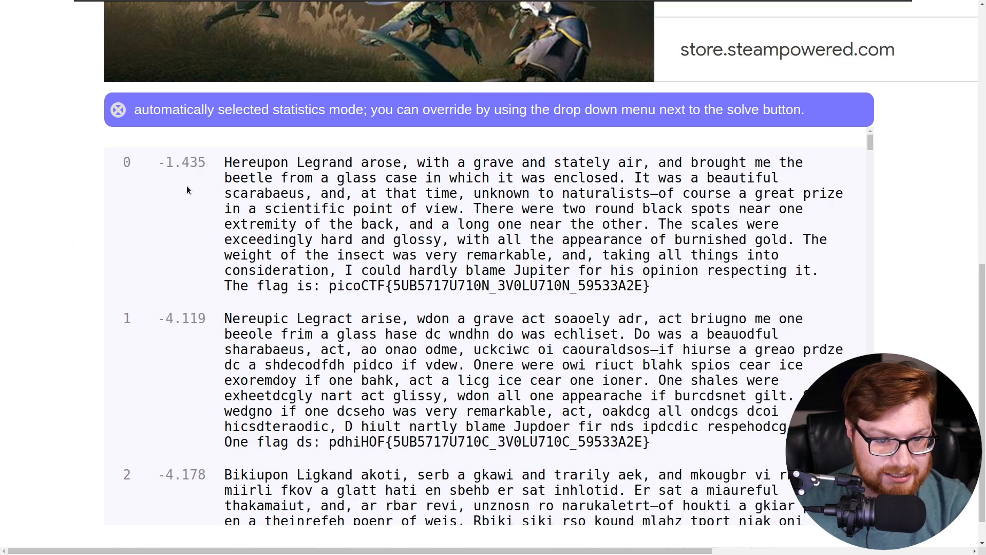
# Select the recovered flag picoCTF{5UB5717U710N_3V0LU710N_59533A2E} in the top solution for copying
pyautogui.moveTo(225, 162); pyautogui.dragTo(421, 177)
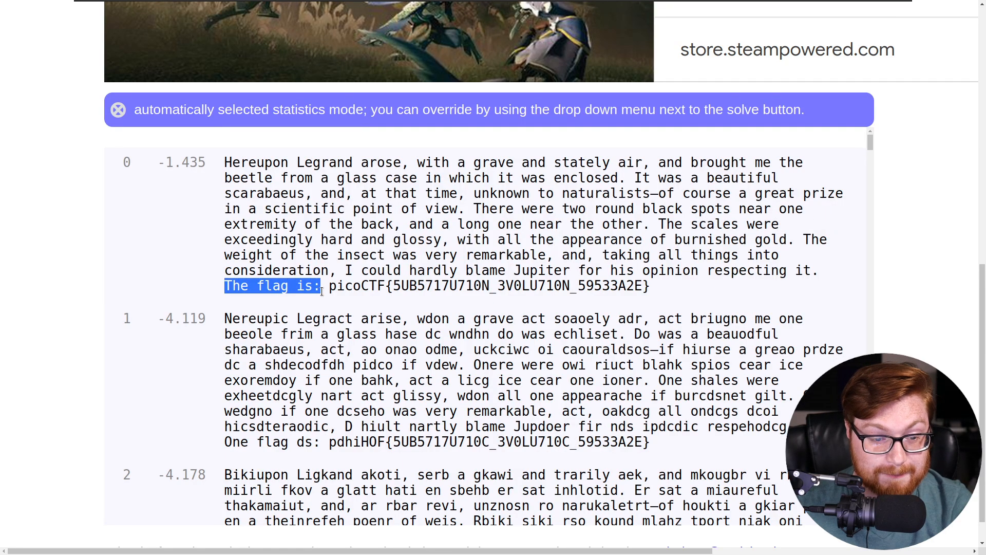
pyautogui.click(340, 287)
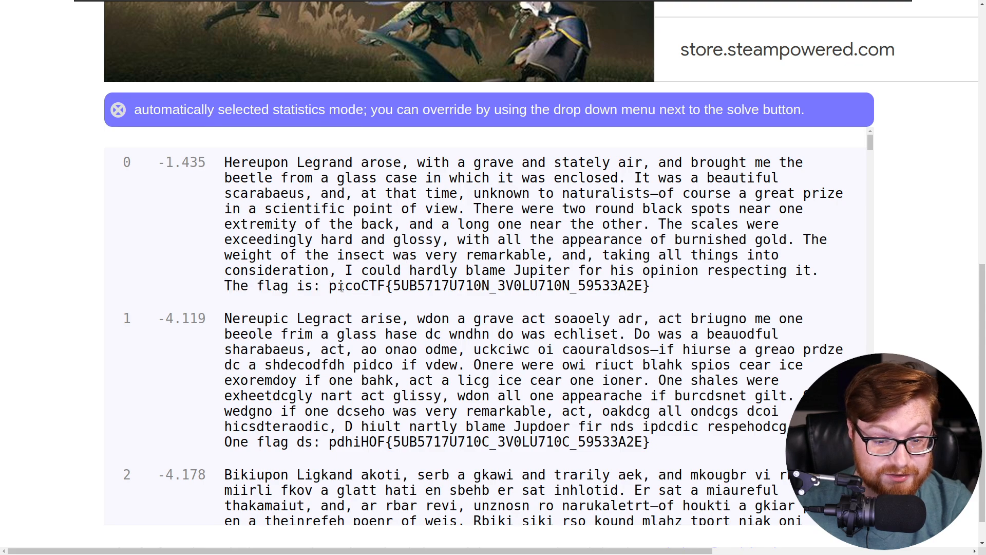
pyautogui.moveTo(329, 287); pyautogui.dragTo(592, 286)
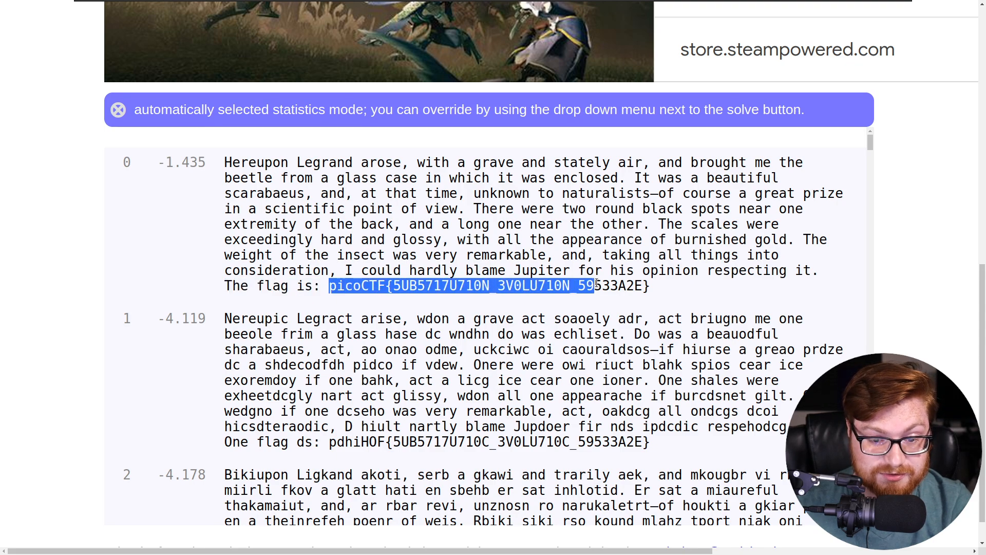
pyautogui.rightClick(619, 285)
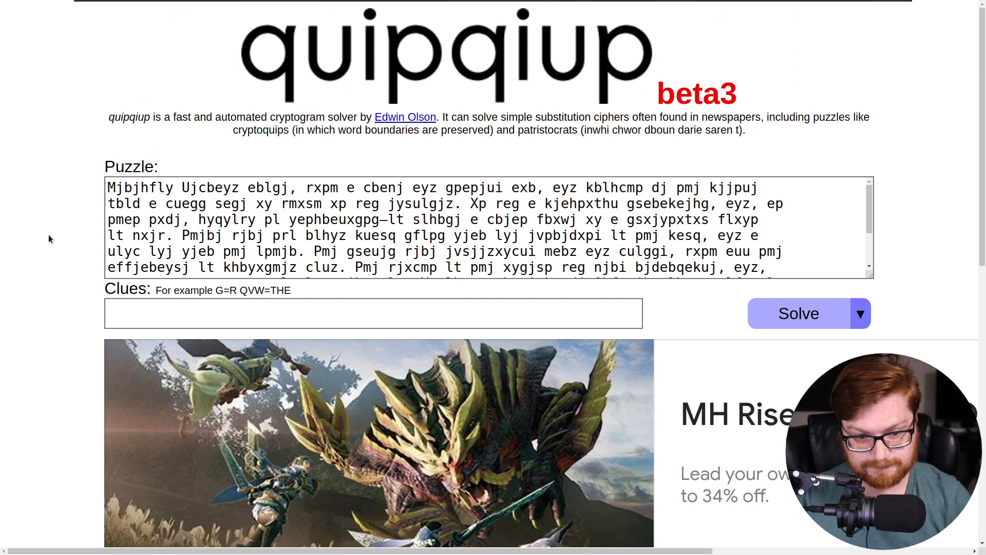
# Run the solver once more and scroll back down to the results
pyautogui.click(797, 313)
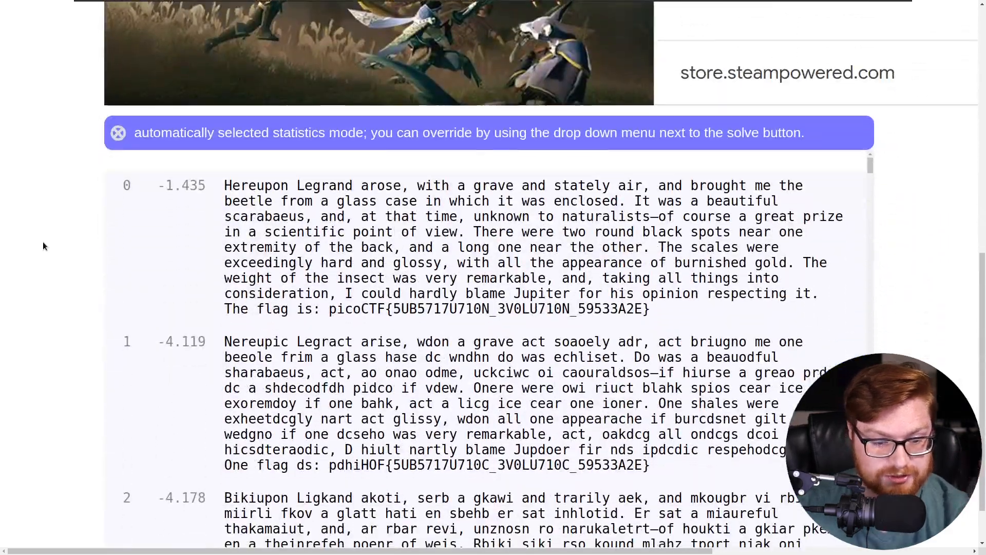
pyautogui.scroll(-3)
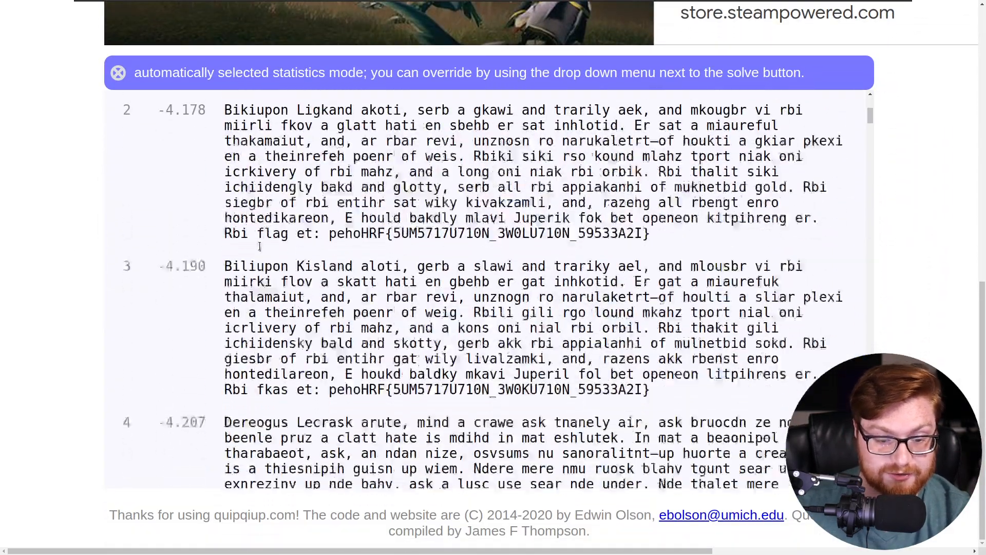
pyautogui.scroll(-3)
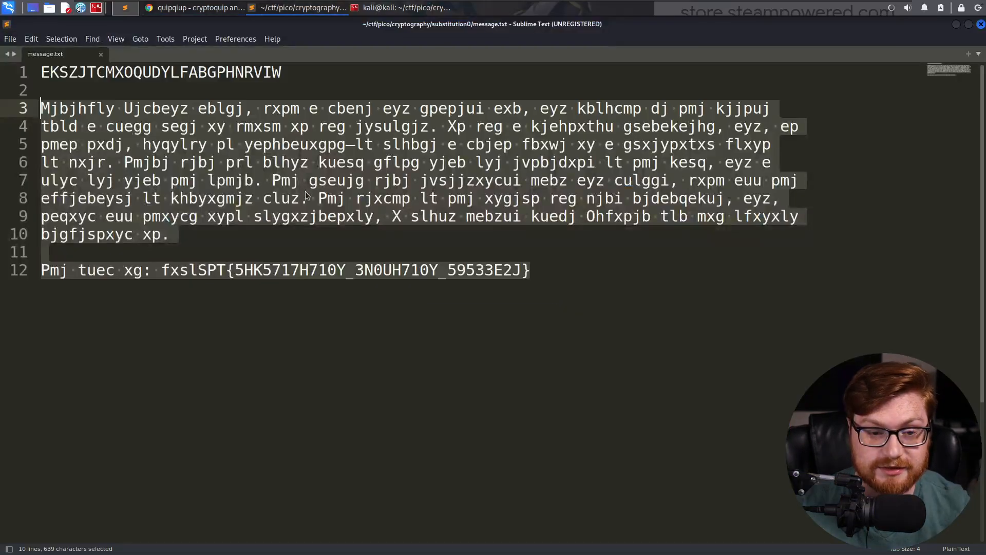
# Copy the key line from message.txt and save a new file as get_flag.py
pyautogui.click(144, 127)
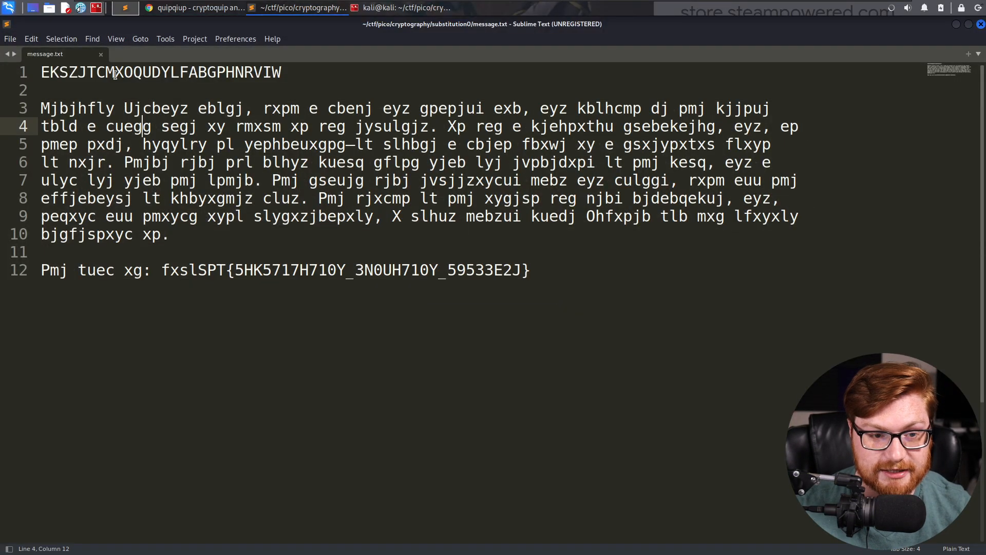
pyautogui.tripleClick(160, 72)
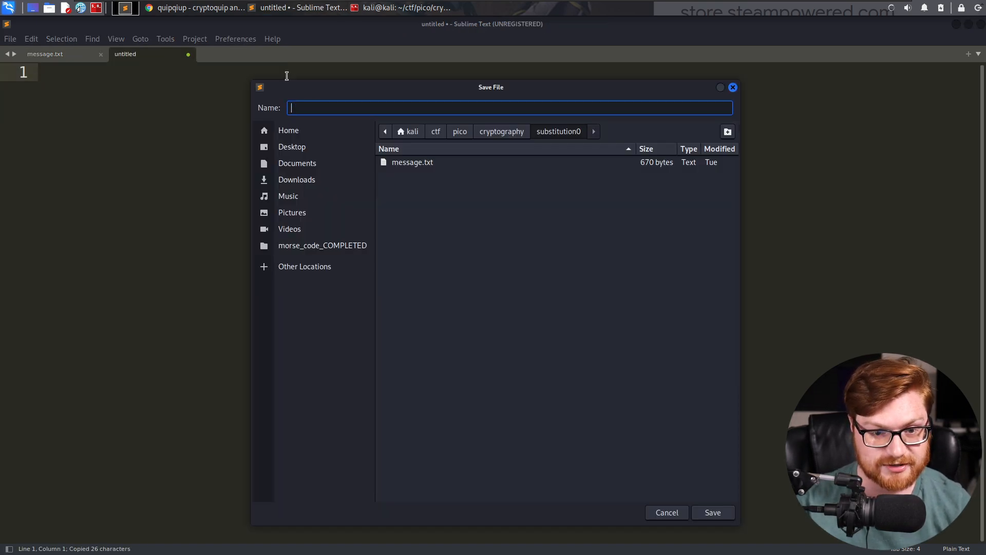
pyautogui.write('get_flag')
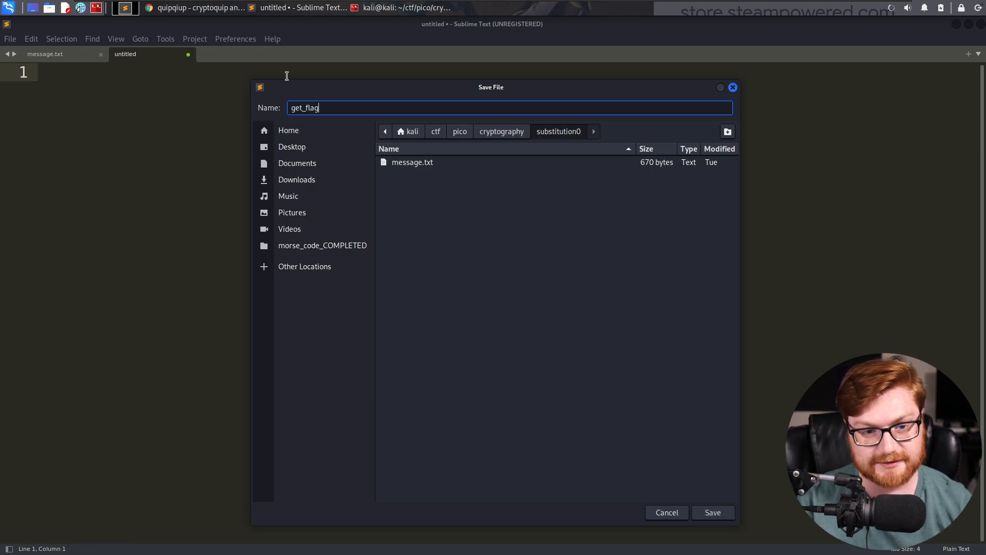
pyautogui.click(711, 511)
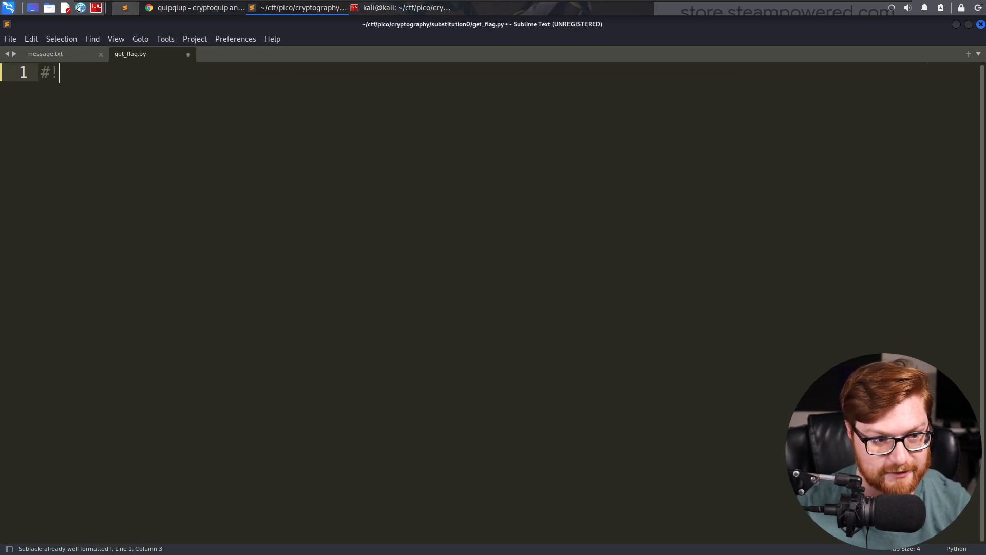
# Write the python3 env shebang and import string in get_flag.py
pyautogui.write('/usrb')
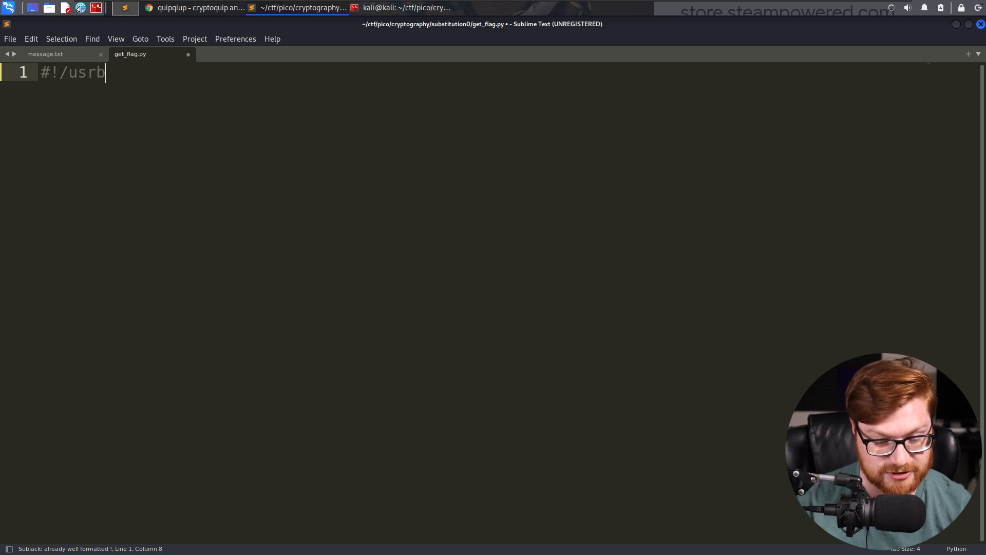
pyautogui.write('/bin/env python3')
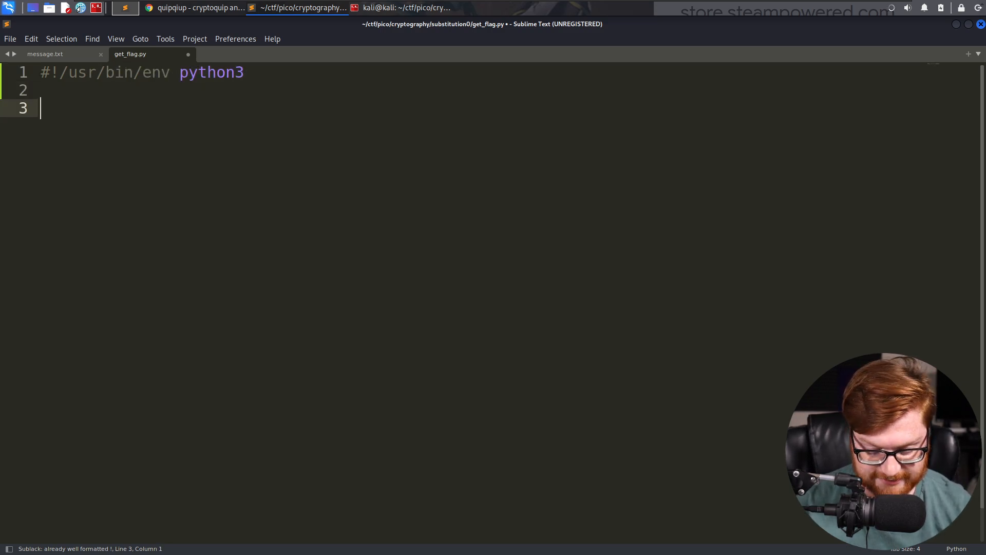
pyautogui.write('import string')
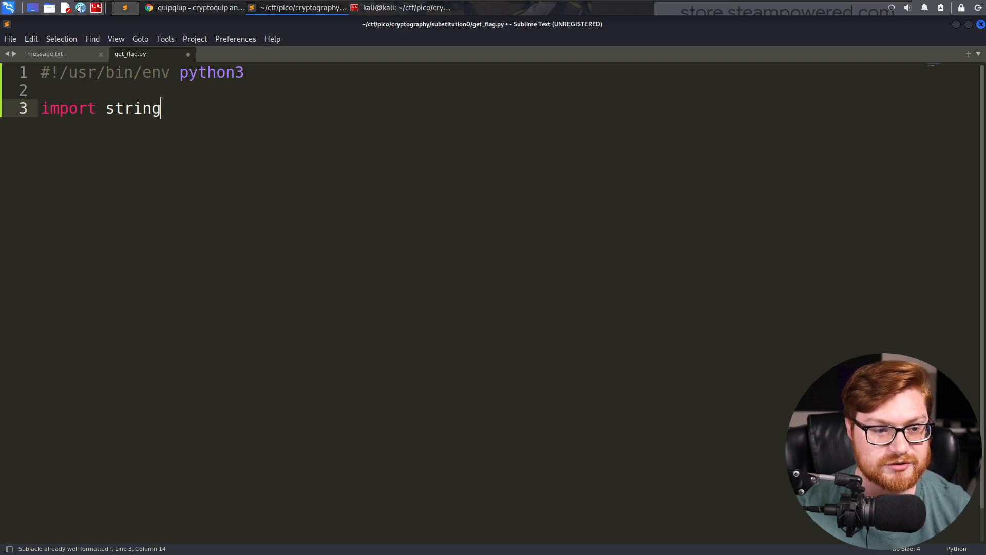
# Add print(string.ascii_uppercase + string.ascii_lowercase) and run the script
pyautogui.write('prn')
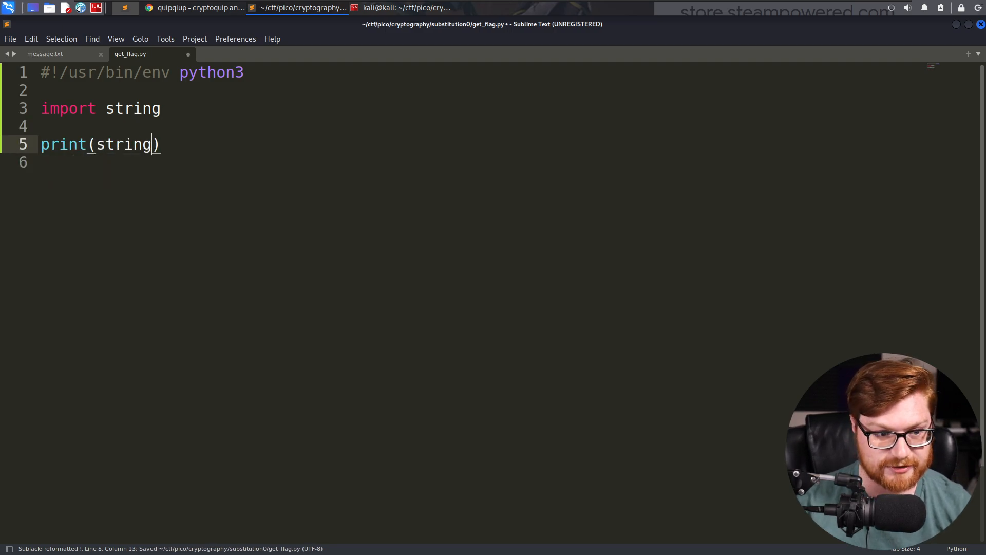
pyautogui.write('.ascii')
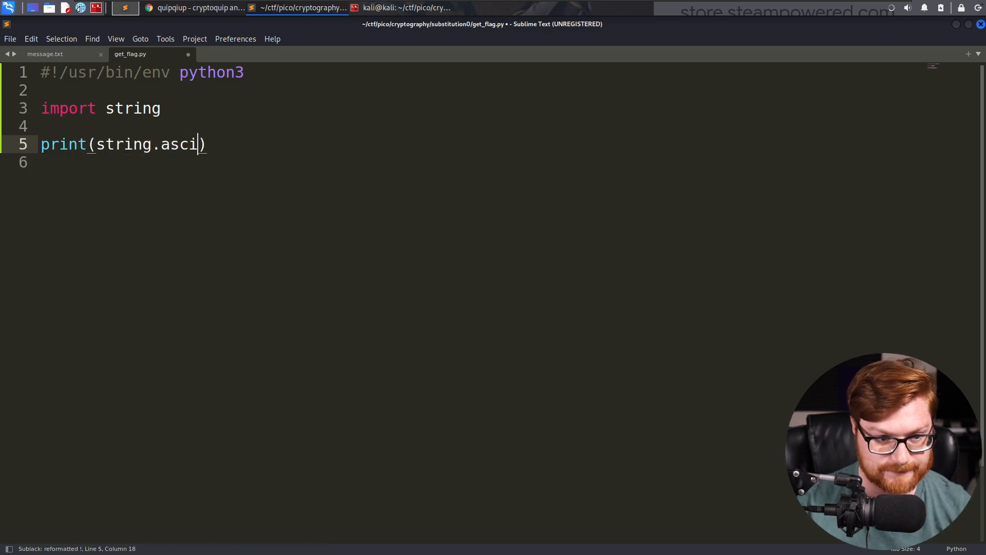
pyautogui.write('i_uppercase')
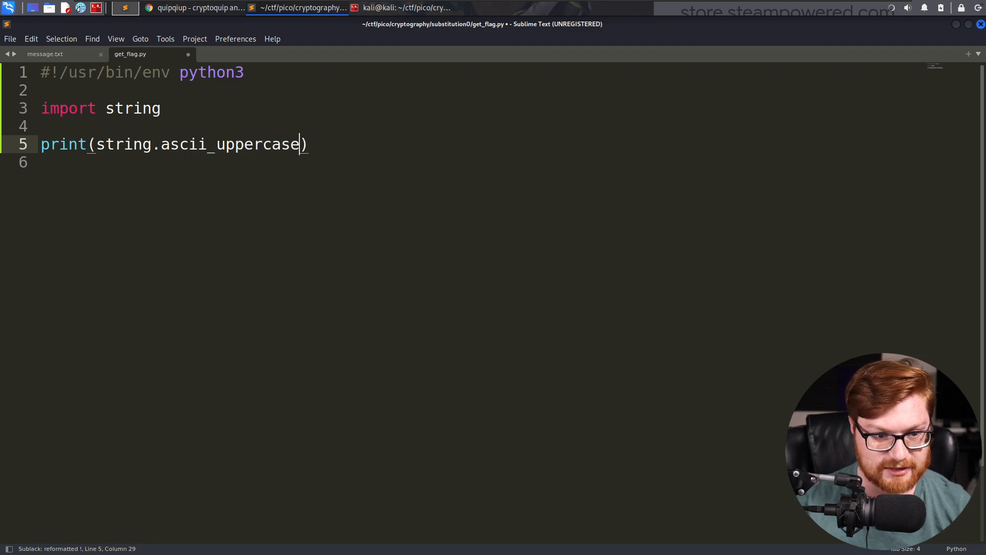
pyautogui.write('+ syrascii')
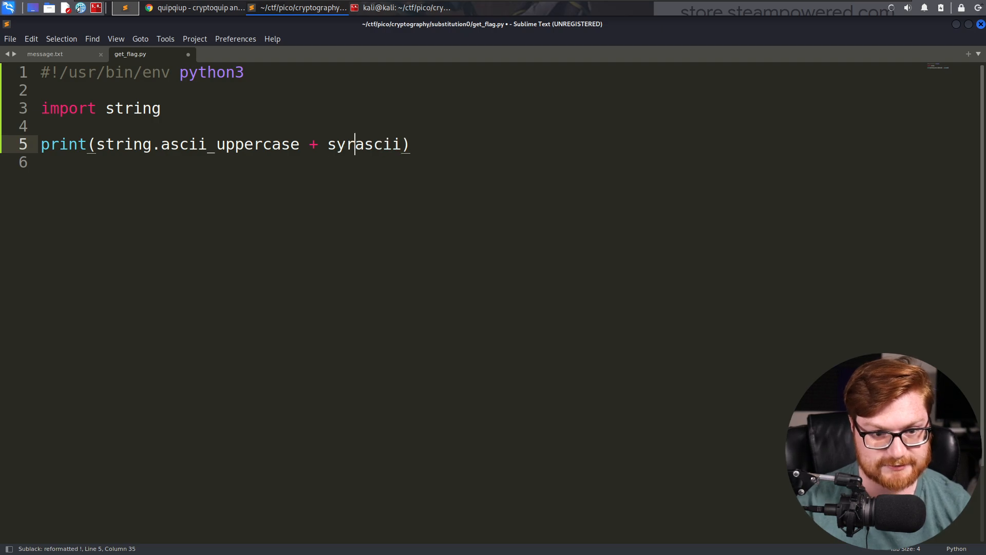
pyautogui.write('string.ascii_')
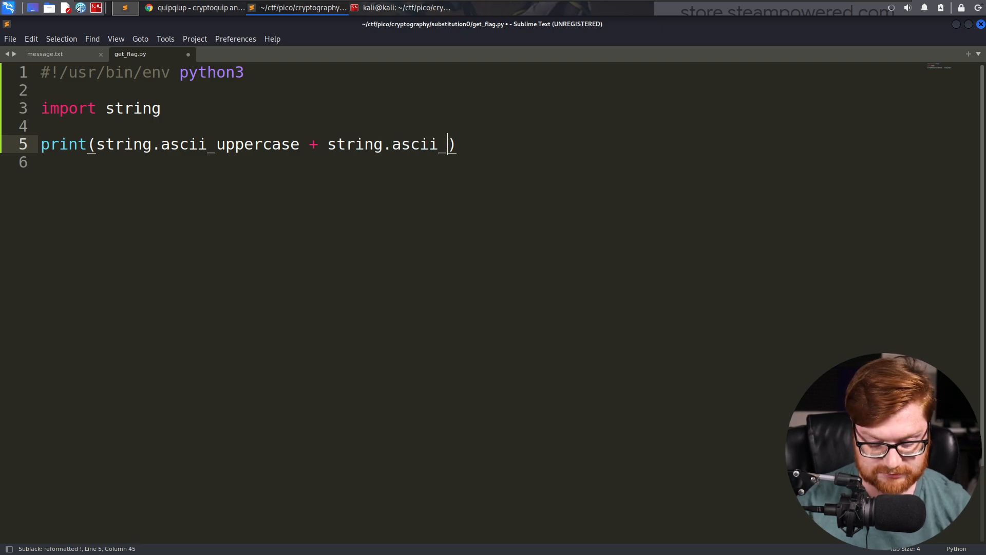
pyautogui.write('lowercase')
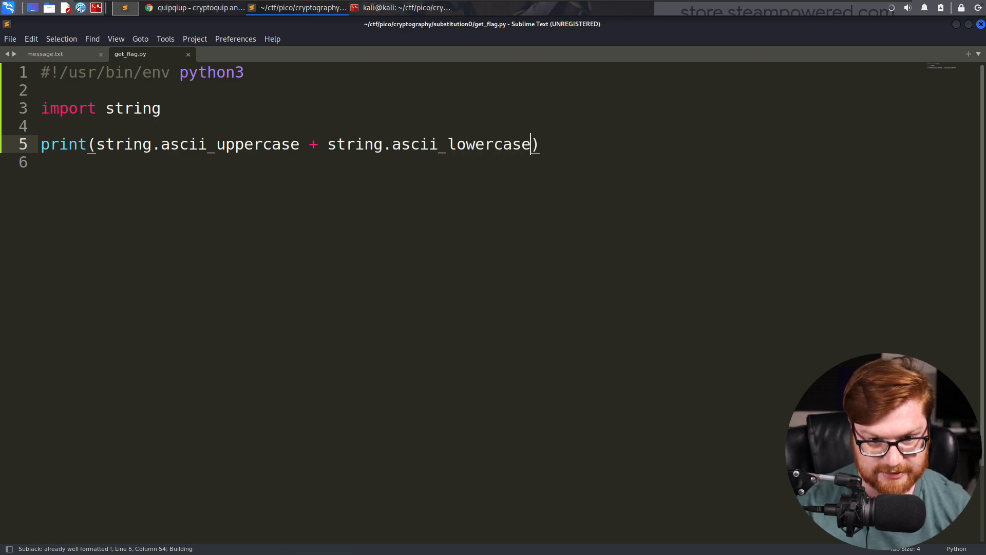
pyautogui.press('ctrl+b')
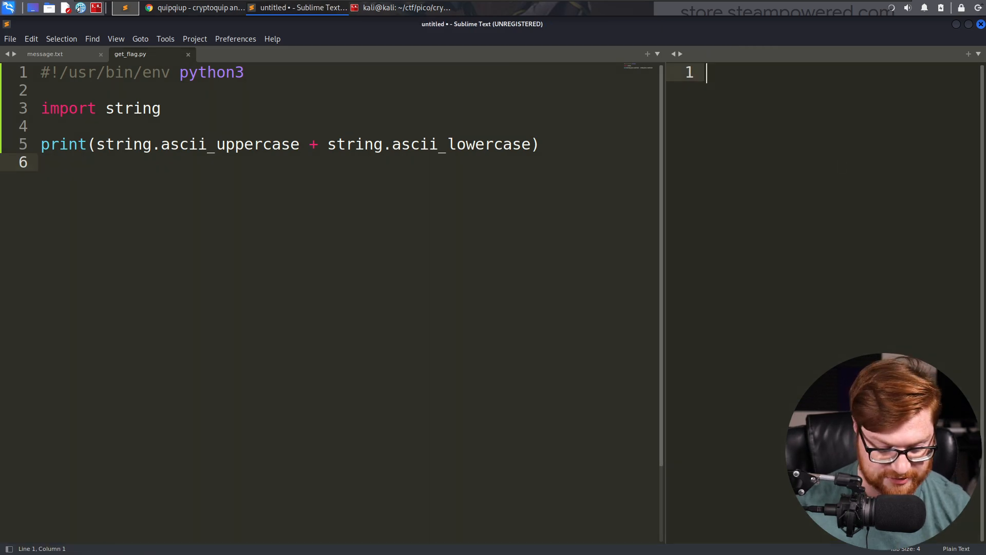
# Rerun get_flag.py to show the full alphabet, dismiss the build output and save the script
pyautogui.press('ctrl+b')
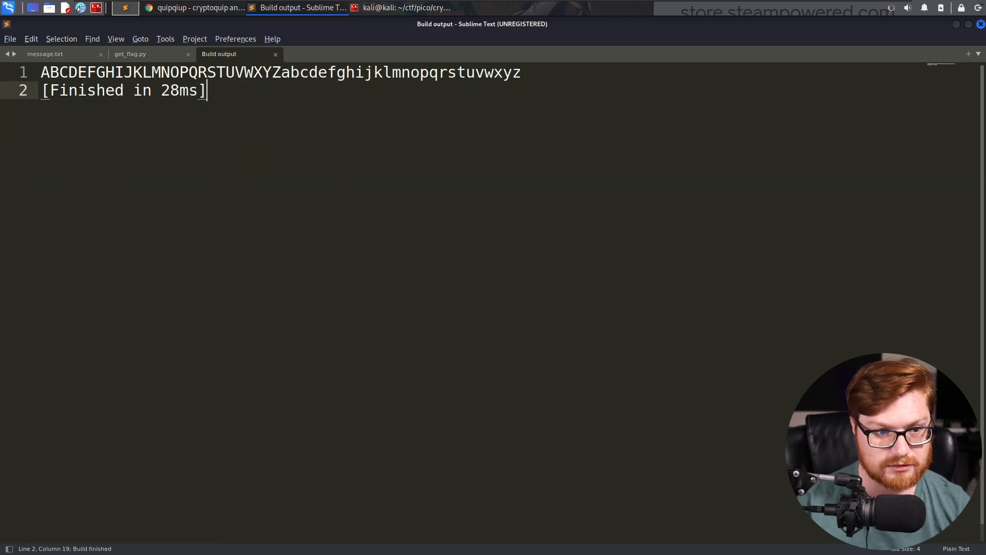
pyautogui.click(130, 54)
pyautogui.write('b')
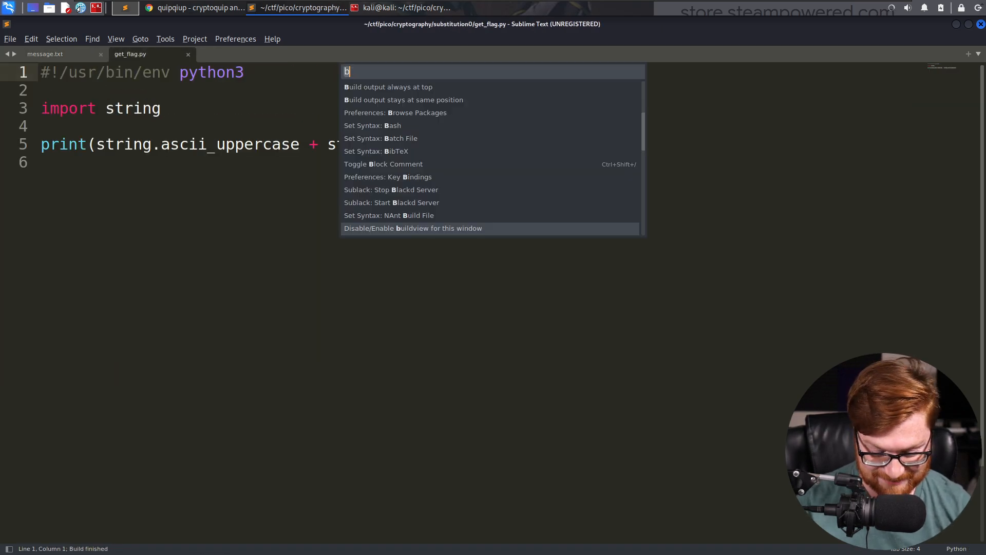
pyautogui.press('escape')
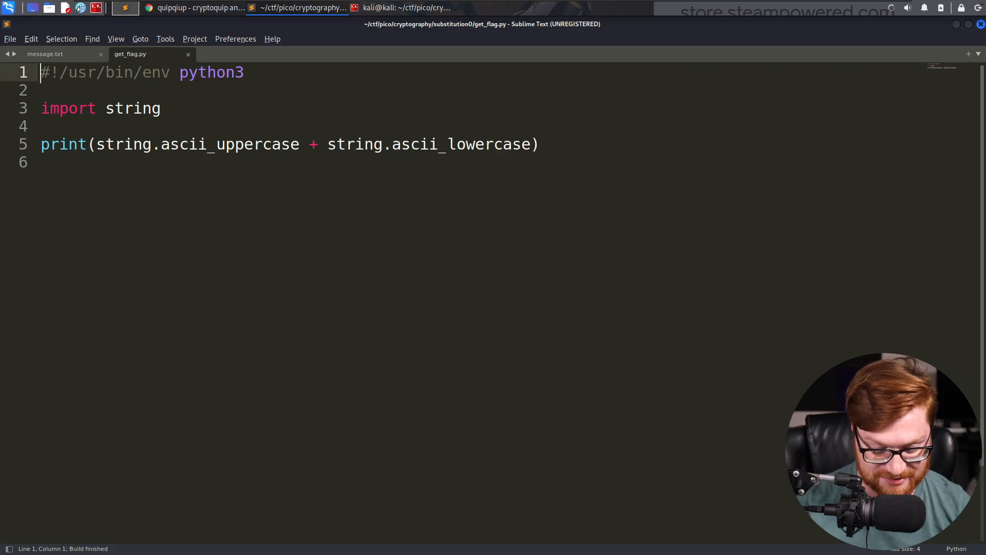
pyautogui.press('ctrl+b')
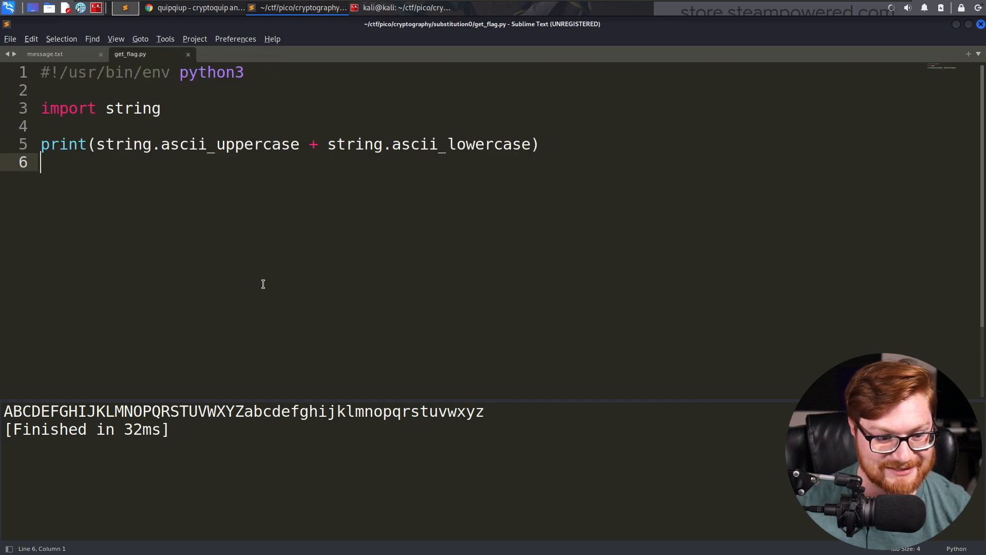
pyautogui.press('ctrl+s')
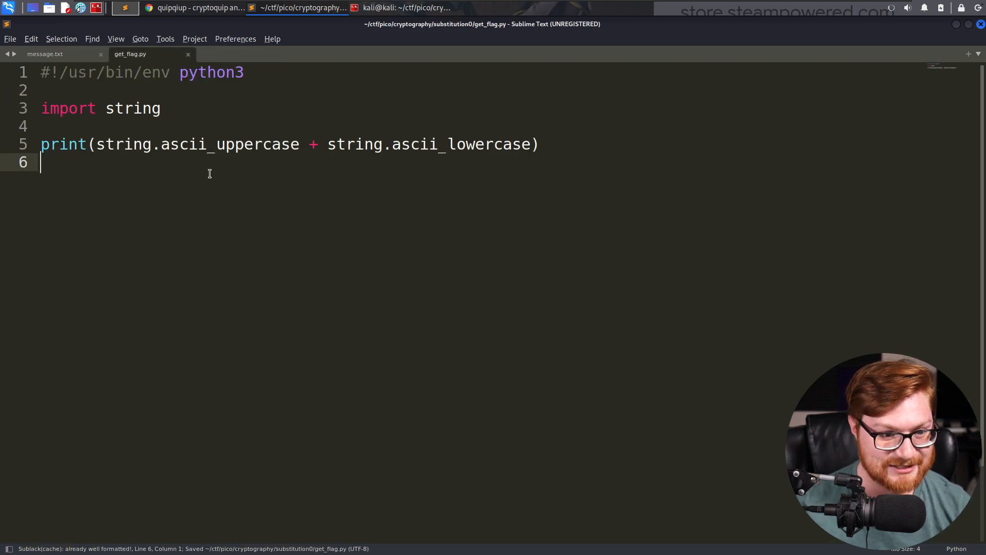
# Start a with open("message.txt") as filp: block in get_flag.py
pyautogui.write('ope')
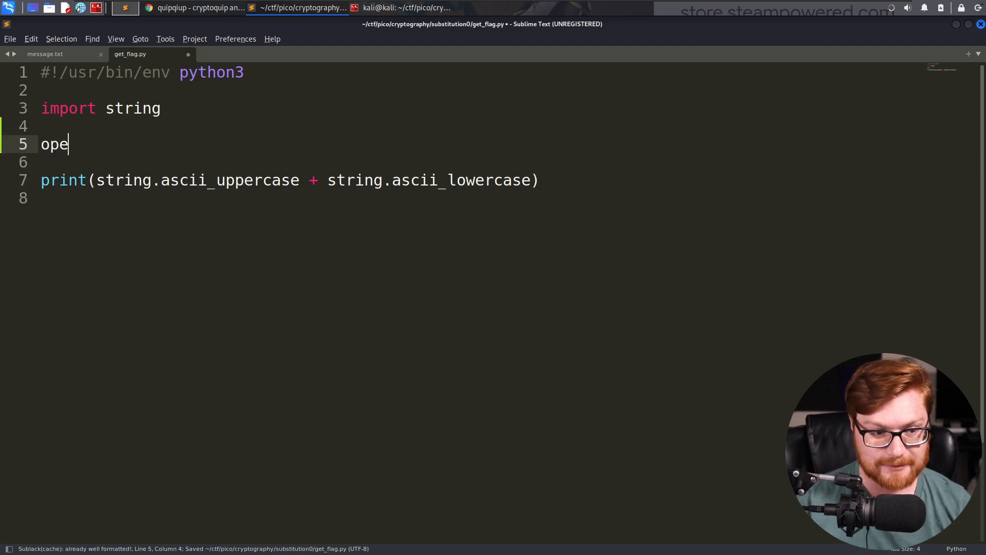
pyautogui.write('n("message.txt')
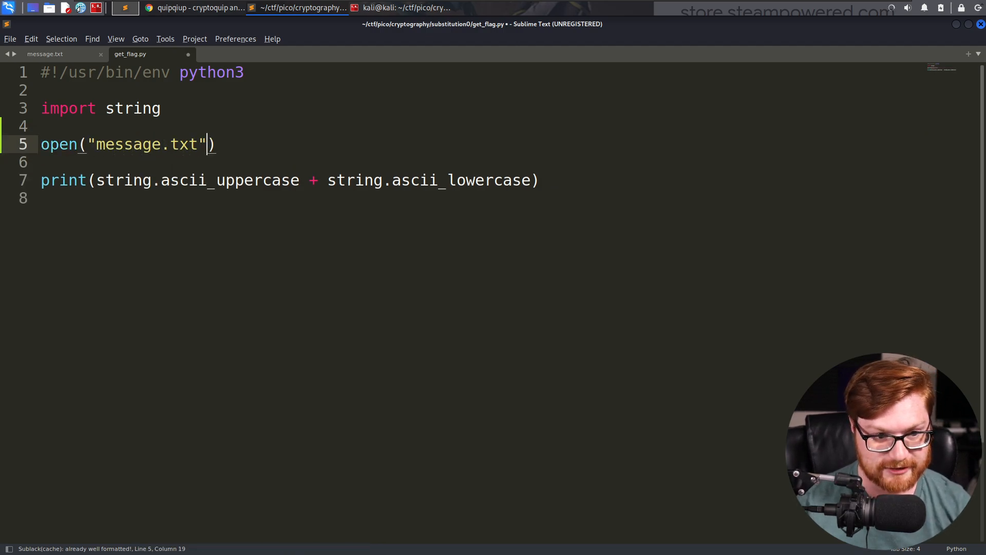
pyautogui.write('with')
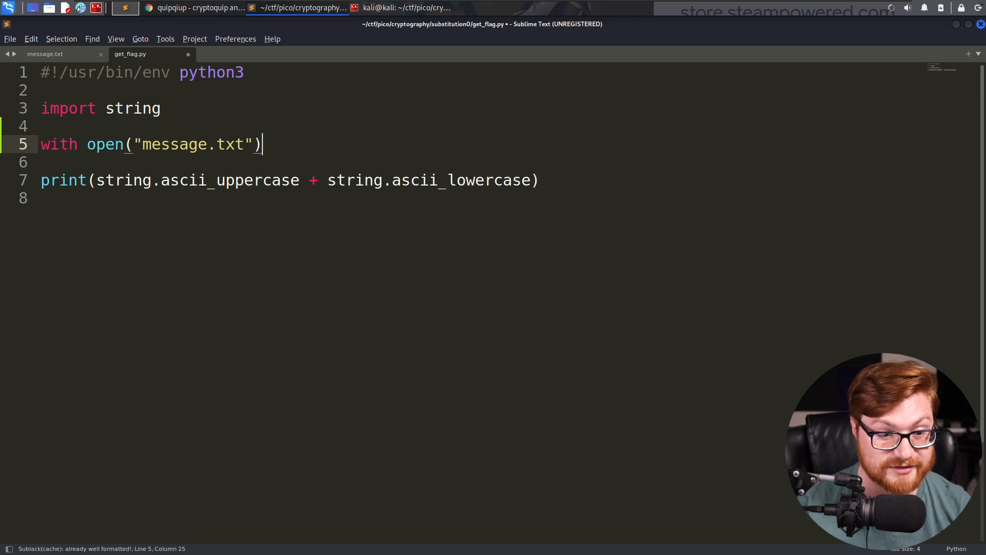
pyautogui.doubleClick(58, 144)
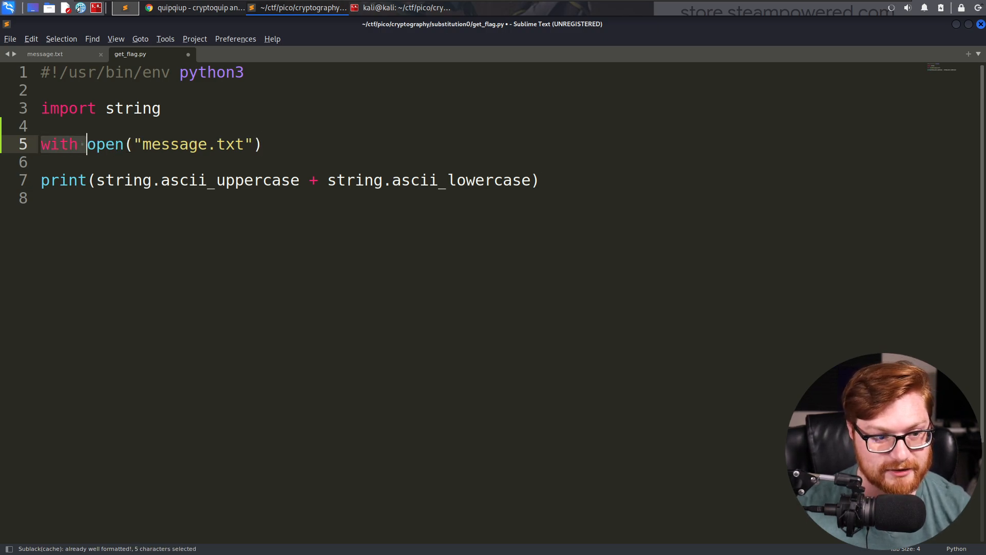
pyautogui.write('as filp:')
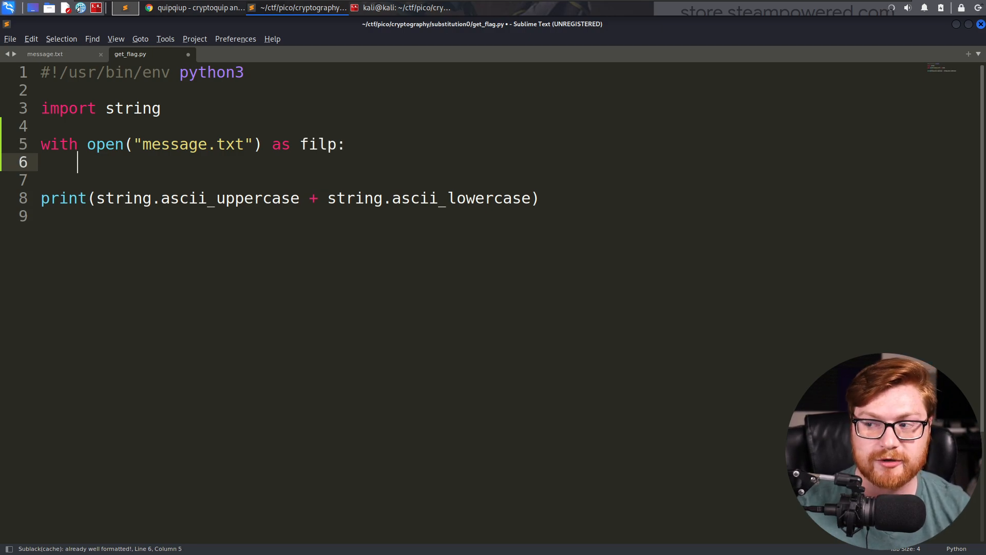
# Read the file into contents with filp.read(), then view message.txt
pyautogui.write('co')
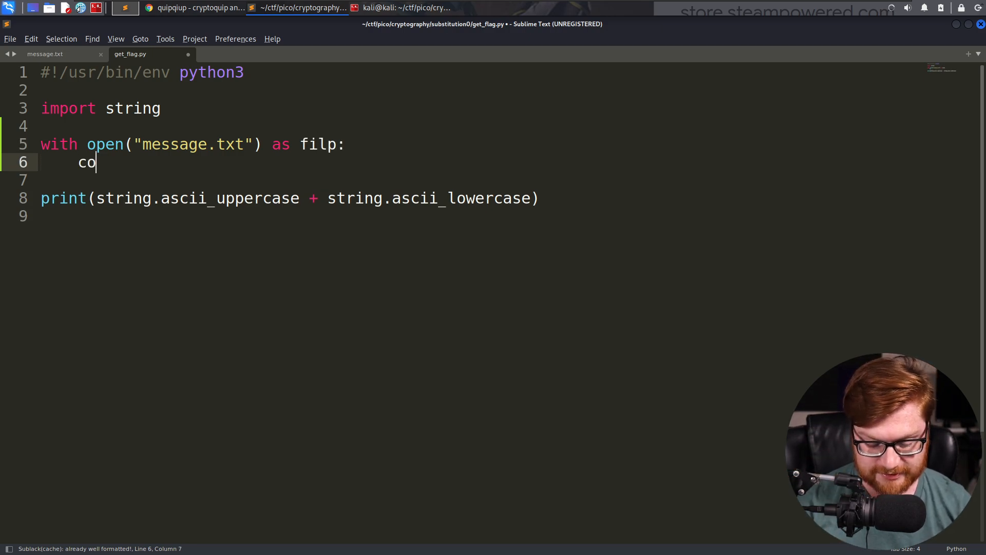
pyautogui.write('ntents = filp.')
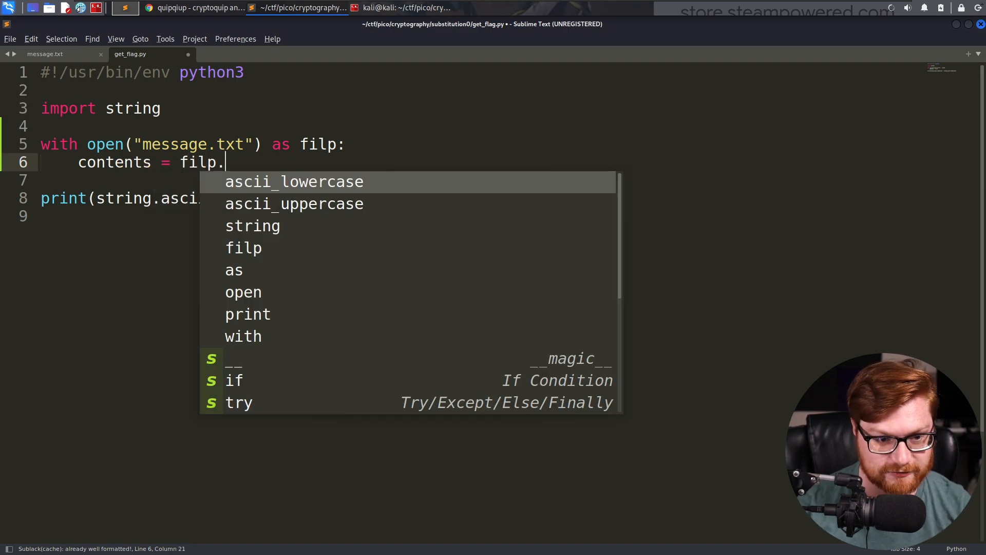
pyautogui.write('read(')
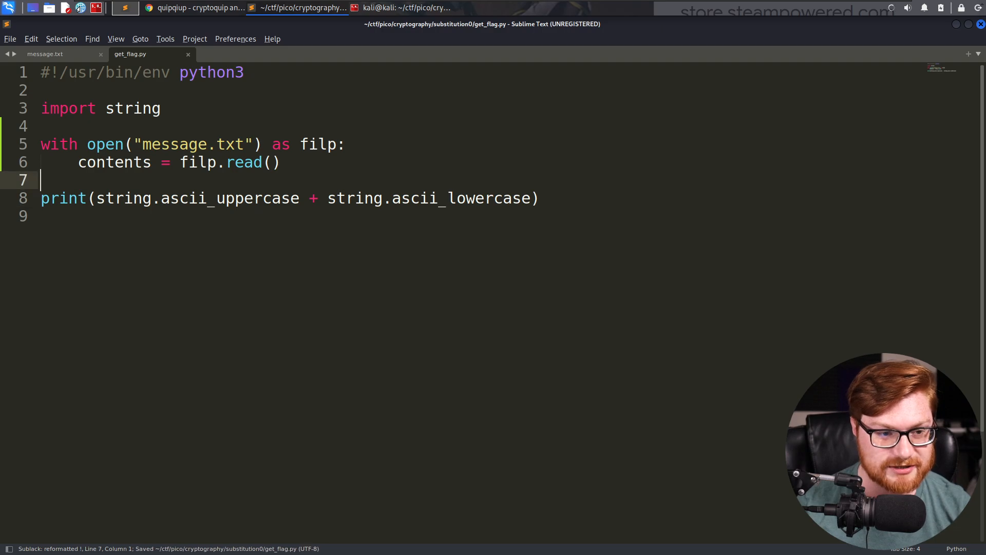
pyautogui.click(44, 53)
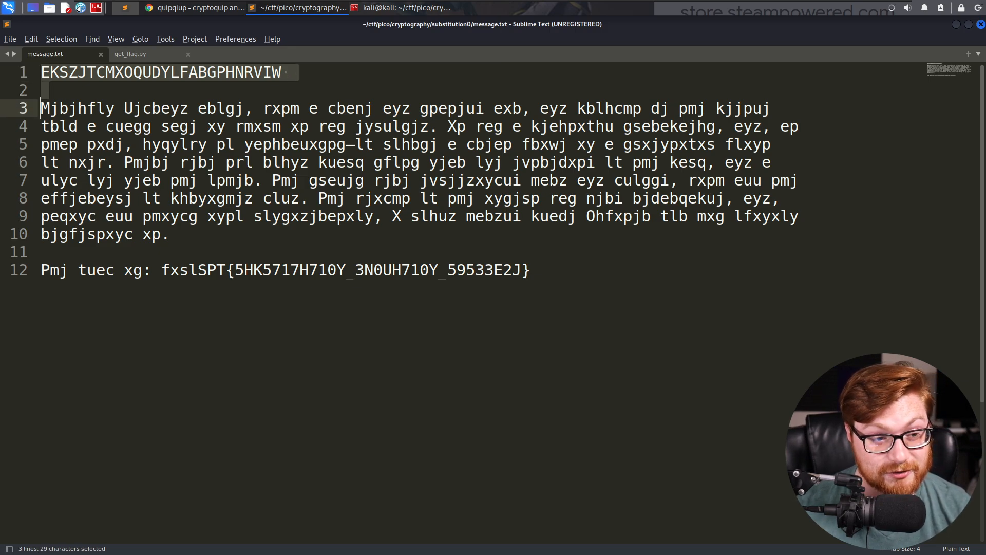
# Print contents[29] as a test and run it with the output pane beside the script
pyautogui.click(130, 54)
pyautogui.write('print')
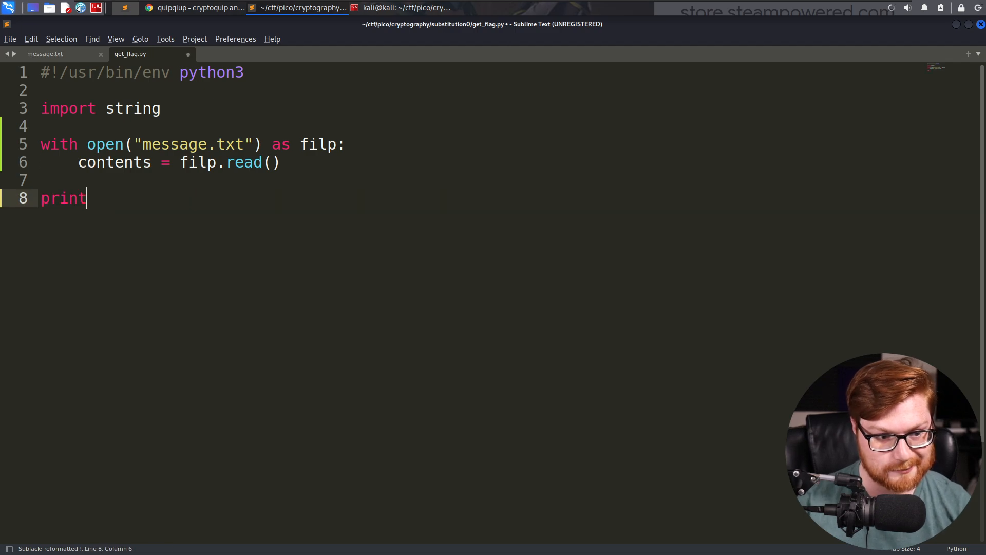
pyautogui.write('(contents)')
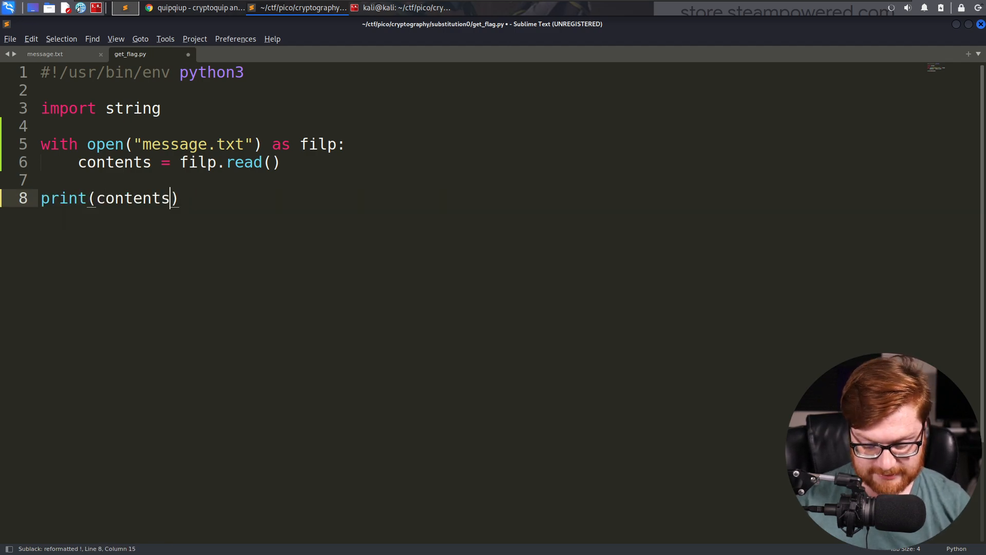
pyautogui.write('[29]')
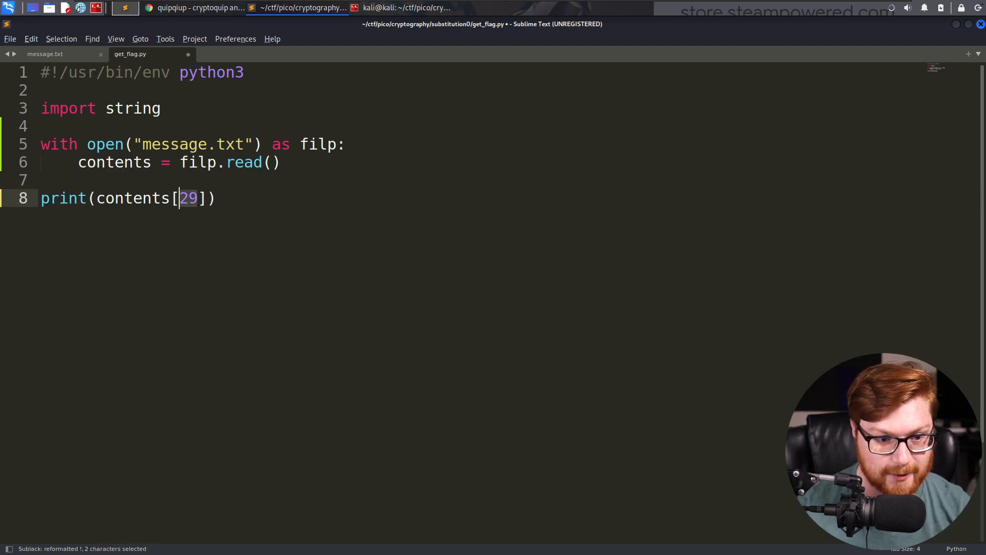
pyautogui.write(':')
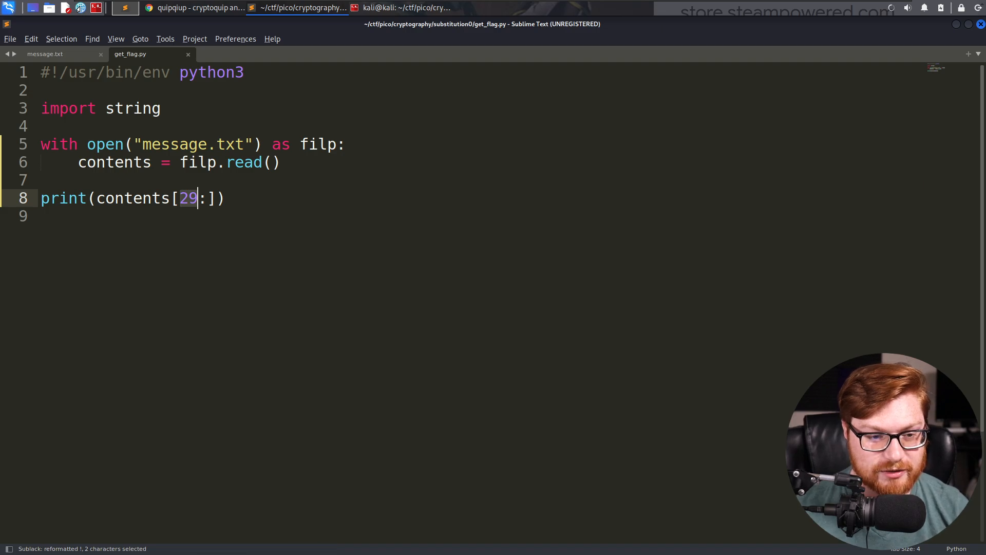
pyautogui.press('ctrl+b')
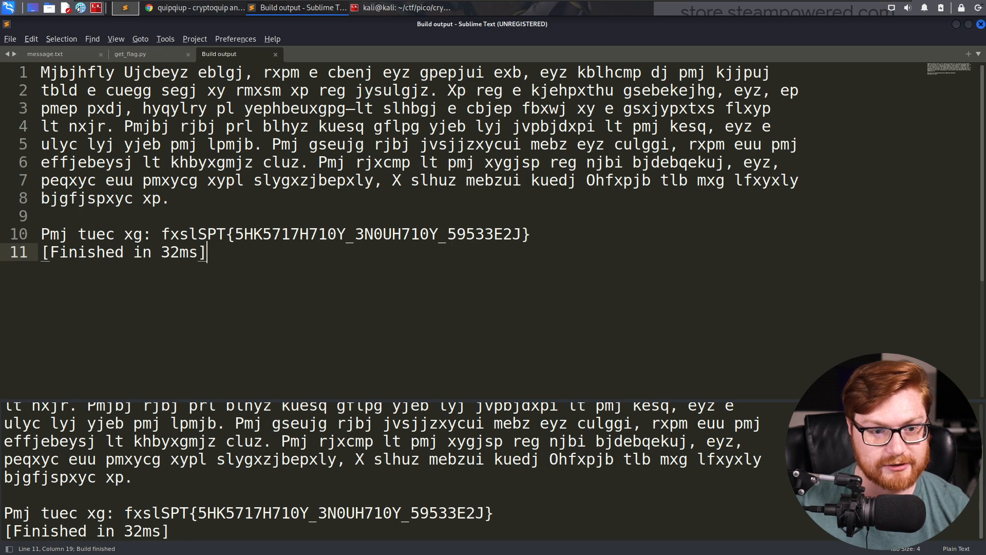
pyautogui.press('ctrl+a')
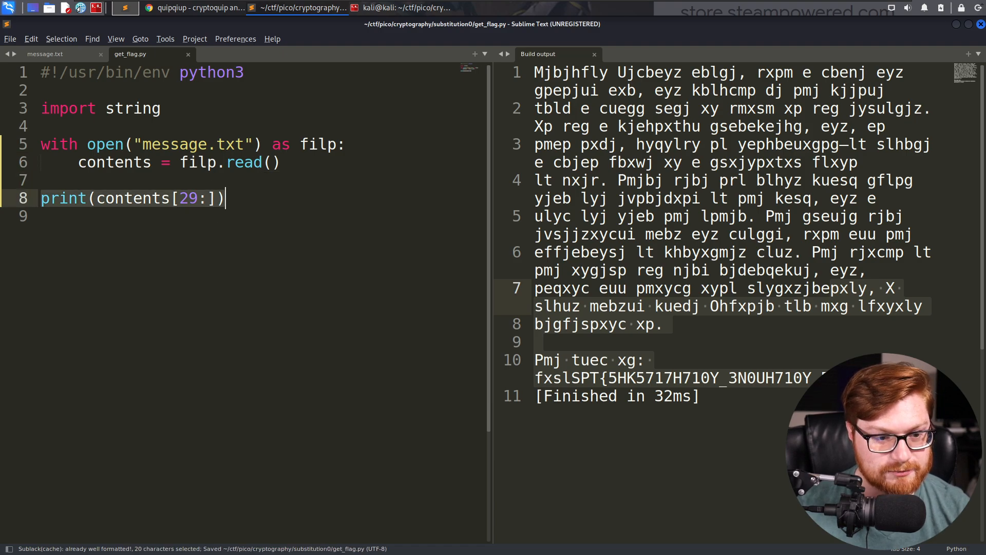
# Compare with message.txt, then write a for character in contents: loop
pyautogui.click(44, 53)
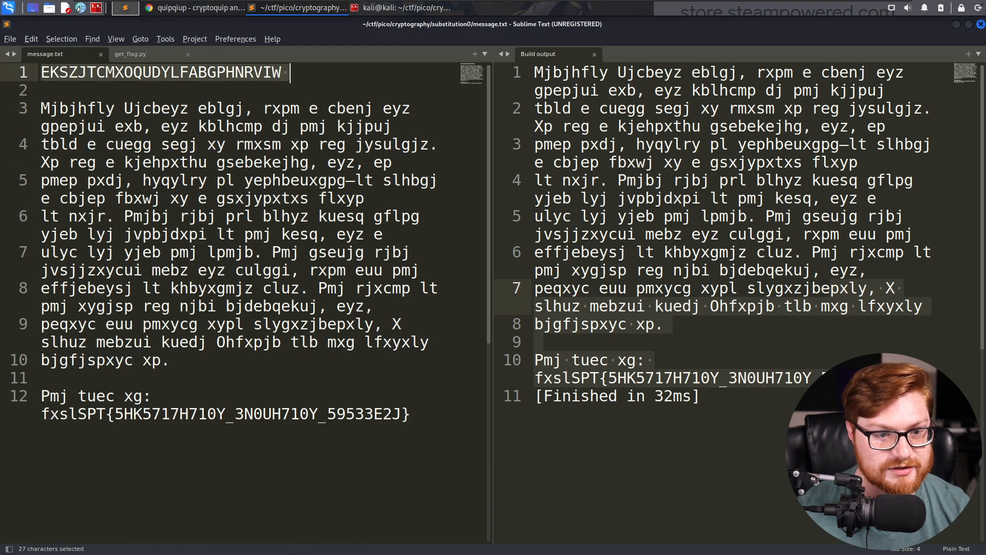
pyautogui.click(130, 54)
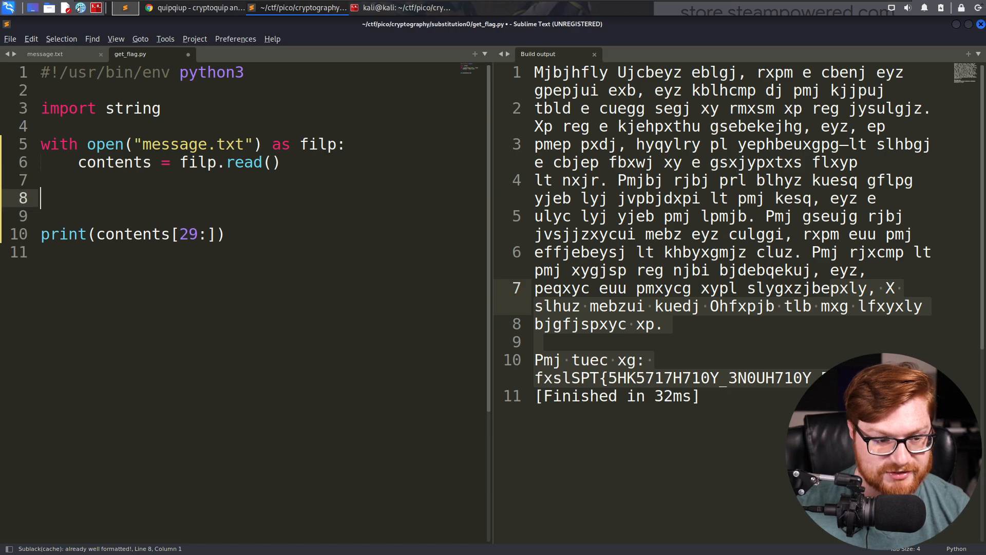
pyautogui.write('for')
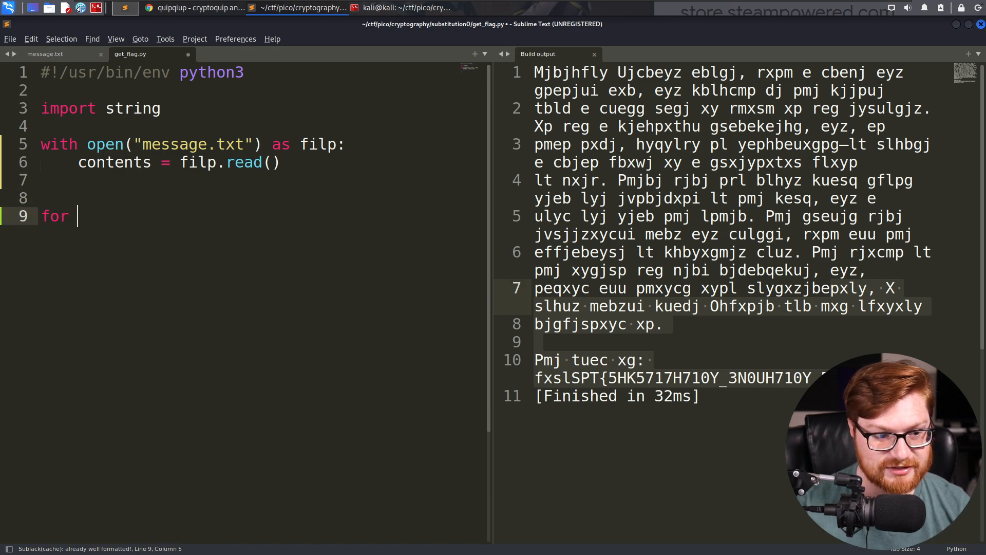
pyautogui.write('character in c')
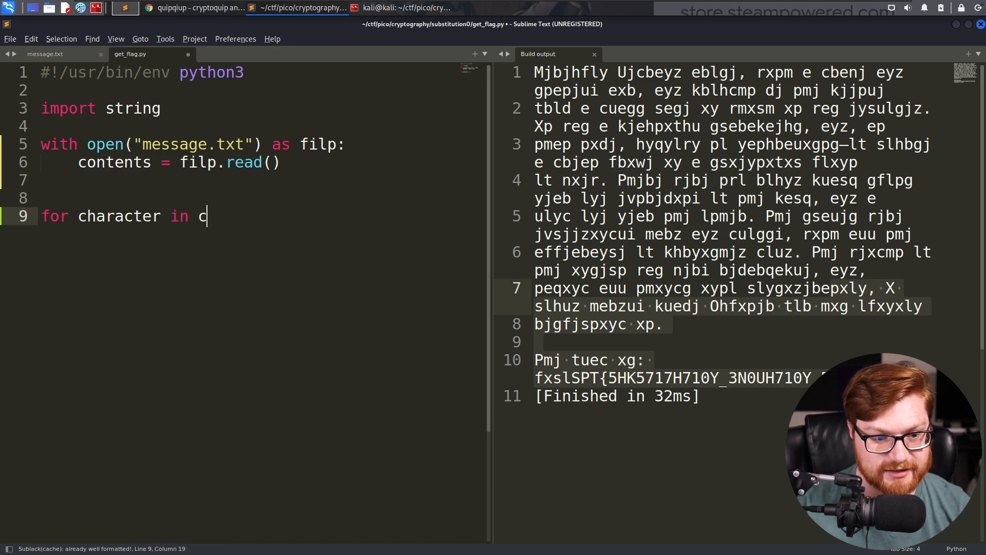
pyautogui.write('ontents:')
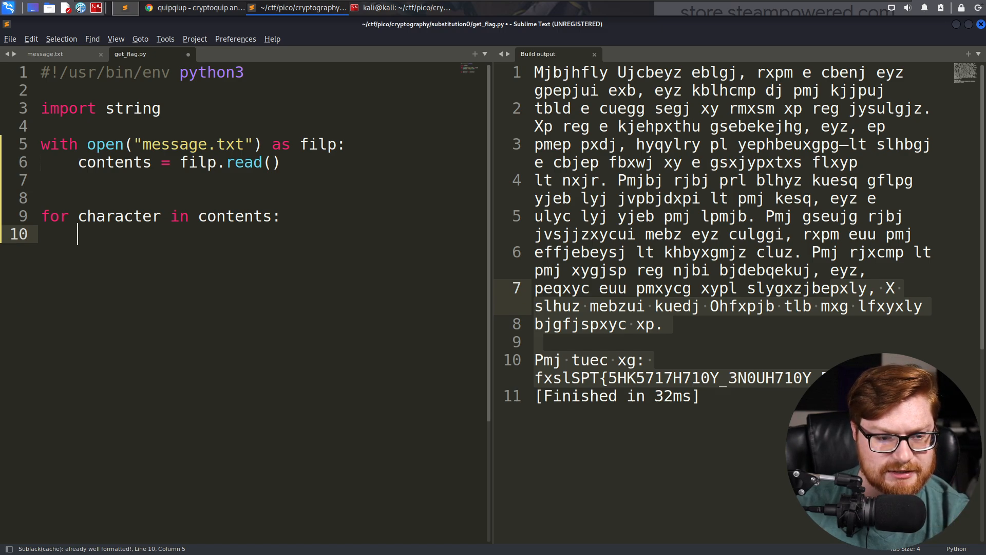
# Inside the loop, print each character where character.isupper()
pyautogui.write('if')
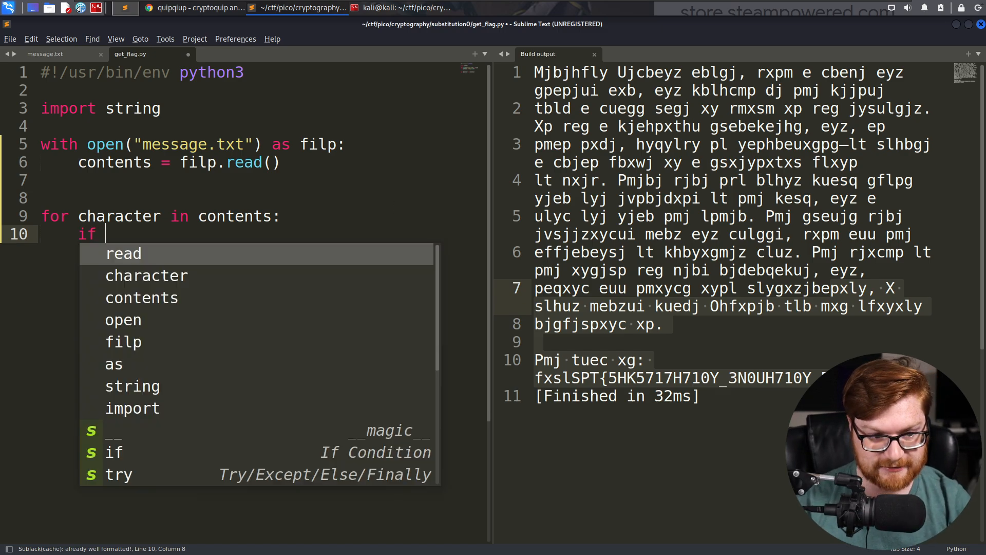
pyautogui.write('character')
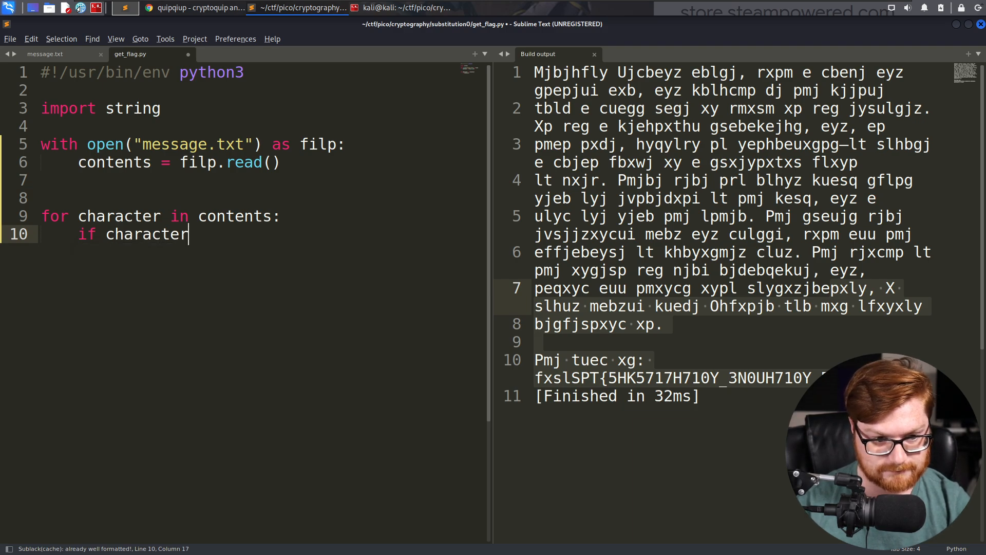
pyautogui.write('.isupper():')
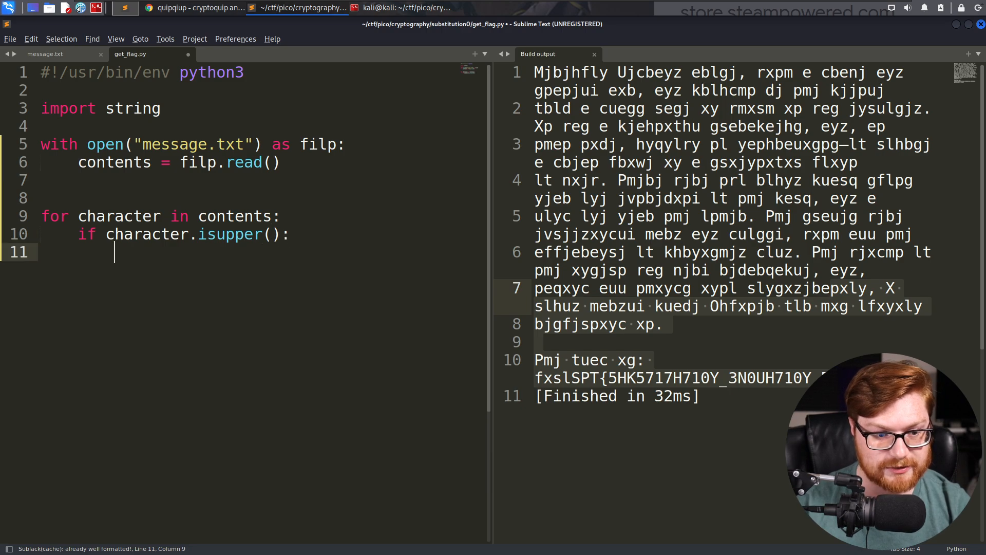
pyautogui.write('print(character')
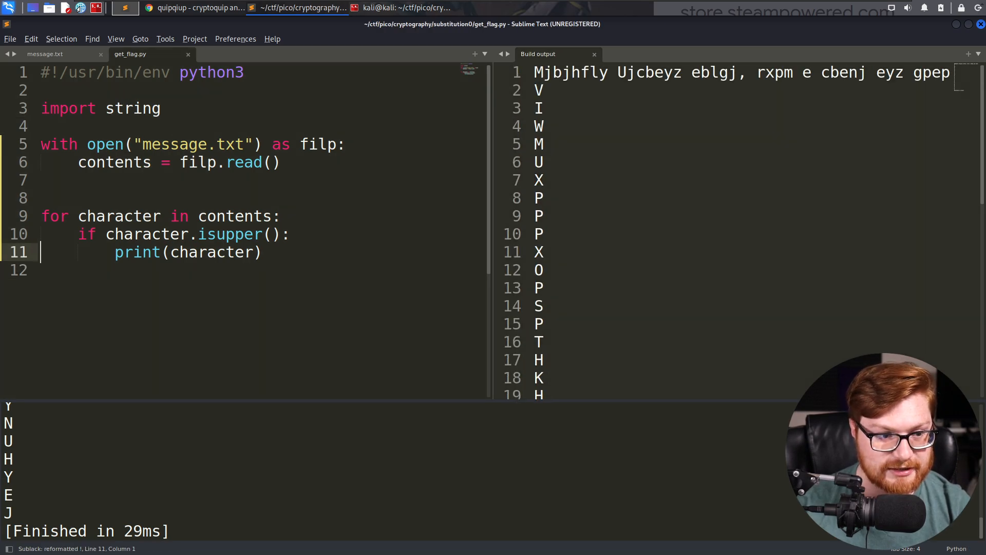
# Reference string.ascii_uppercase in the loop and start a key assignment on the blank line
pyautogui.write('asc')
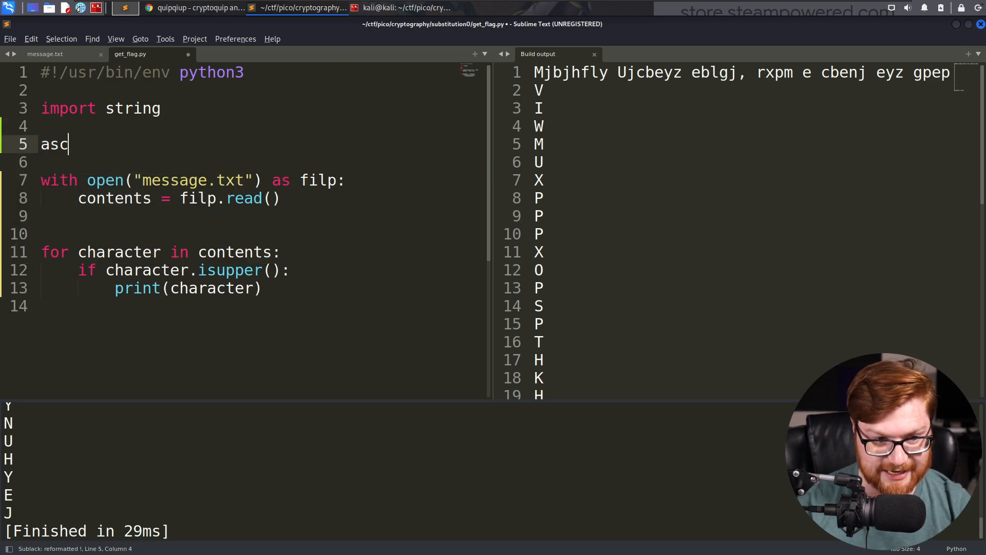
pyautogui.write('ii_uppercase')
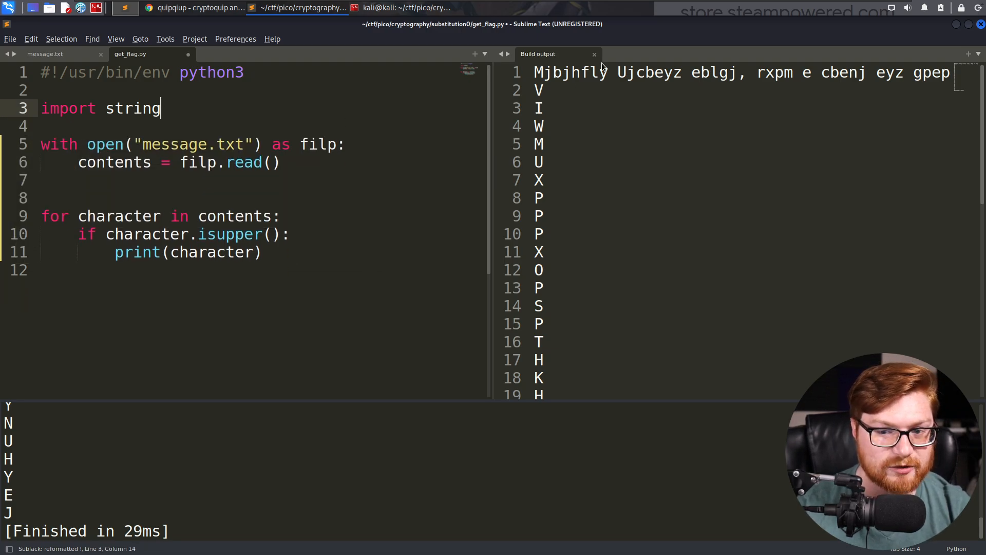
pyautogui.click(593, 53)
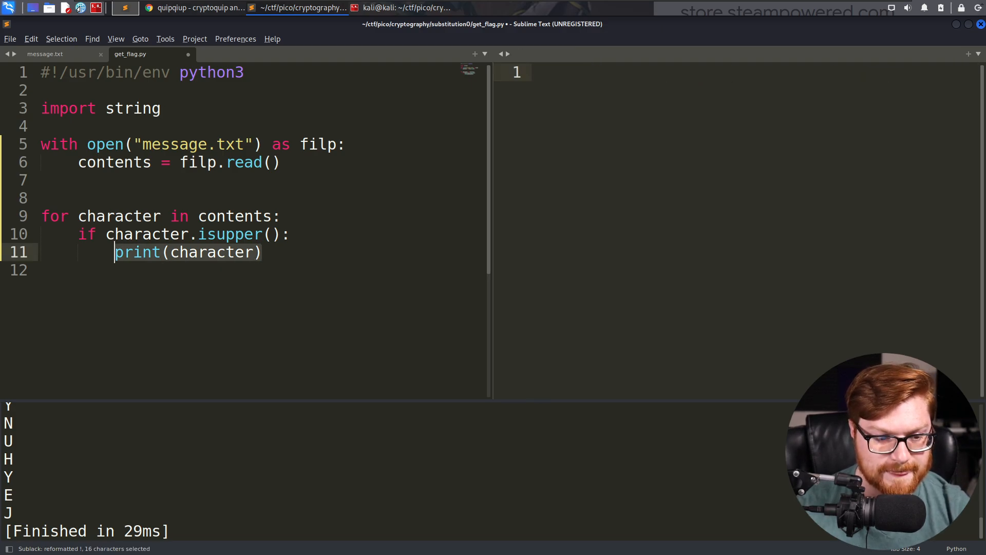
pyautogui.click(262, 251)
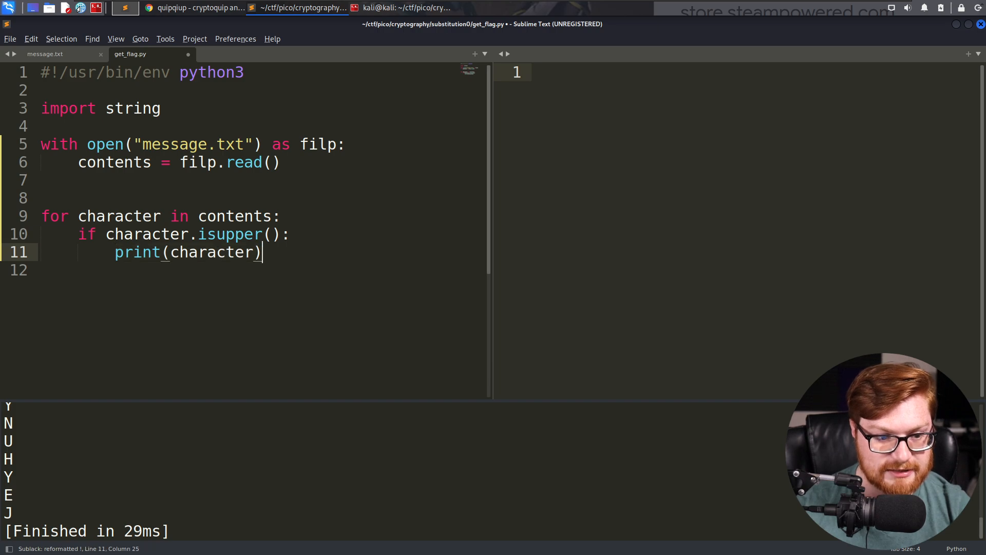
pyautogui.click(169, 252)
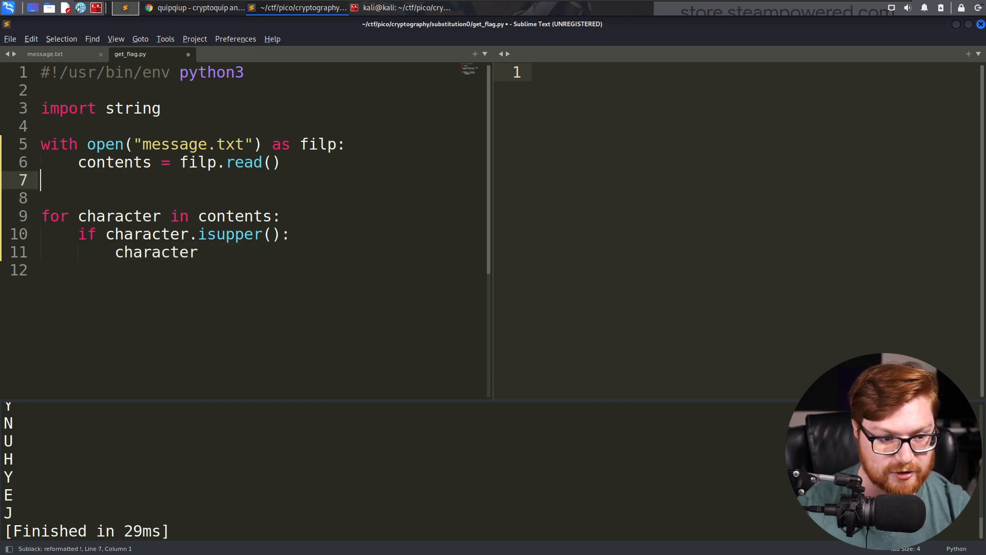
pyautogui.write('key = ""')
pyautogui.write('lowercase_key =')
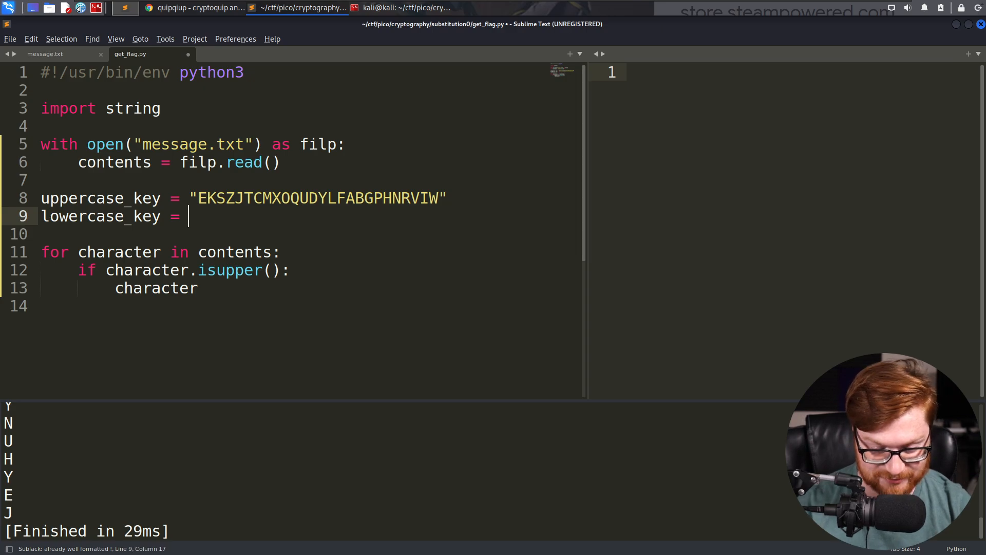
# Define lowercase_key = uppercase_key.lower() and print it, showing ekszjtcmxoqudylfabgphnrviw
pyautogui.write('uppercase_key.lower')
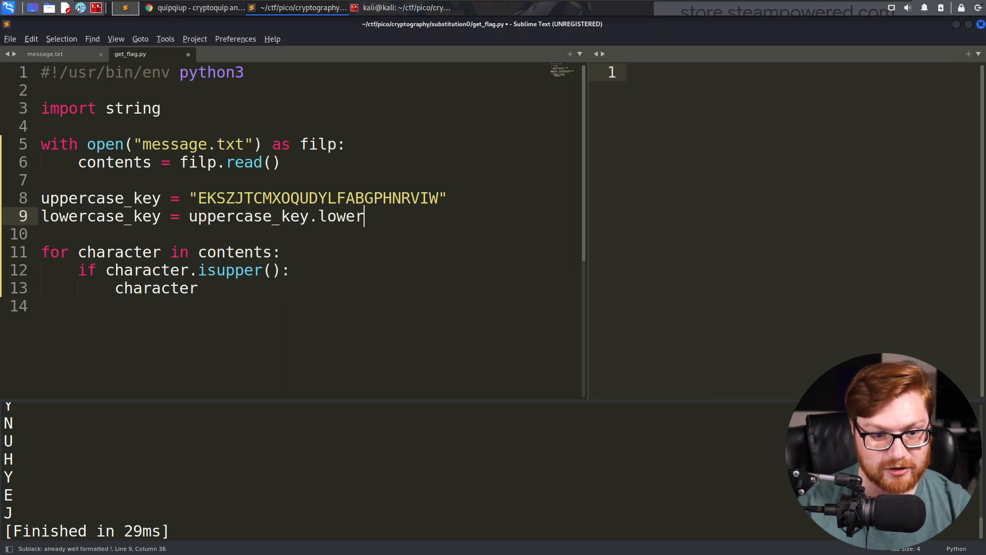
pyautogui.write('()')
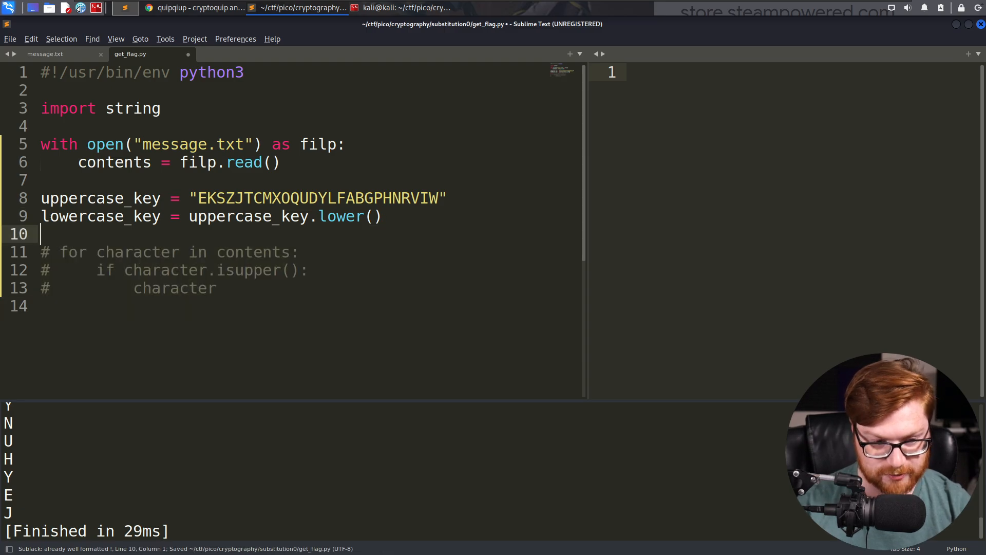
pyautogui.write('print(lowercase_key')
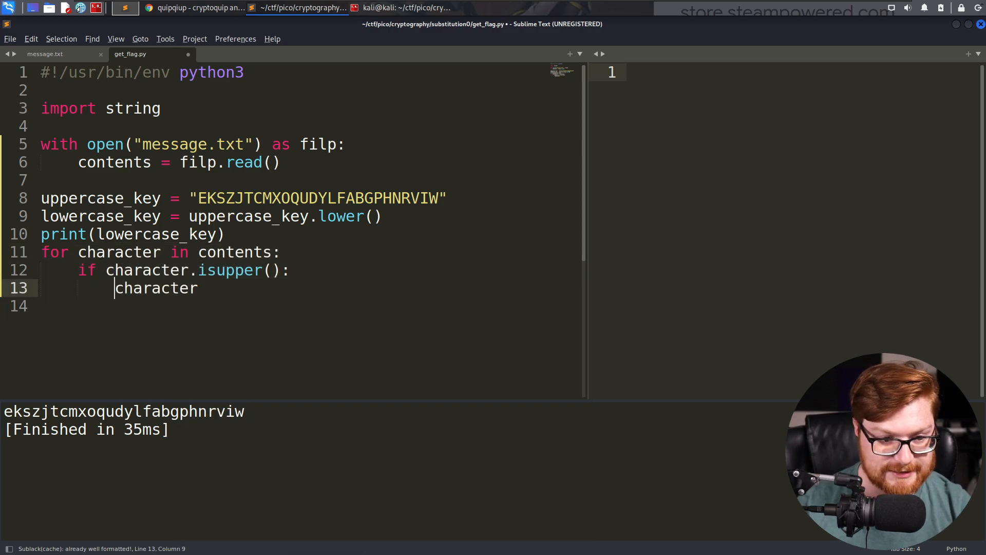
# Set position = uppercase_key.index(character) inside the uppercase loop
pyautogui.write('index.(')
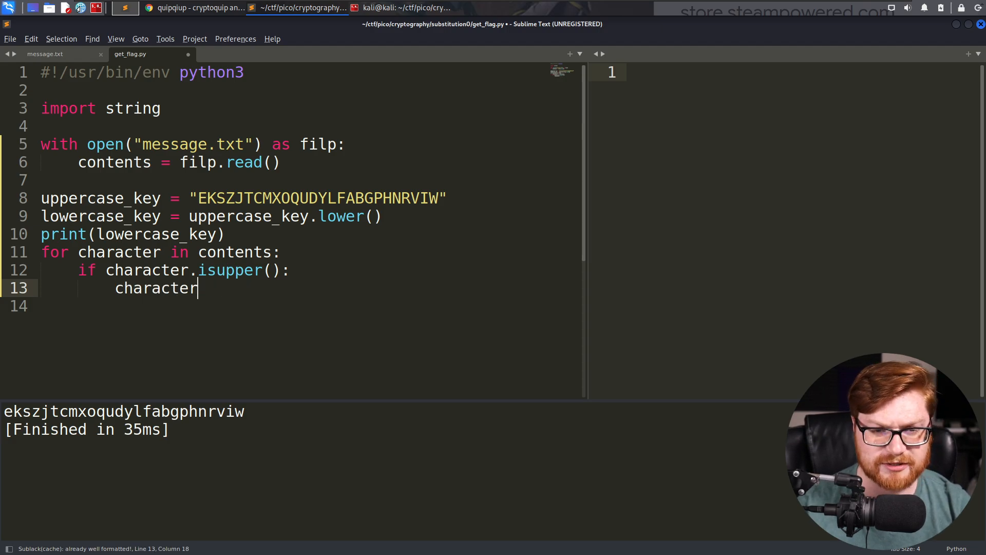
pyautogui.doubleClick(155, 288)
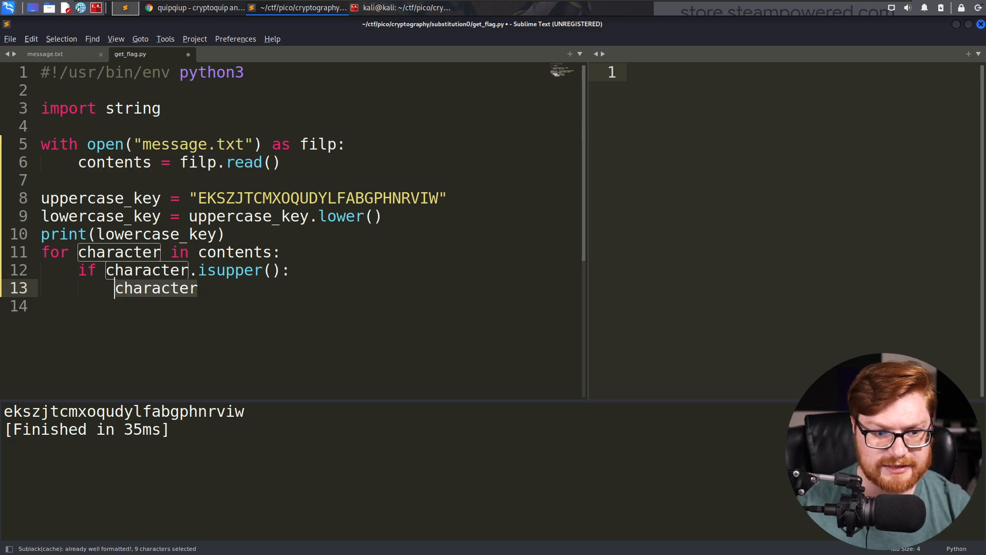
pyautogui.write('key')
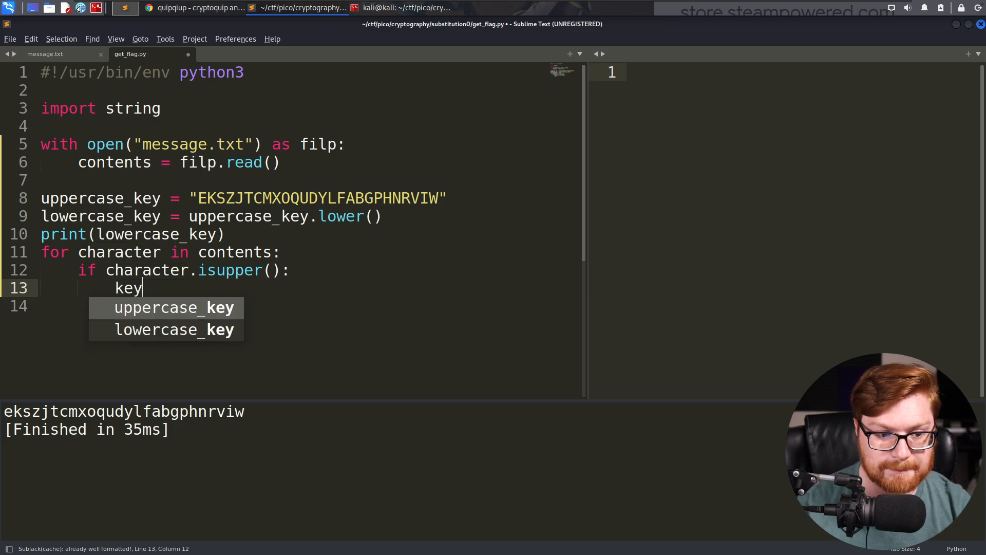
pyautogui.write('uppercase_key.index(')
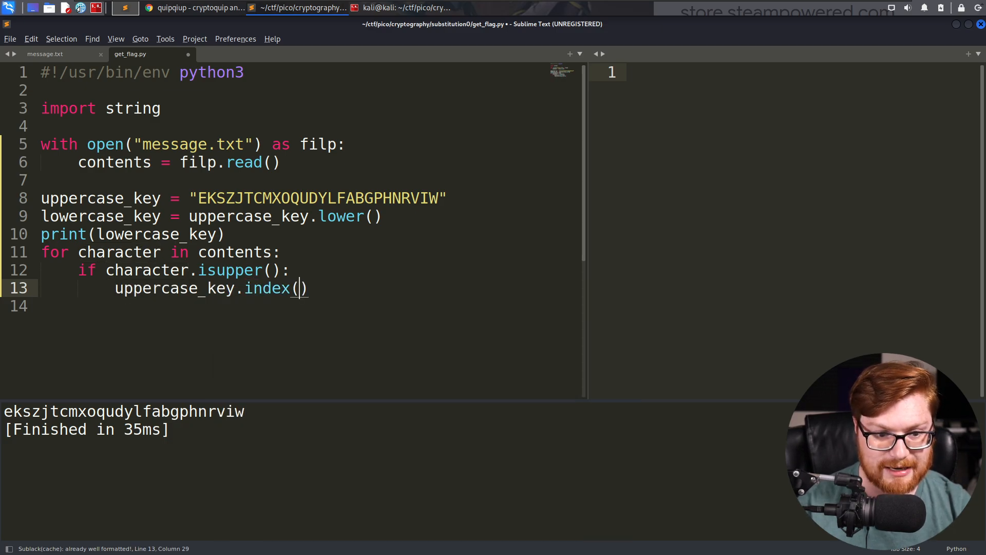
pyautogui.write('character')
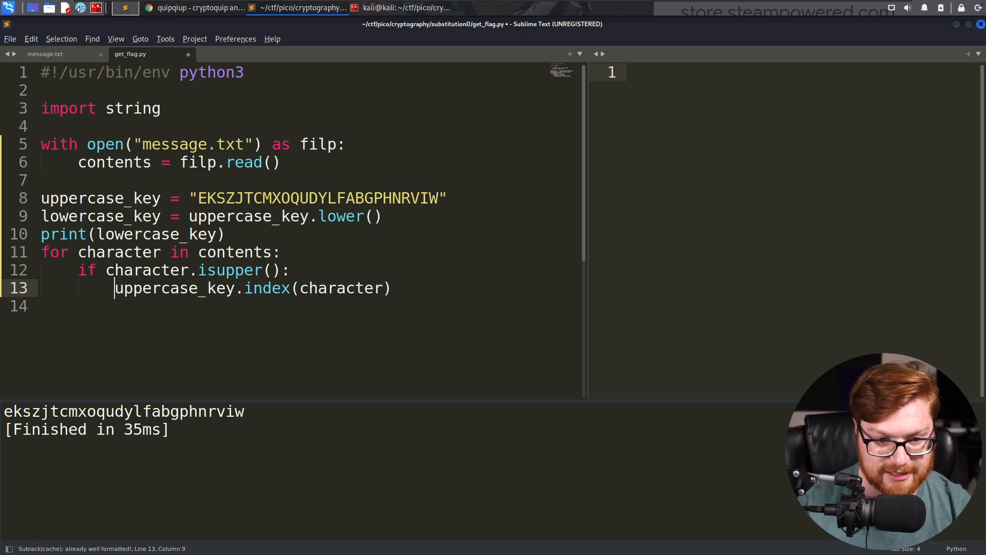
pyautogui.write('position')
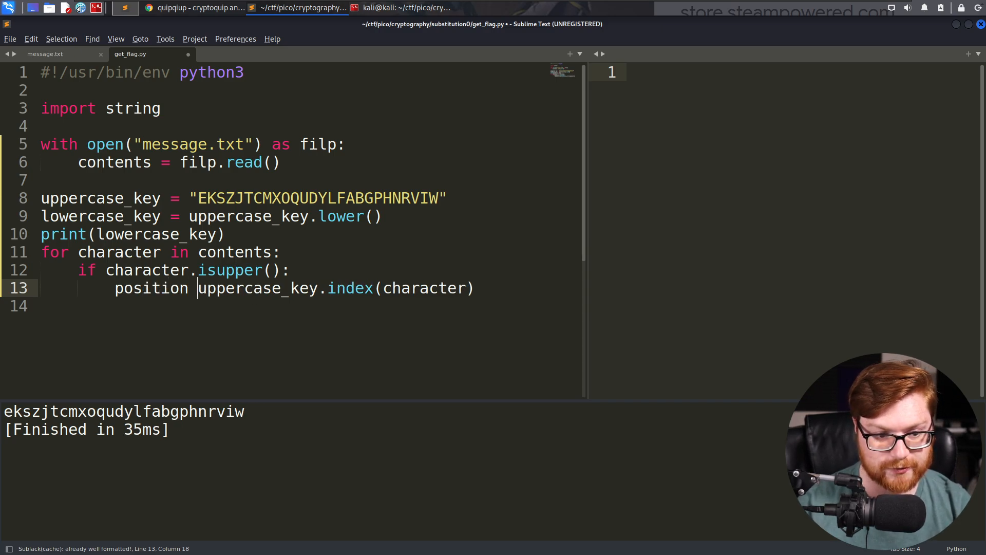
pyautogui.write('=')
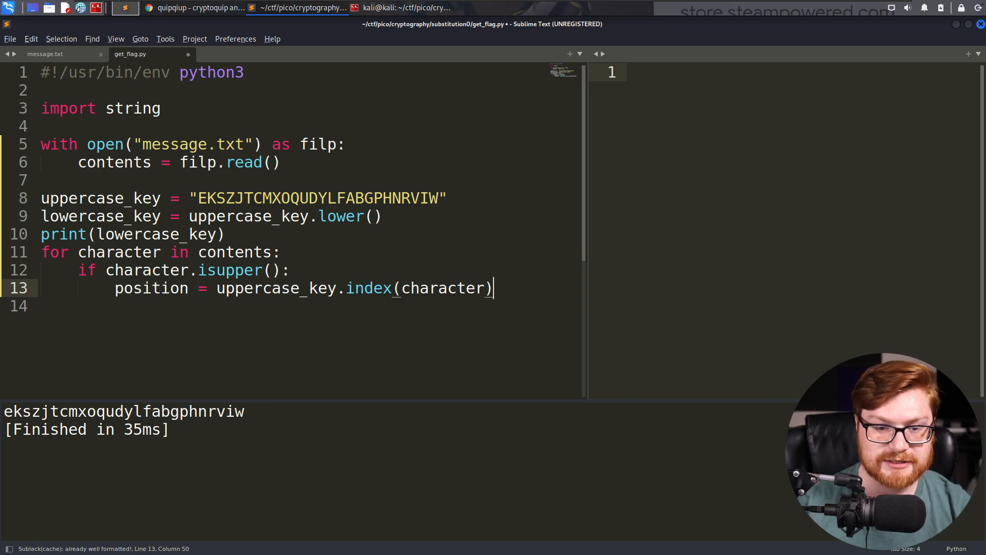
# Print string.ascii_uppercase[position] for each uppercase character and save
pyautogui.write('print()')
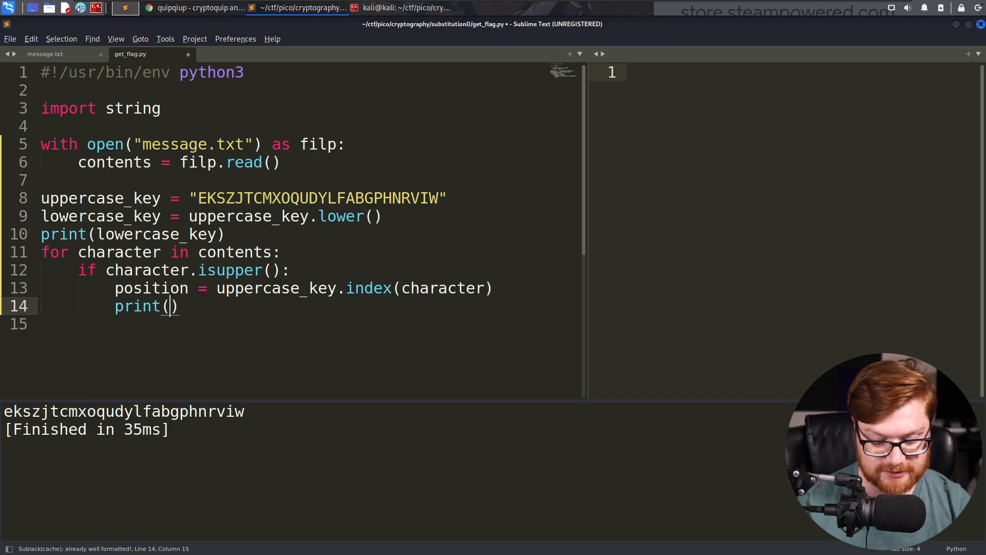
pyautogui.write('asi')
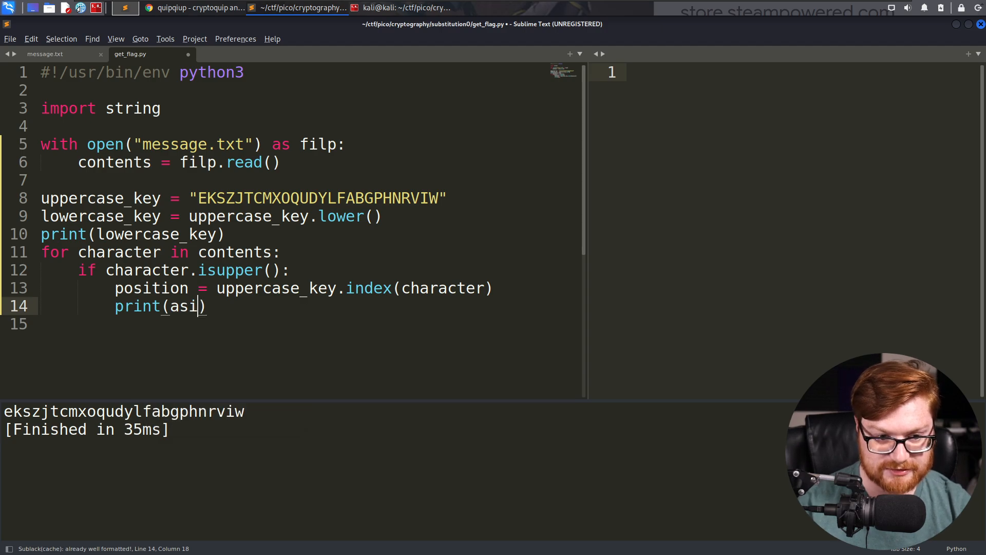
pyautogui.write('string.')
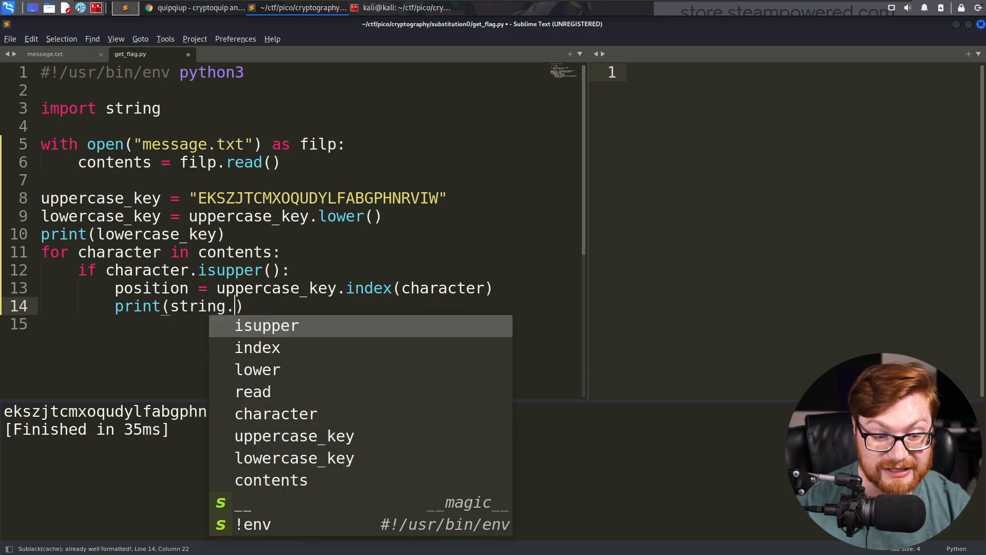
pyautogui.write('ascii_')
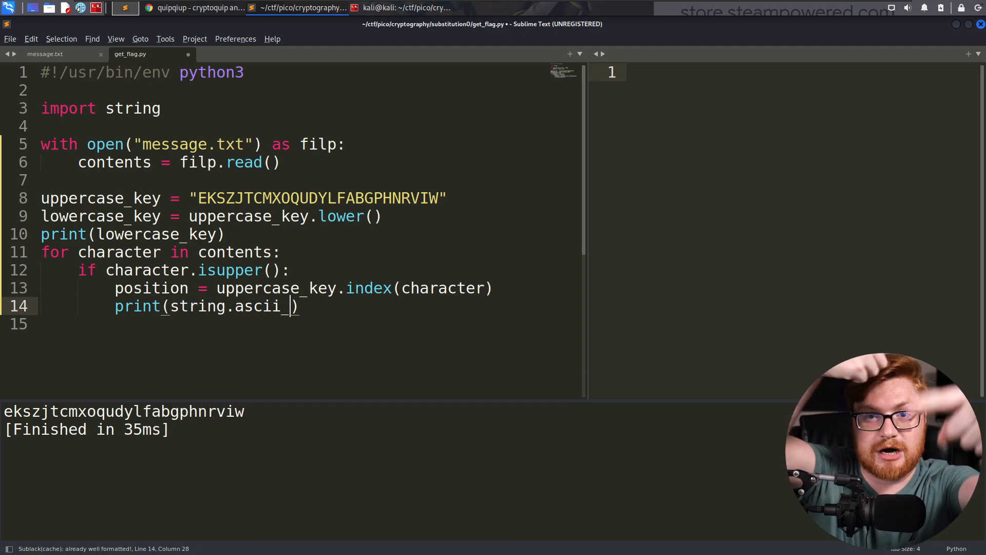
pyautogui.write('uppercase[position')
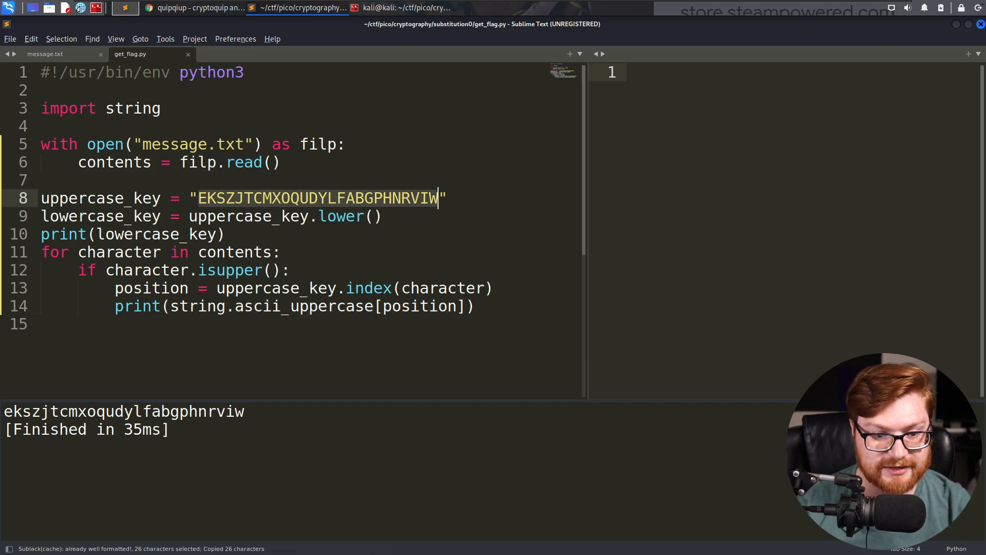
pyautogui.write('AB')
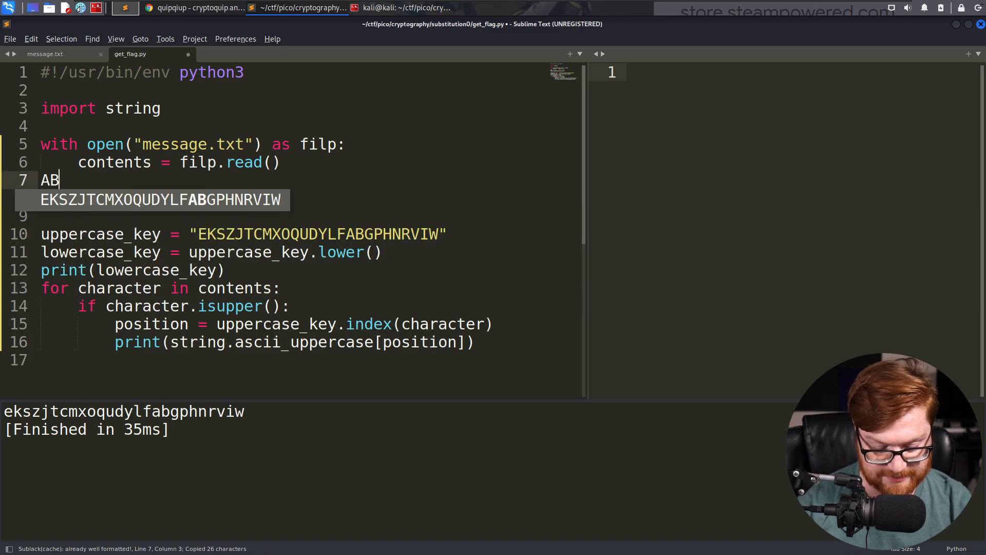
pyautogui.write('CDEF')
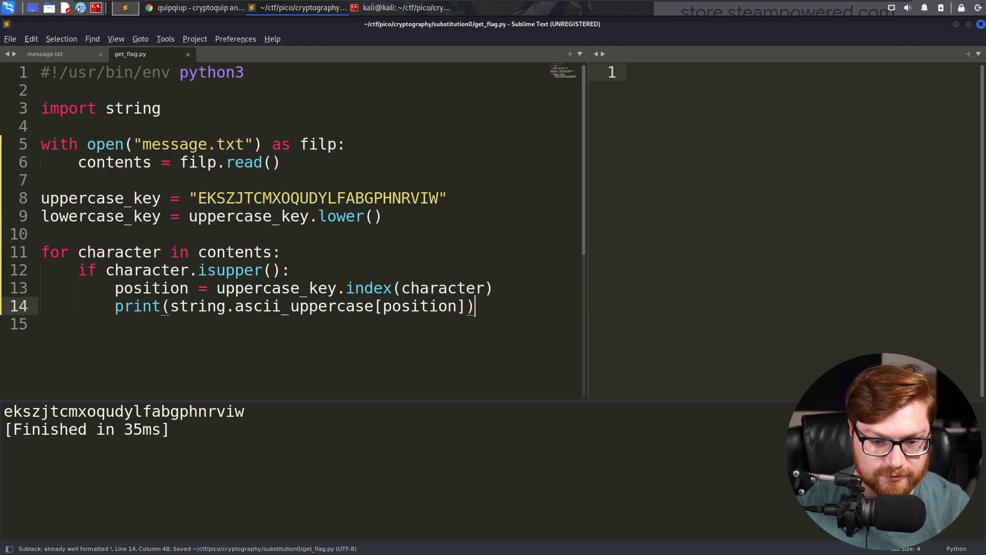
# Add end="" to the print and duplicate the branch as an elif character.islower() case
pyautogui.write(', end=""')
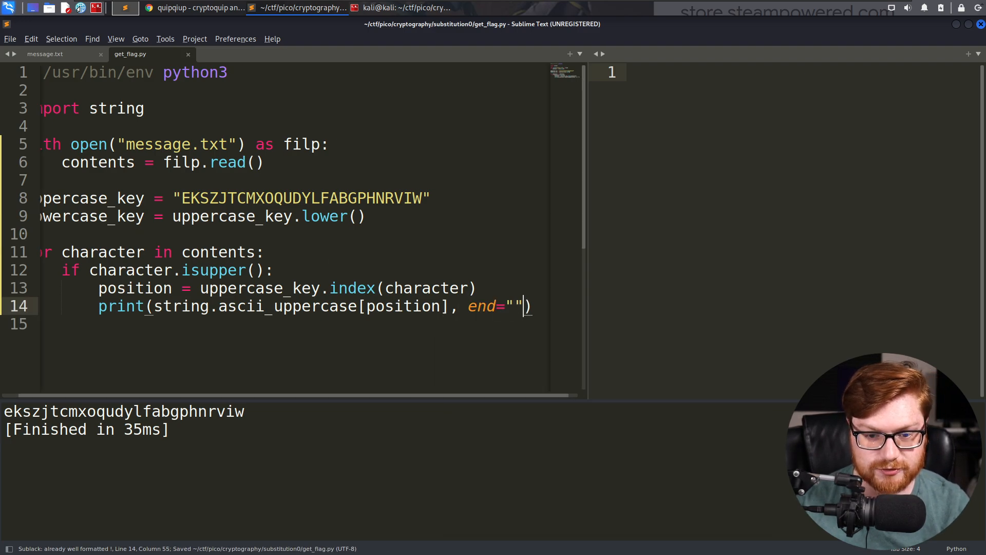
pyautogui.hscroll(-3)
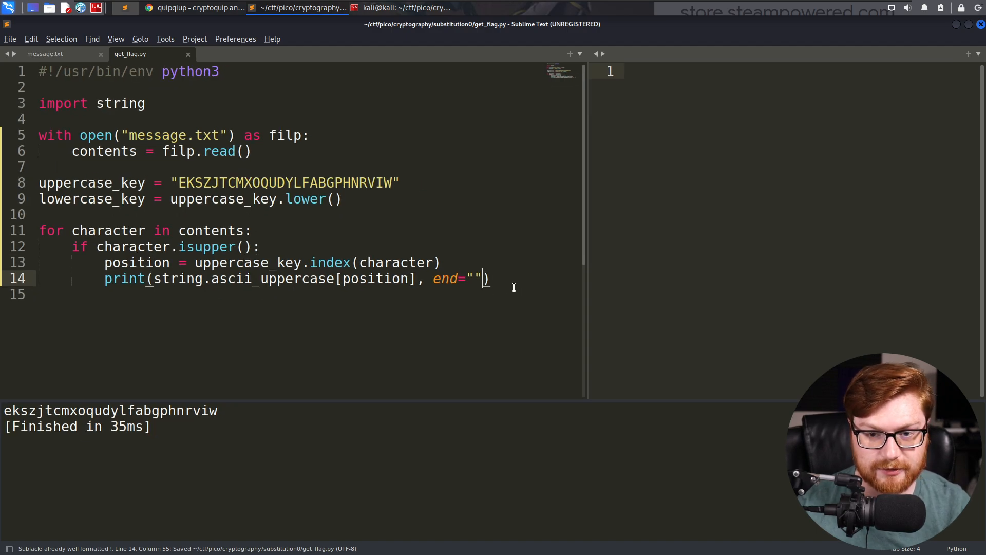
pyautogui.moveTo(585, 264); pyautogui.dragTo(720, 264)
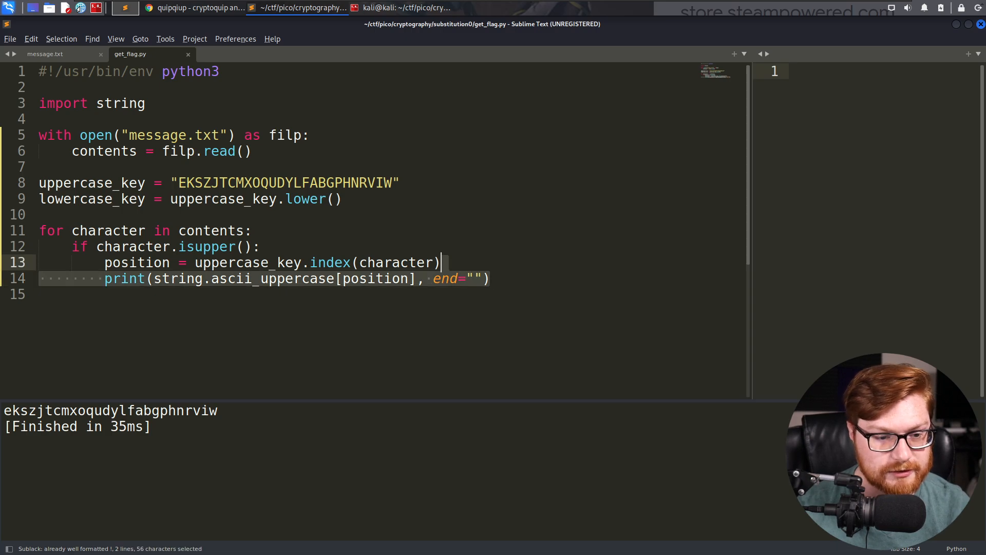
pyautogui.write('e')
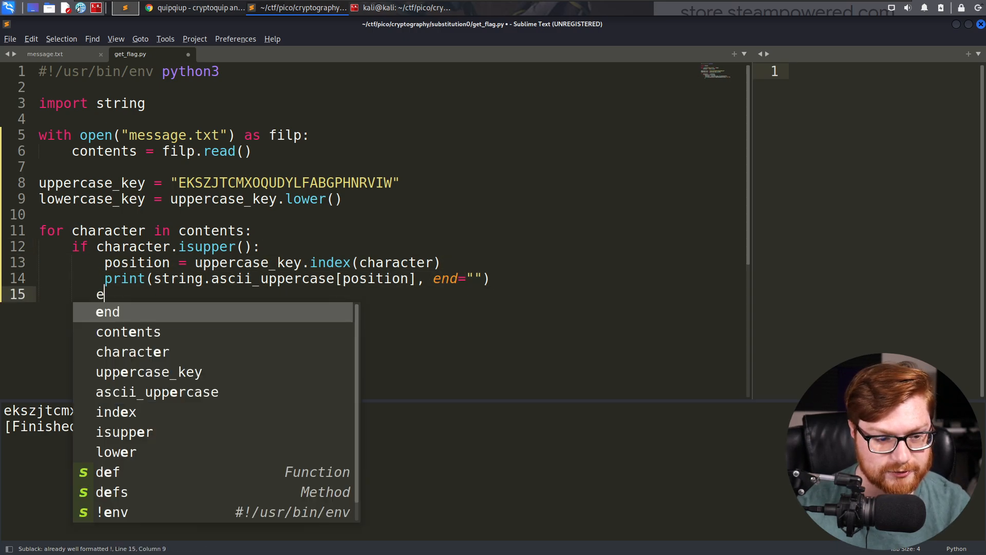
pyautogui.write('lif character.')
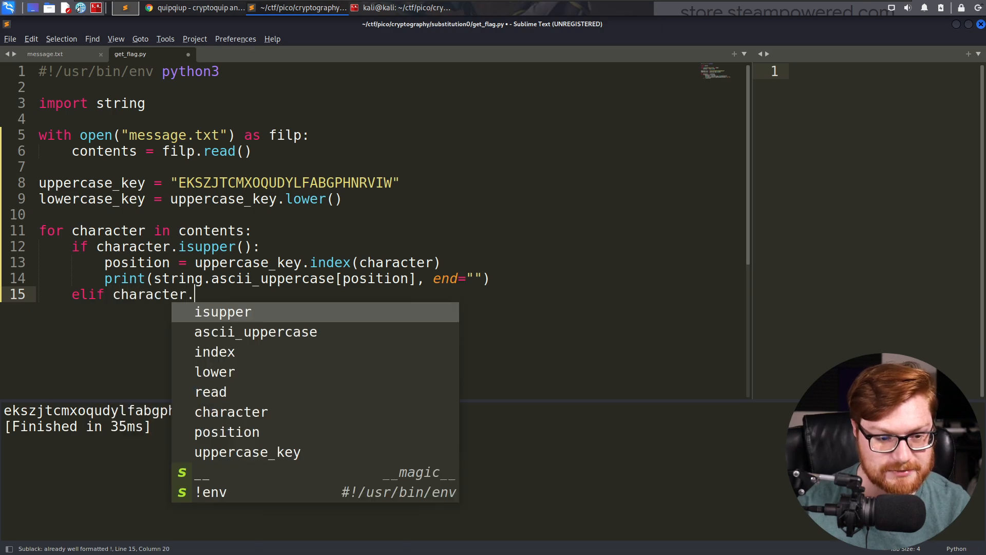
pyautogui.write('islower():')
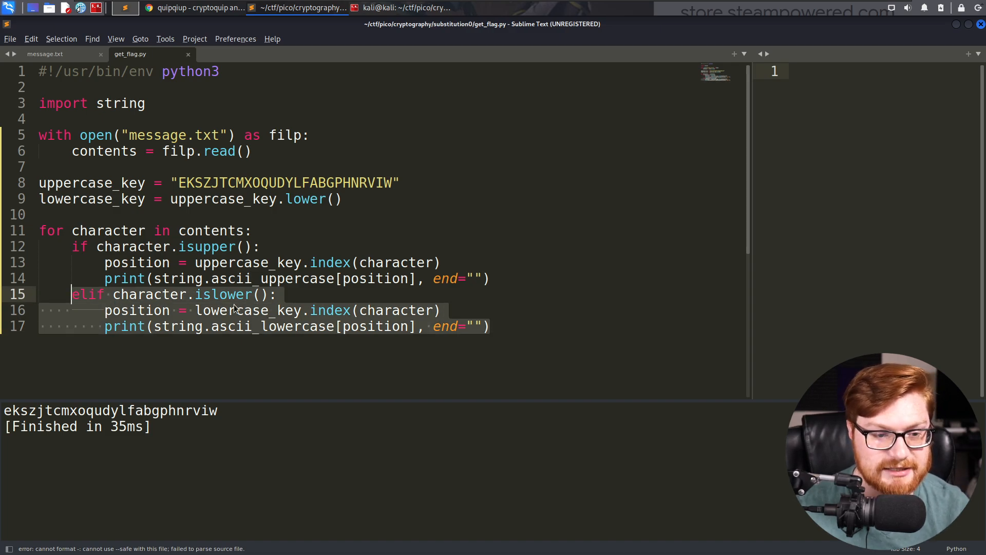
# Check the encoded text in message.txt, then return to get_flag.py
pyautogui.click(44, 54)
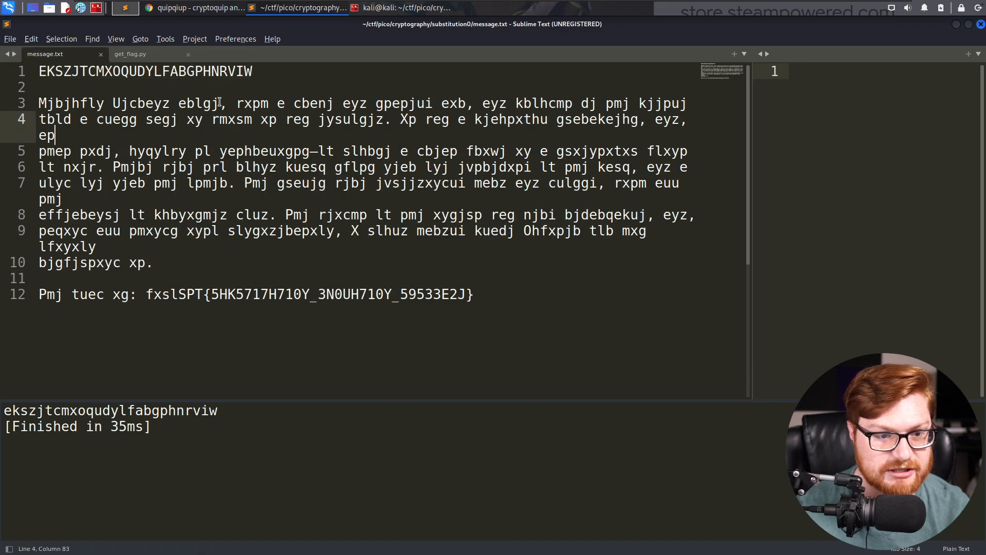
pyautogui.click(235, 103)
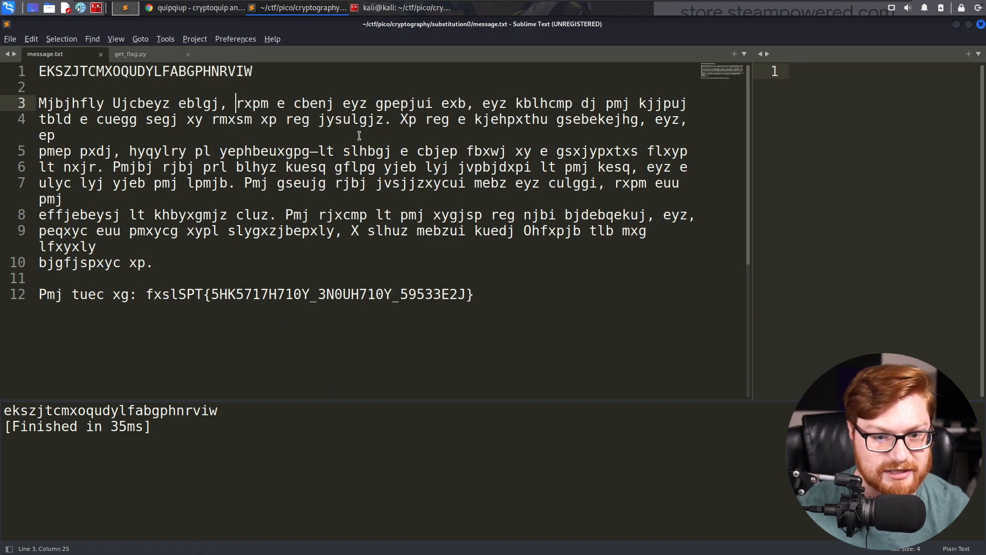
pyautogui.doubleClick(213, 293)
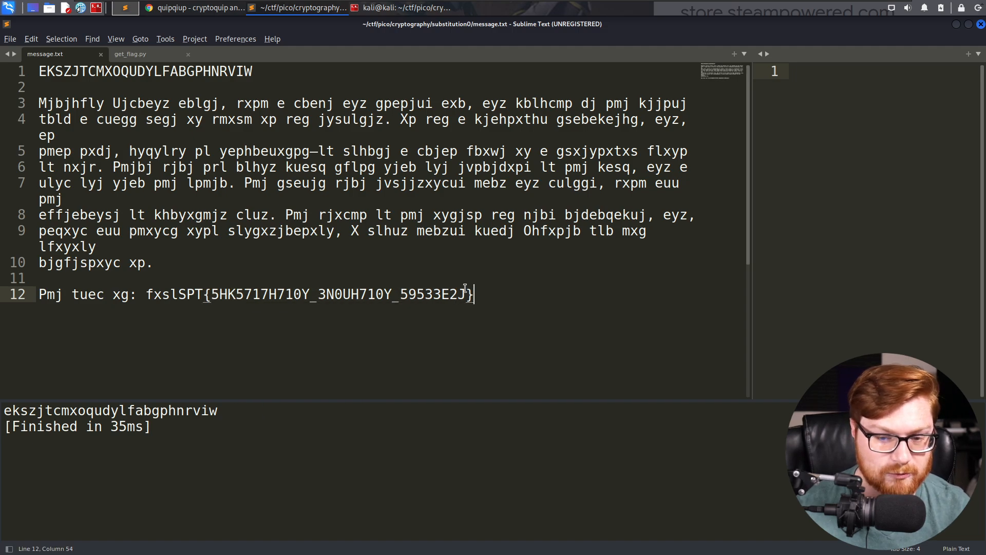
pyautogui.click(130, 54)
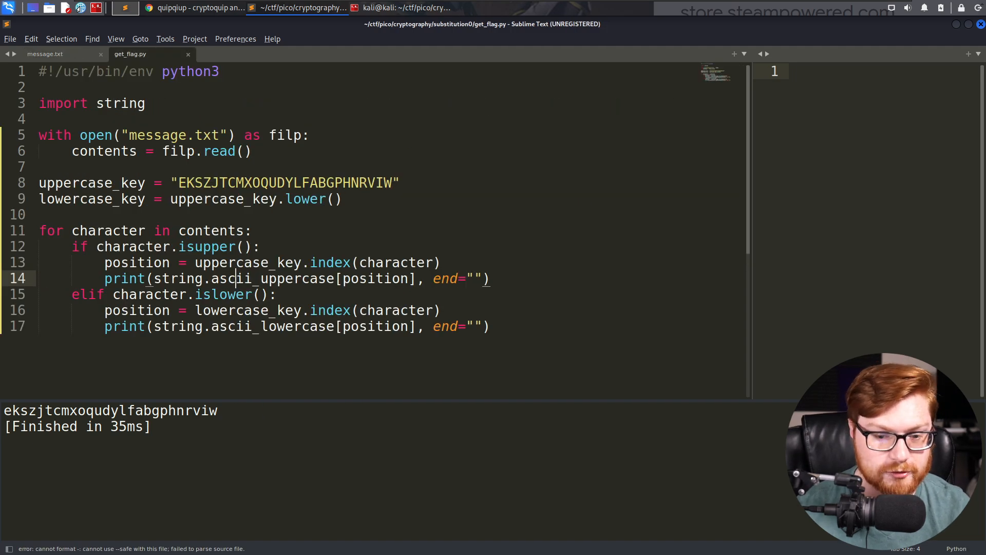
# Print ascii_lowercase[position] for lowercase letters and the unchanged character in an else branch
pyautogui.press('Return')
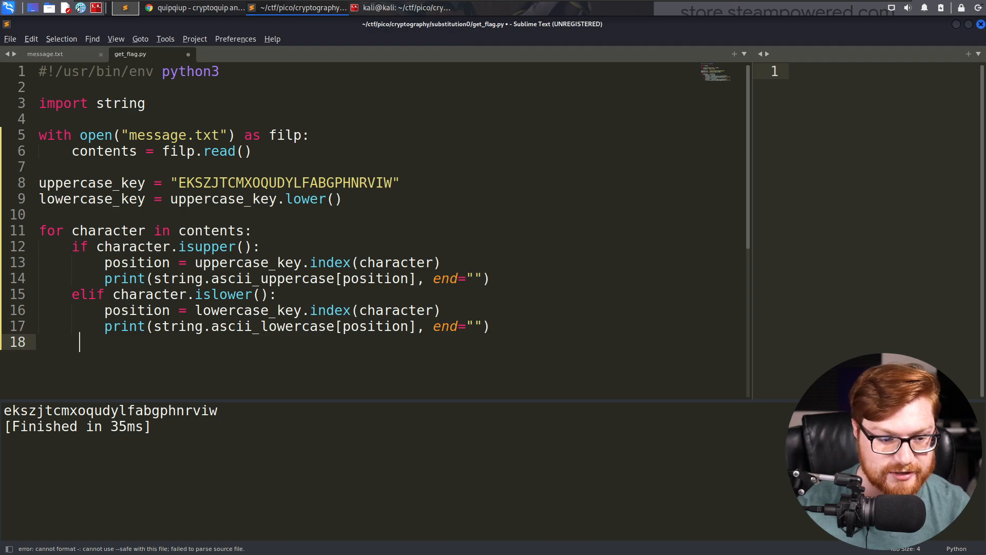
pyautogui.write('else:')
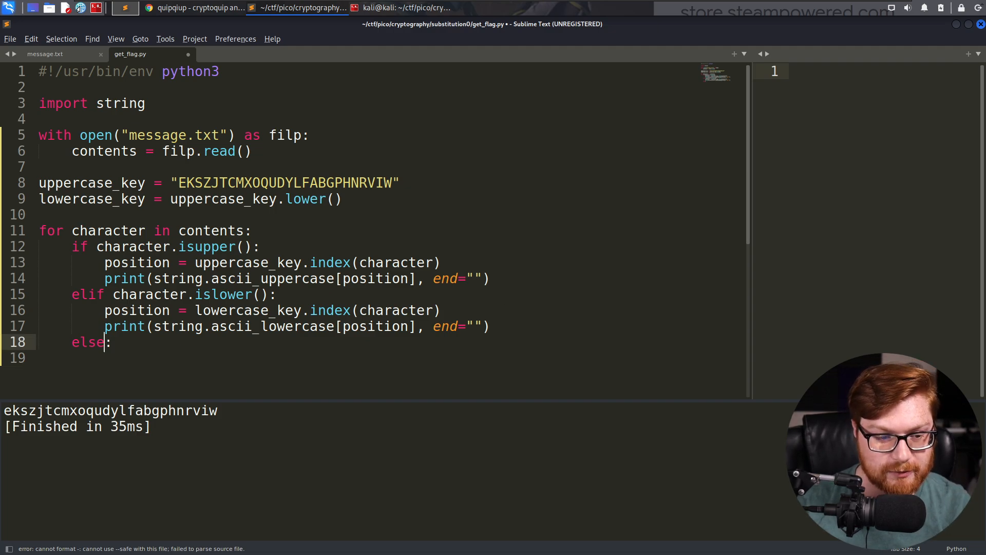
pyautogui.write('print(string.ascii_lowercase[position], end="")')
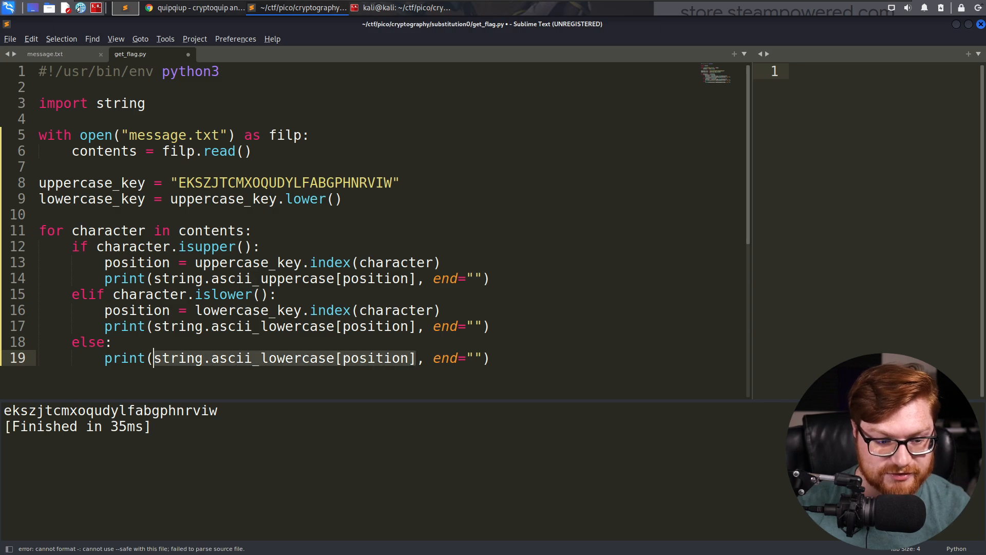
pyautogui.write('character, end="")')
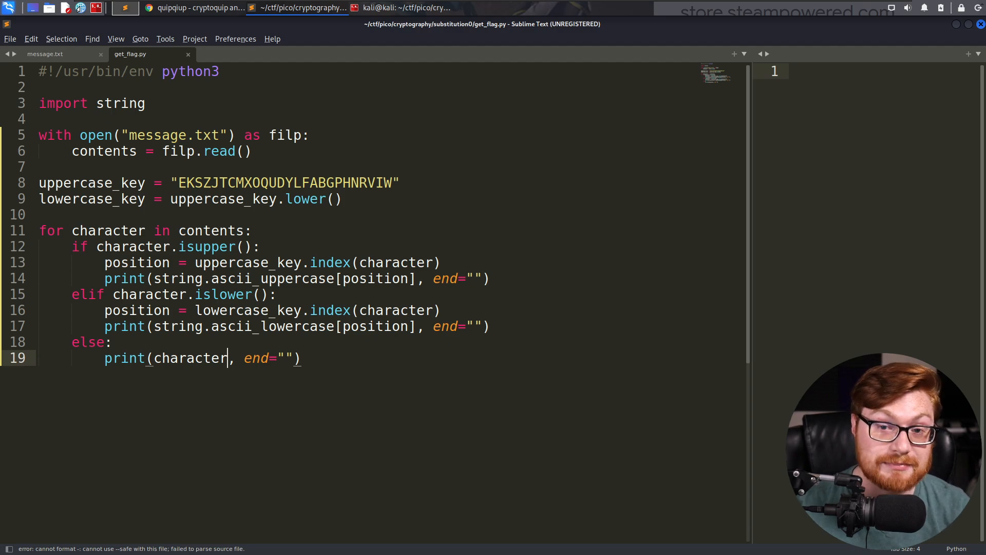
pyautogui.moveTo(744, 250)
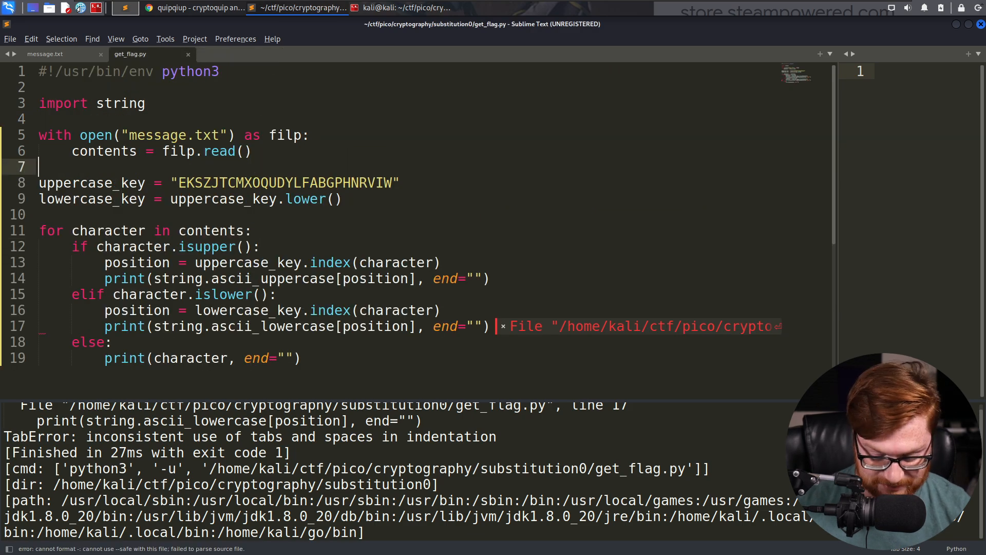
# Convert the file's indentation to spaces and rebuild, printing the decoded message with the flag
pyautogui.write('spaces')
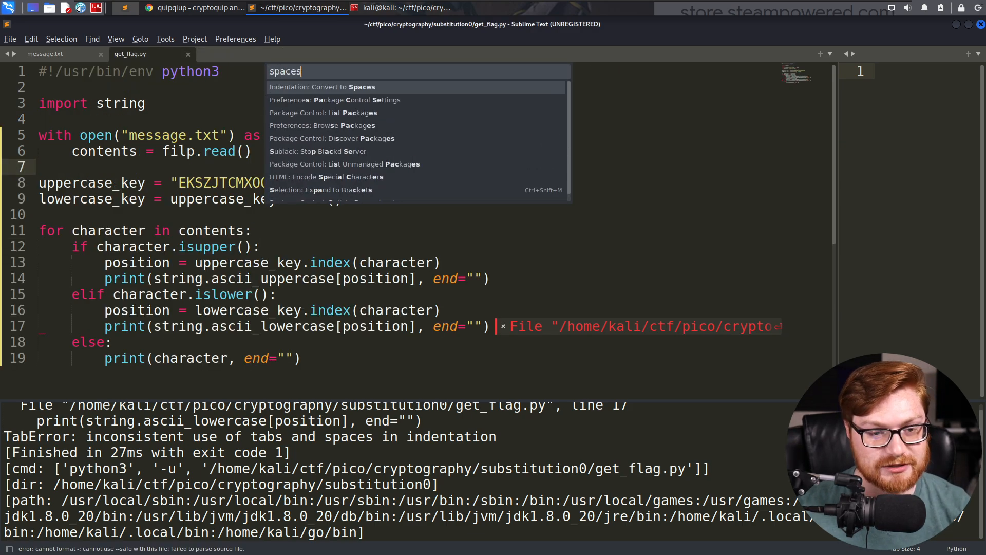
pyautogui.click(321, 86)
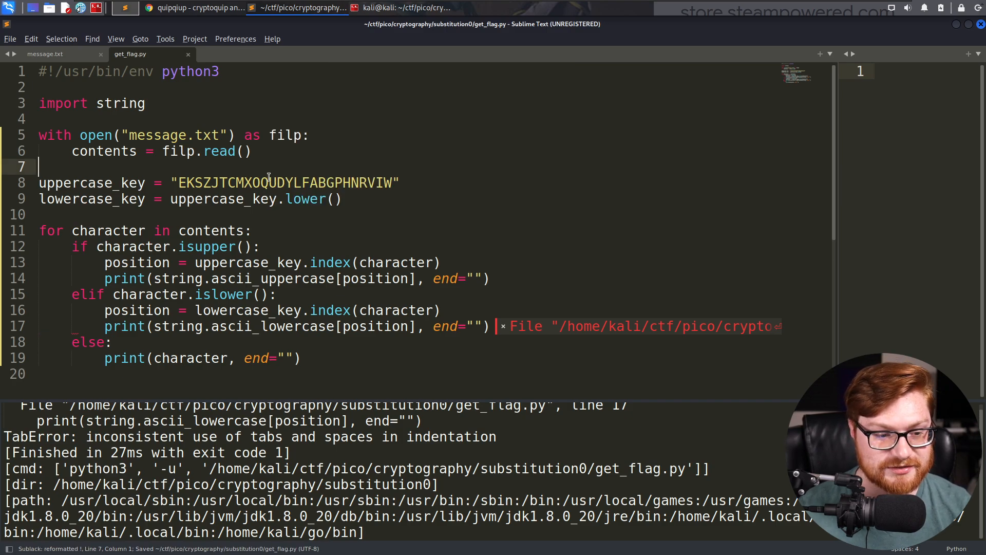
pyautogui.click(258, 246)
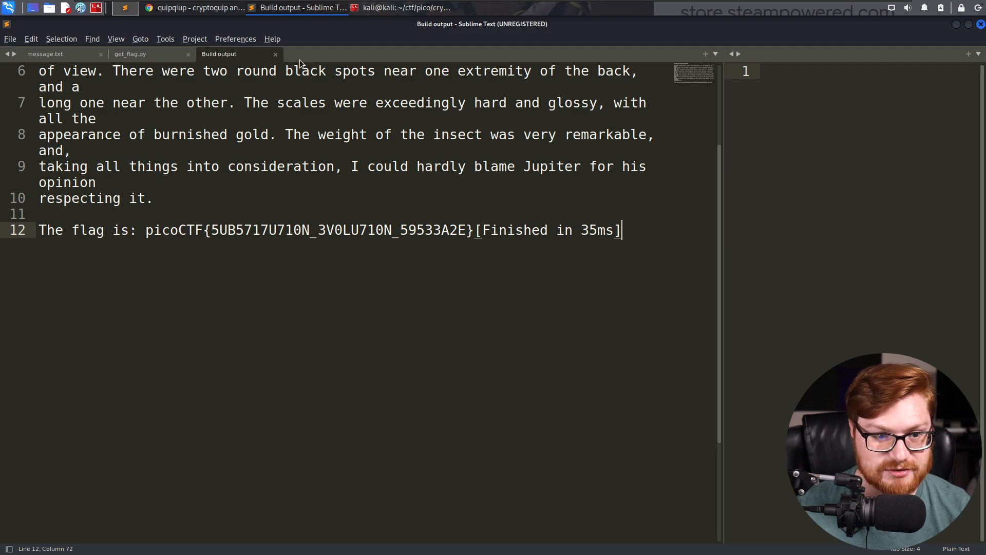
pyautogui.click(131, 54)
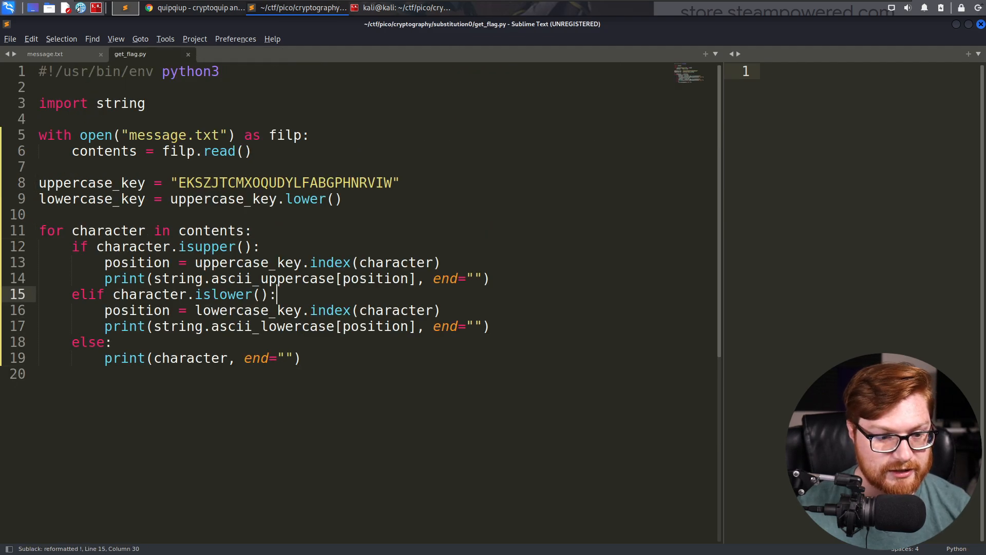
# Create flag = [] and replace the three prints with flag.append(...) calls
pyautogui.write('fl')
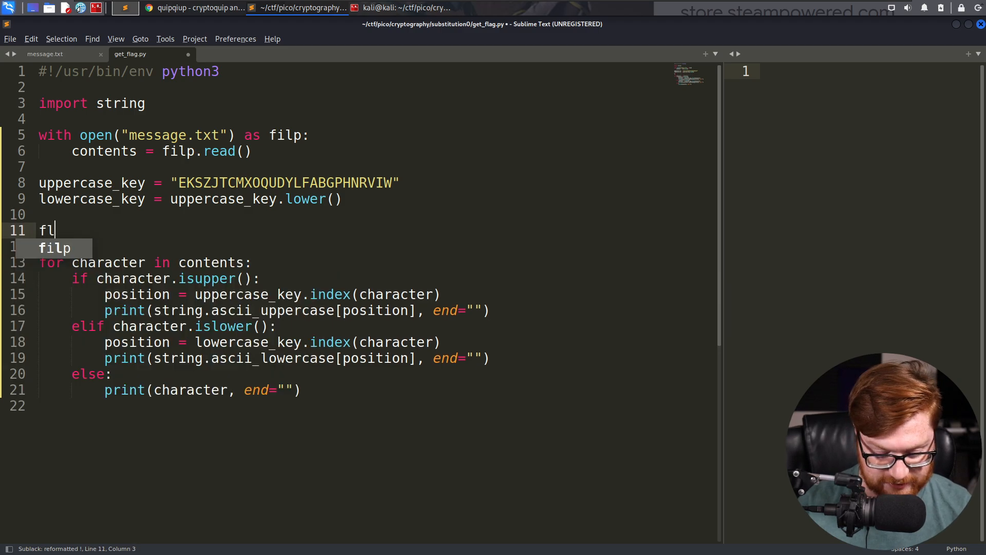
pyautogui.write('ag = []')
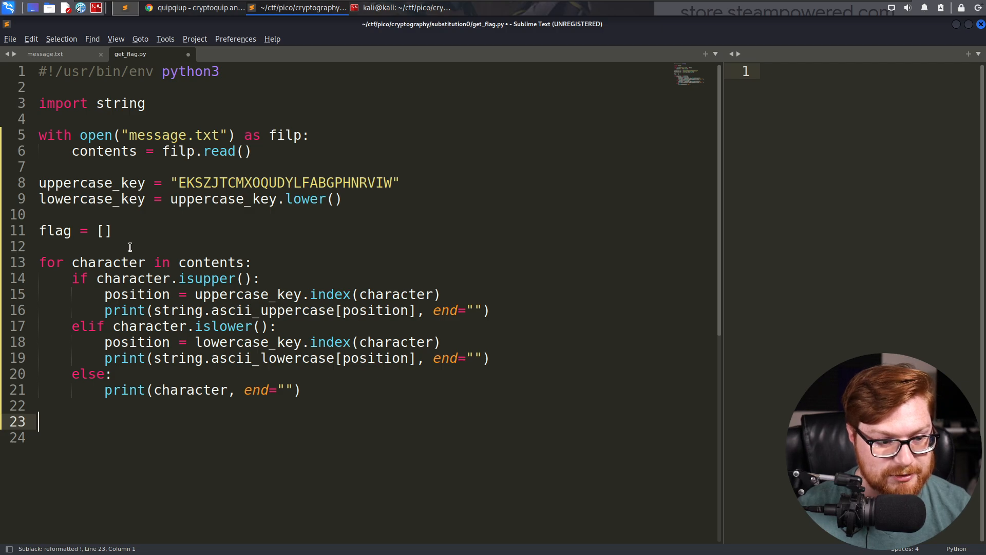
pyautogui.click(152, 310)
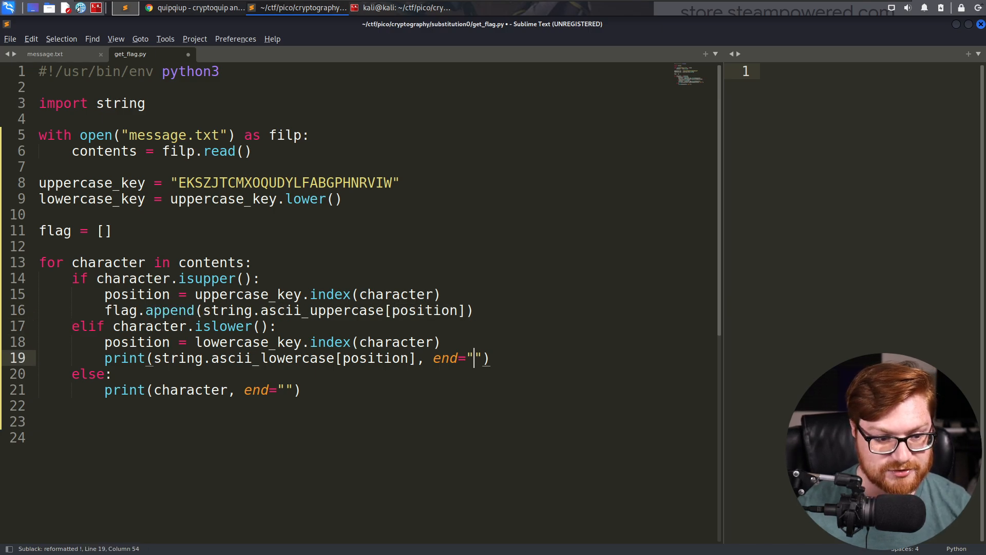
pyautogui.write('flag.append')
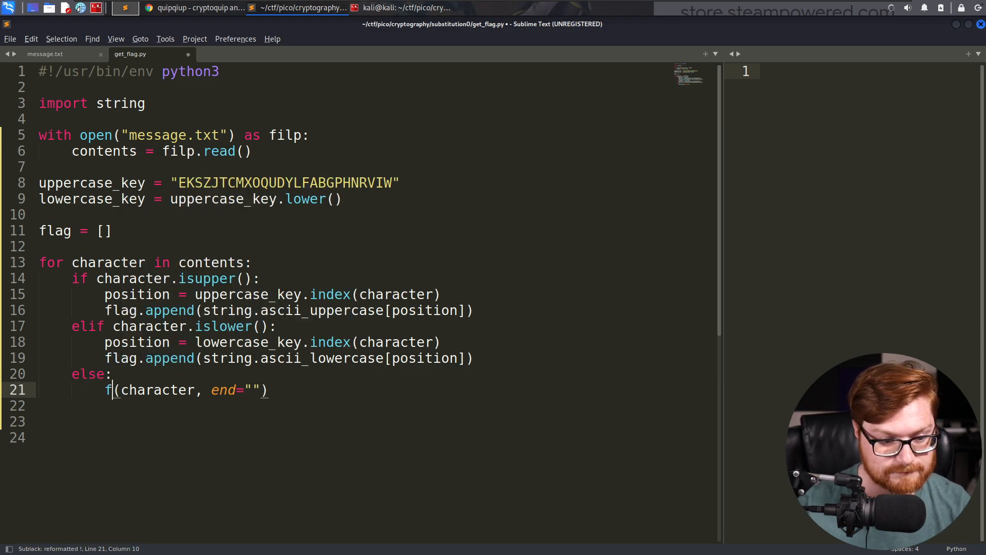
pyautogui.write('lag.a')
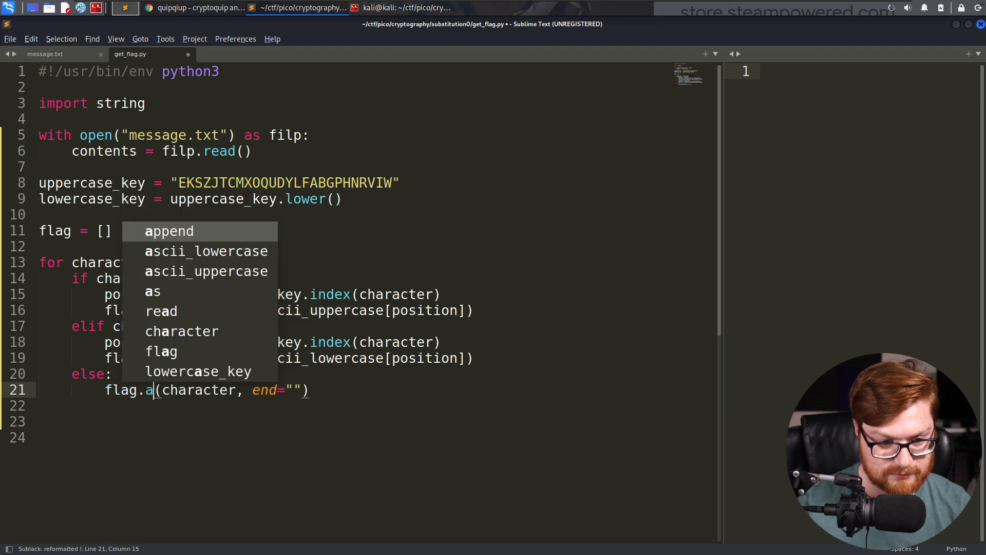
pyautogui.click(169, 231)
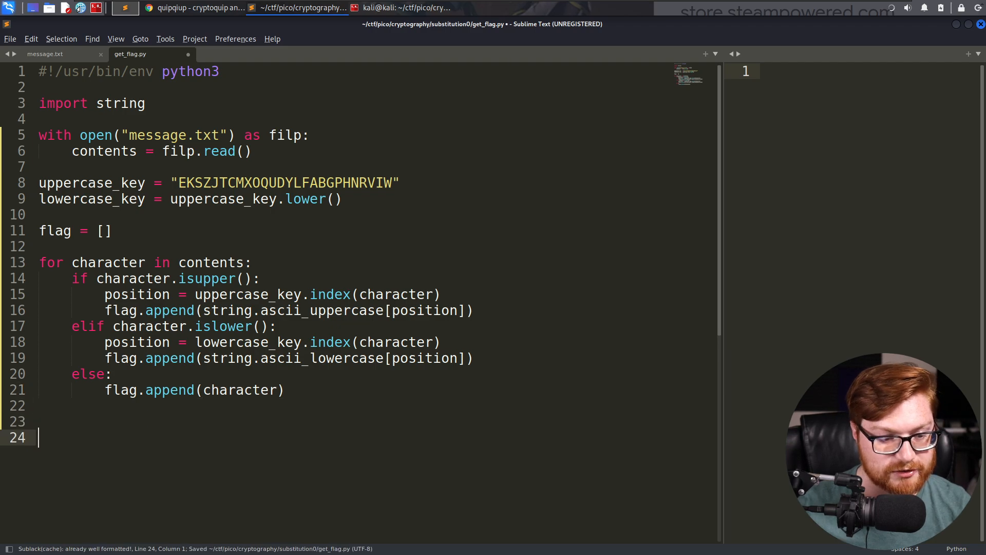
# Join the list into a string and print only flag.split()[-1], then rebuild
pyautogui.write('pr')
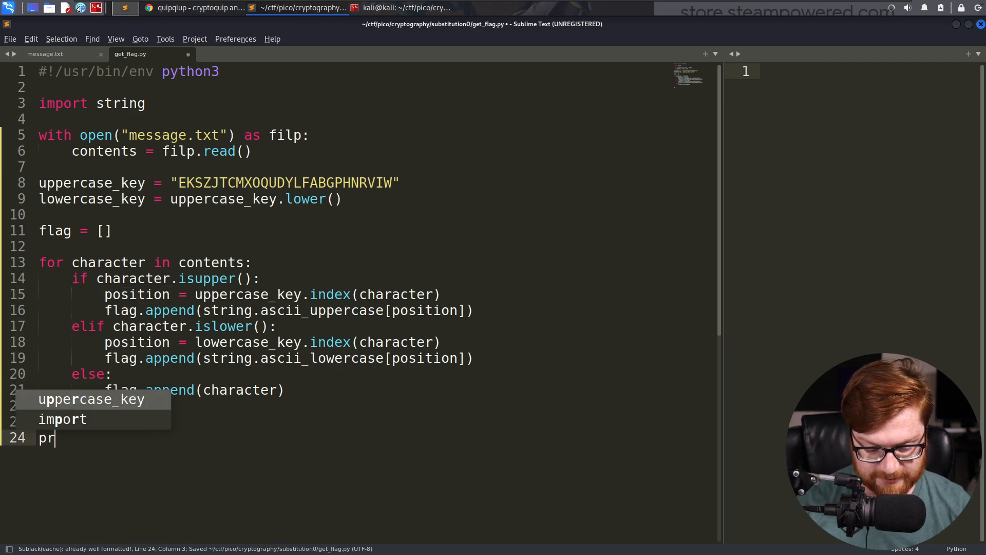
pyautogui.write('int(')
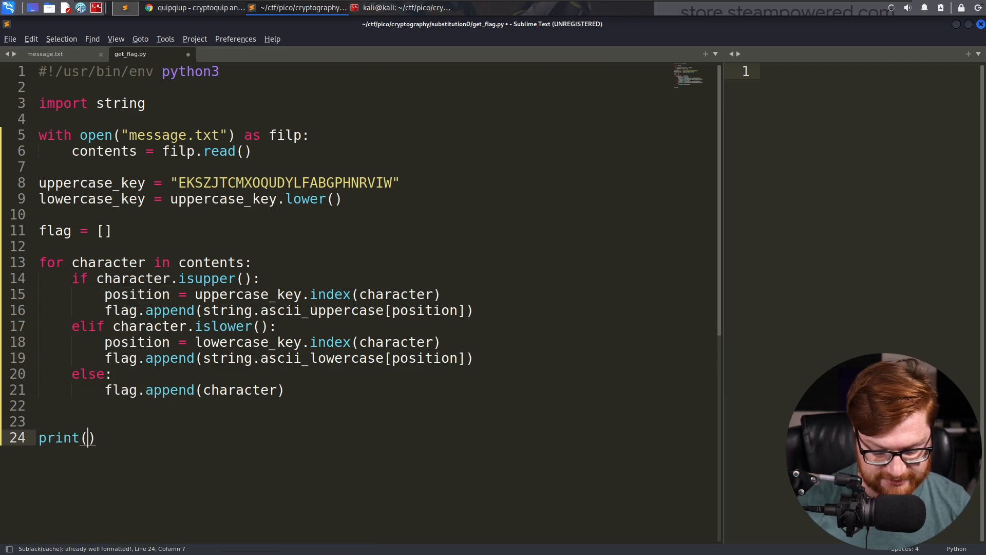
pyautogui.write('"".join(')
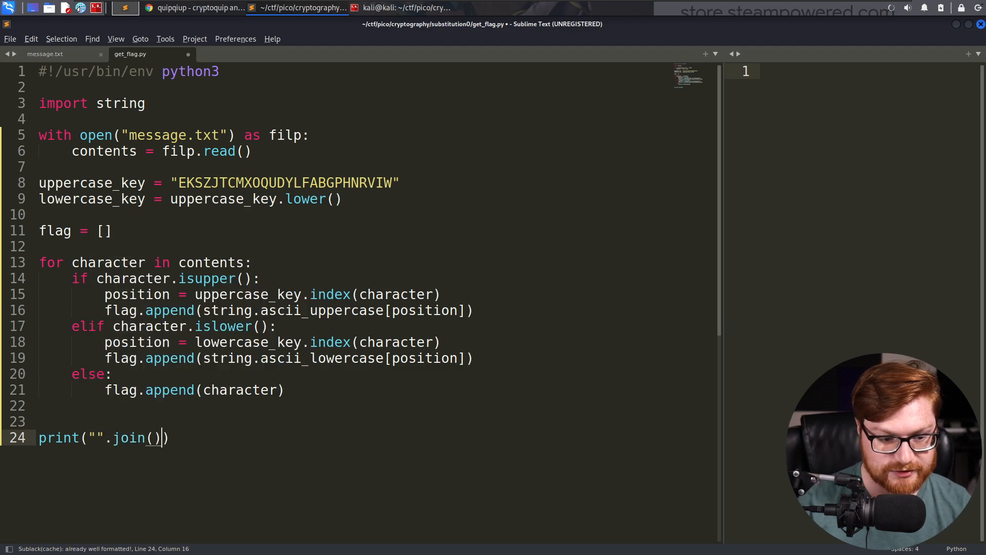
pyautogui.write('flag =')
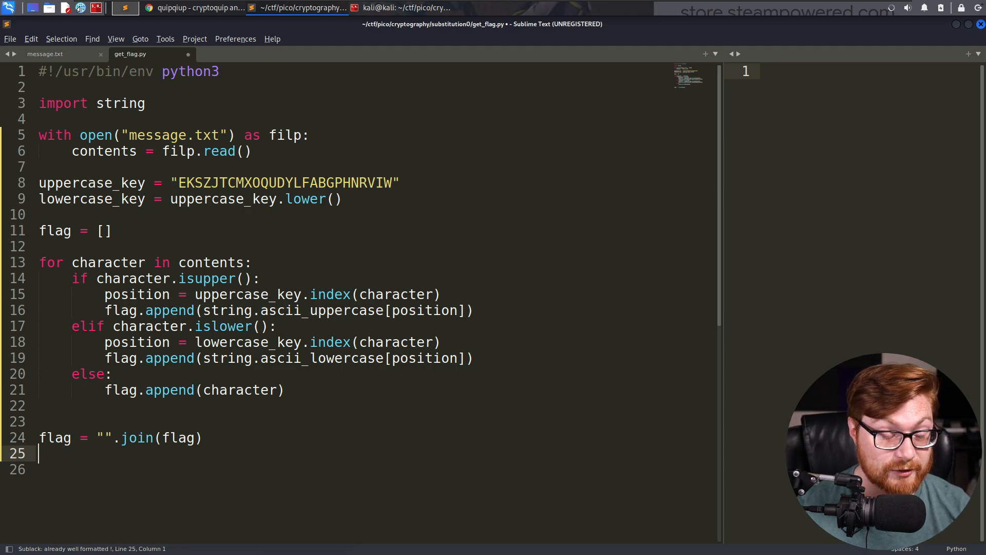
pyautogui.write('flag.split(')
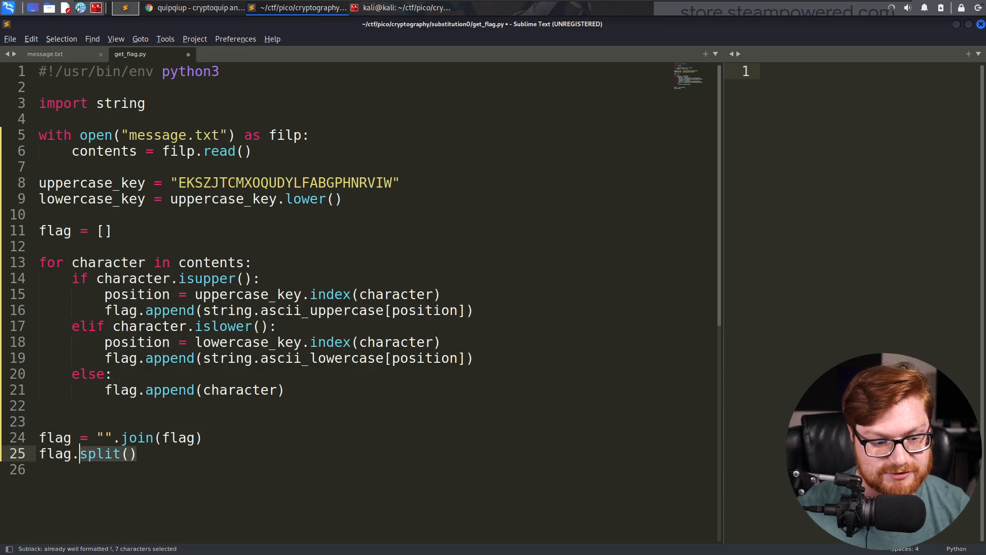
pyautogui.write('" "')
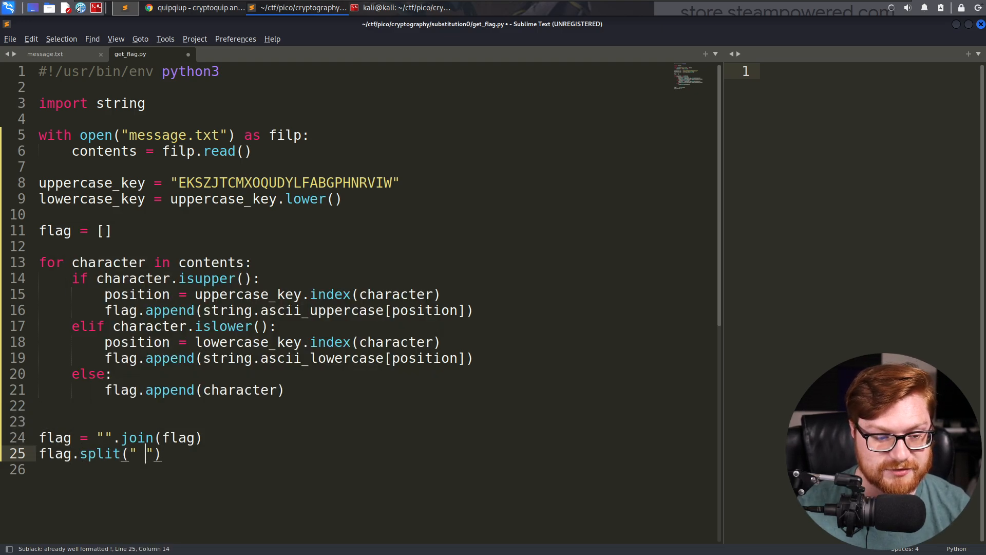
pyautogui.press('BackSpace')
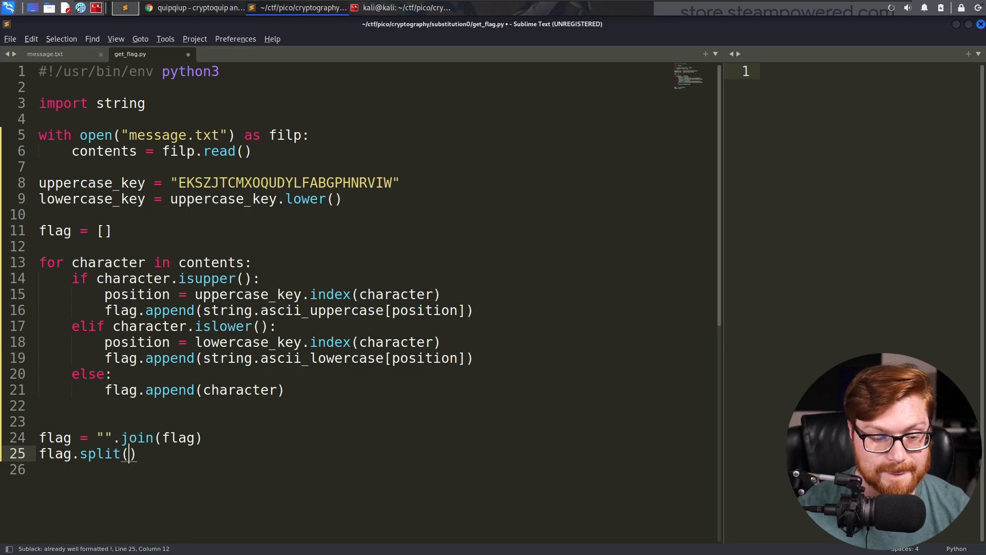
pyautogui.write('[-1])')
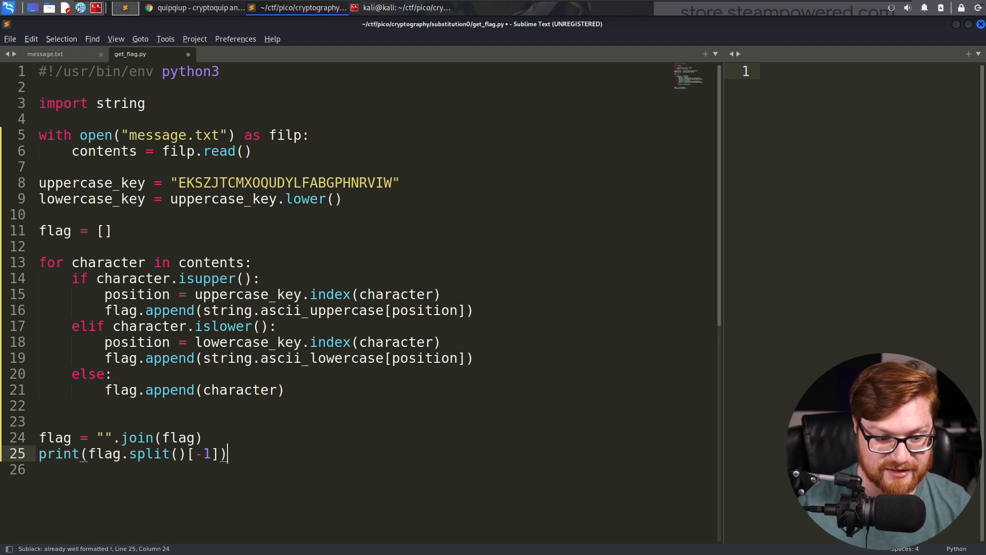
pyautogui.press('ctrl+b')
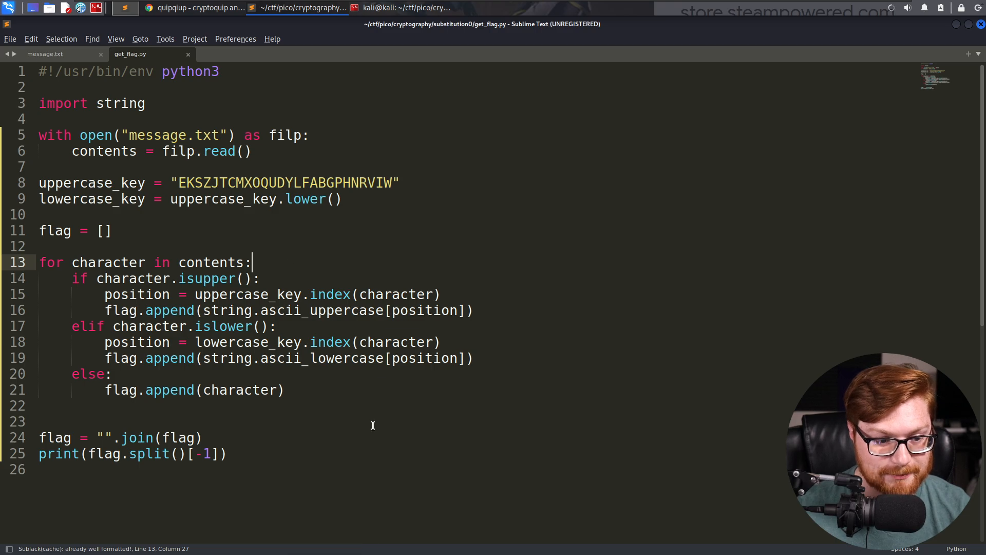
# Run python3 get_flag.py > flag.txt in the terminal and select the printed flag
pyautogui.click(192, 7)
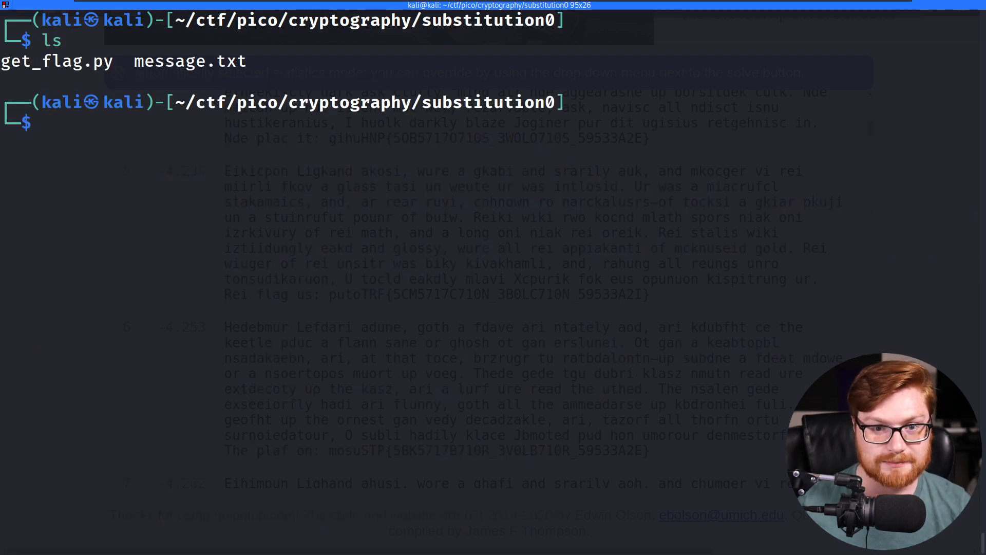
pyautogui.write('python3 get_flag.py > flag.txt')
pyautogui.write('cat flag.txt')
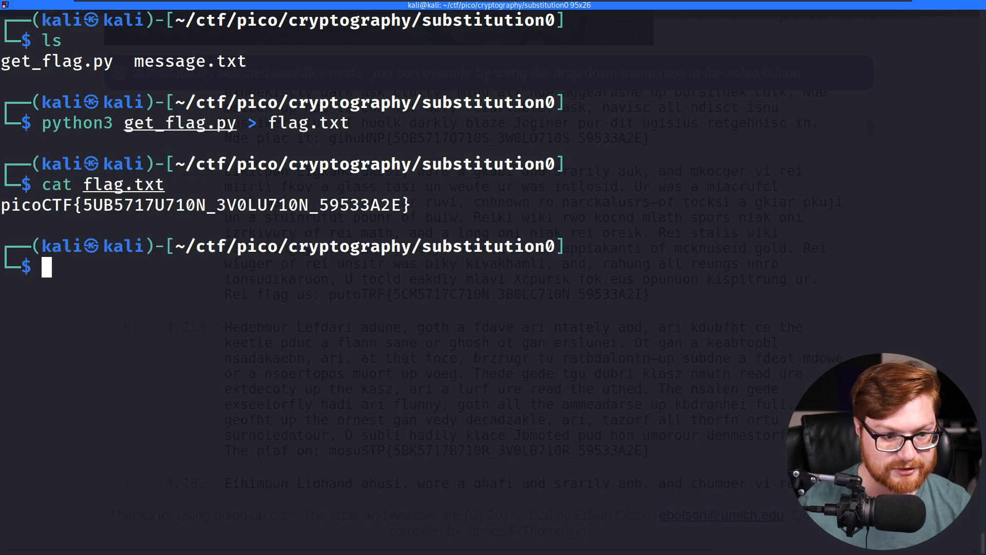
pyautogui.moveTo(0, 203); pyautogui.dragTo(409, 203)
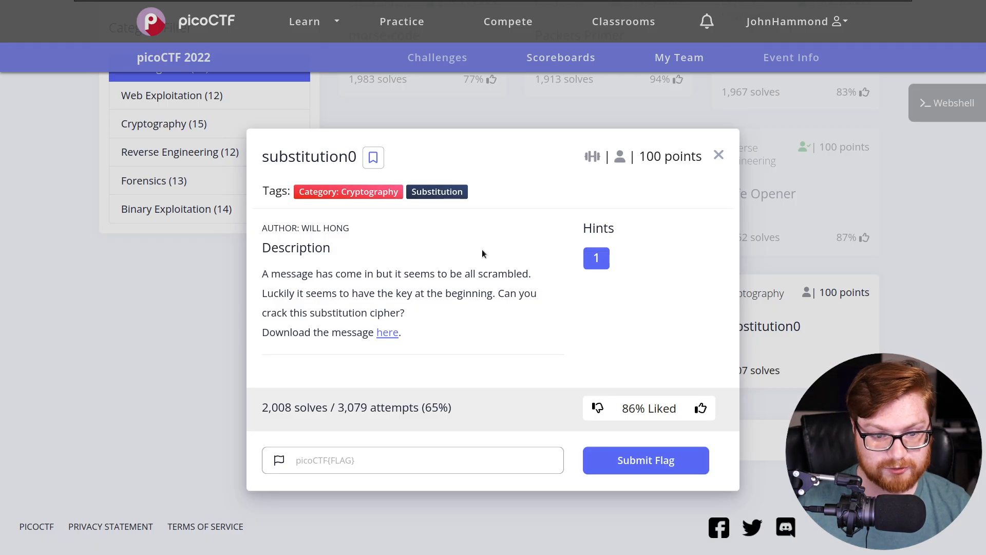
# Submit picoCTF{5UB5717U710N_3V0LU710N_59533A2E} for substitution0 and return to the editor
pyautogui.write('picoCTF{5UB5717U710N_3V0LU710N_59533A2E}')
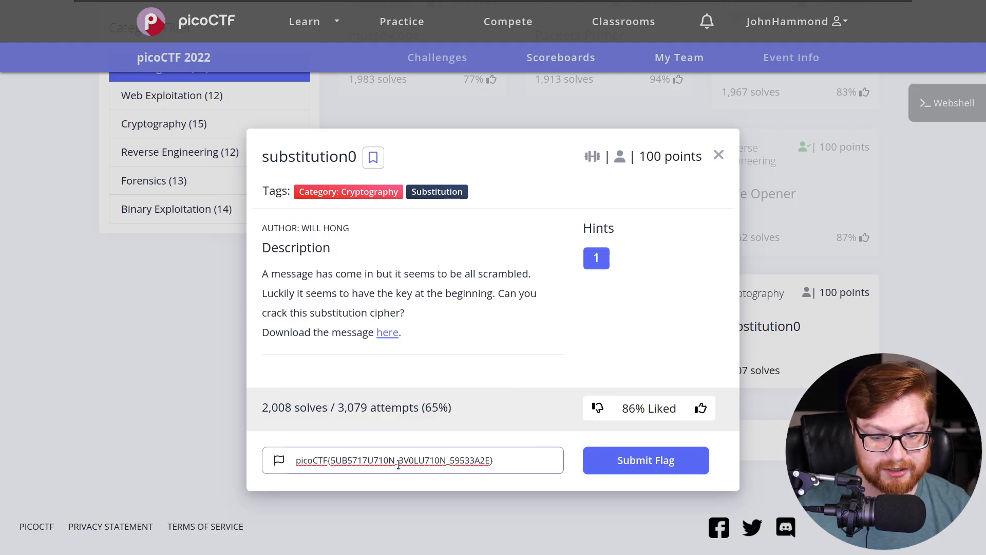
pyautogui.click(645, 460)
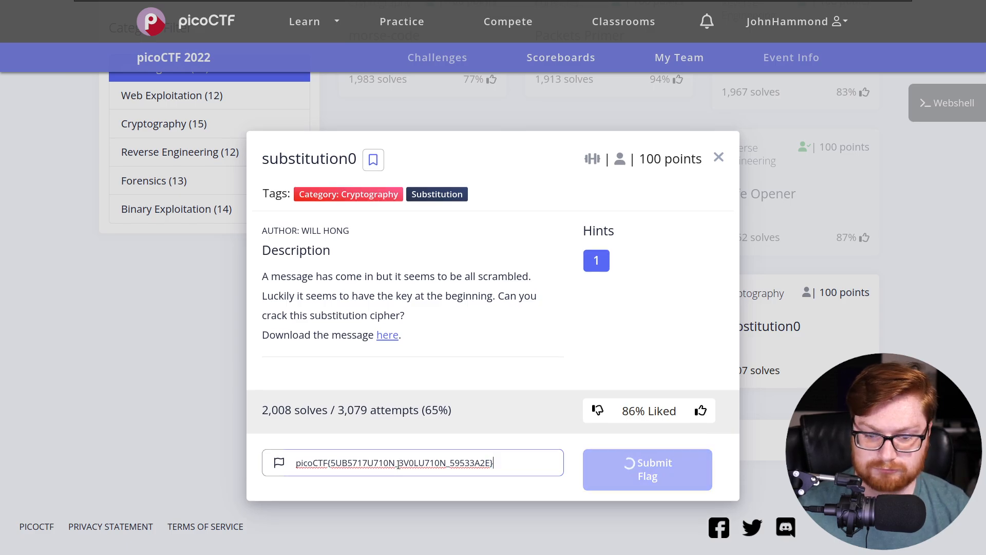
pyautogui.click(646, 470)
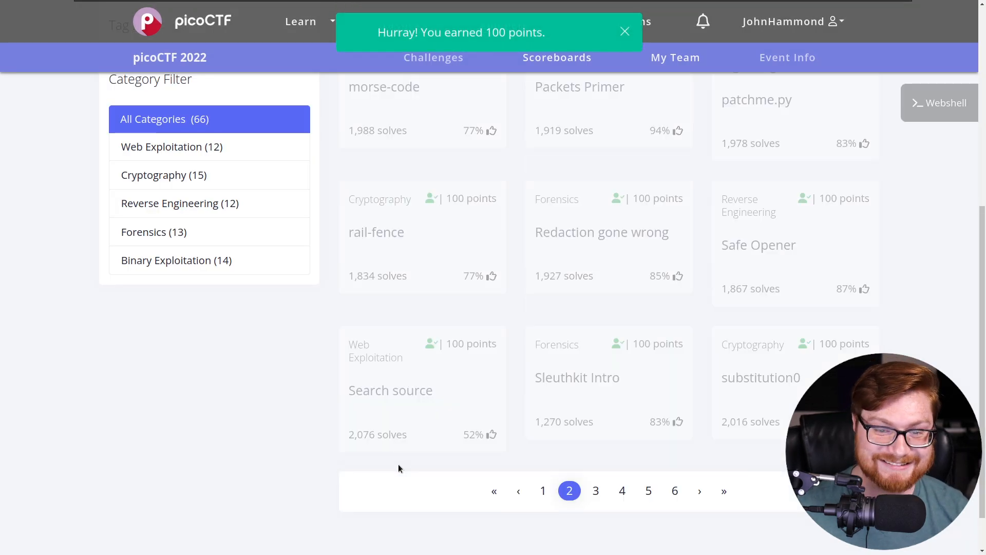
pyautogui.press('alt+tab')
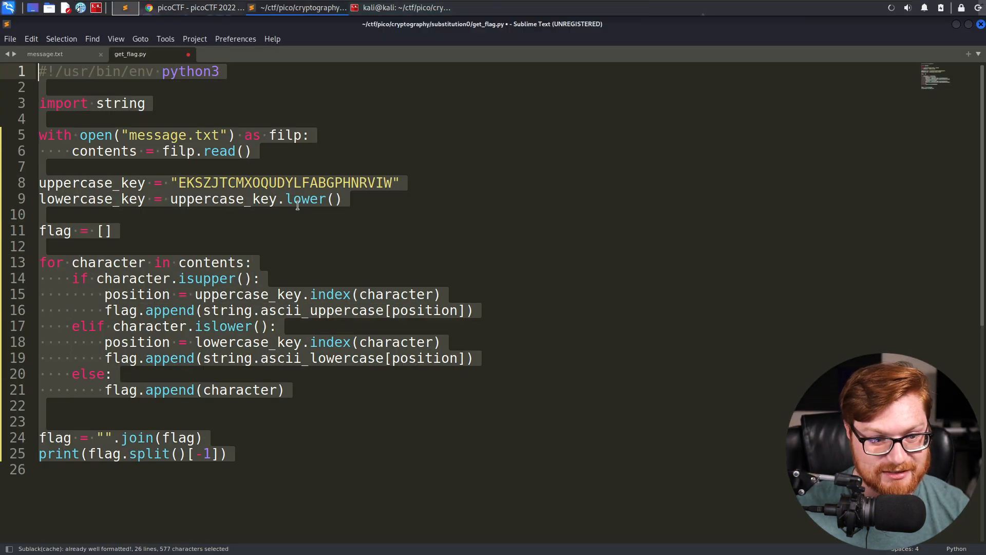
# Select the decoding loop on lines 13–21 of get_flag.py for review
pyautogui.click(301, 198)
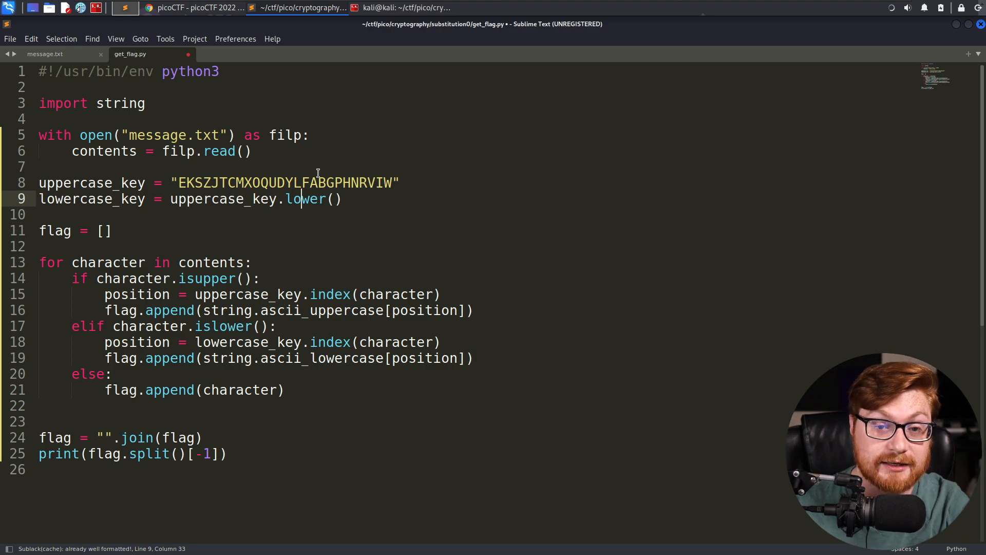
pyautogui.moveTo(39, 262); pyautogui.dragTo(284, 389)
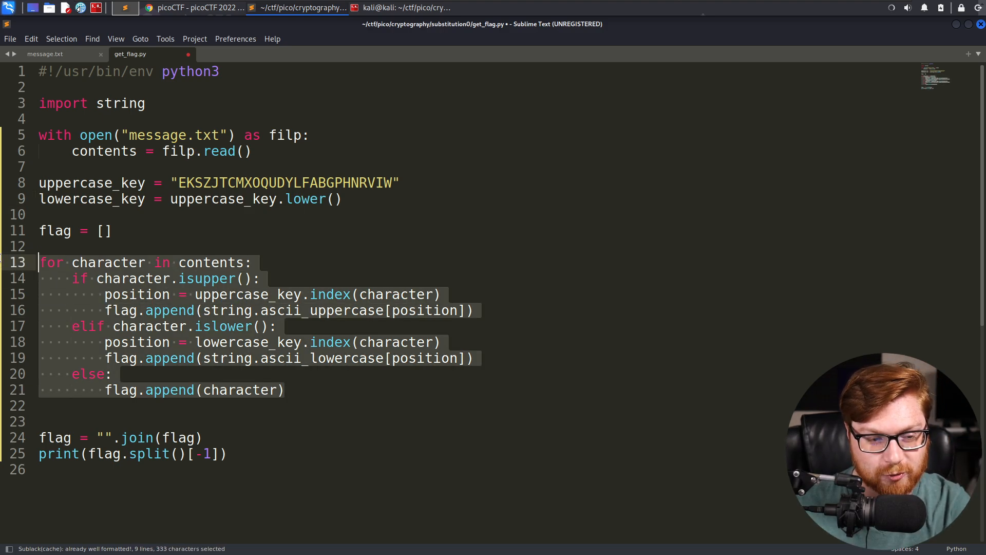
pyautogui.moveTo(350, 225)
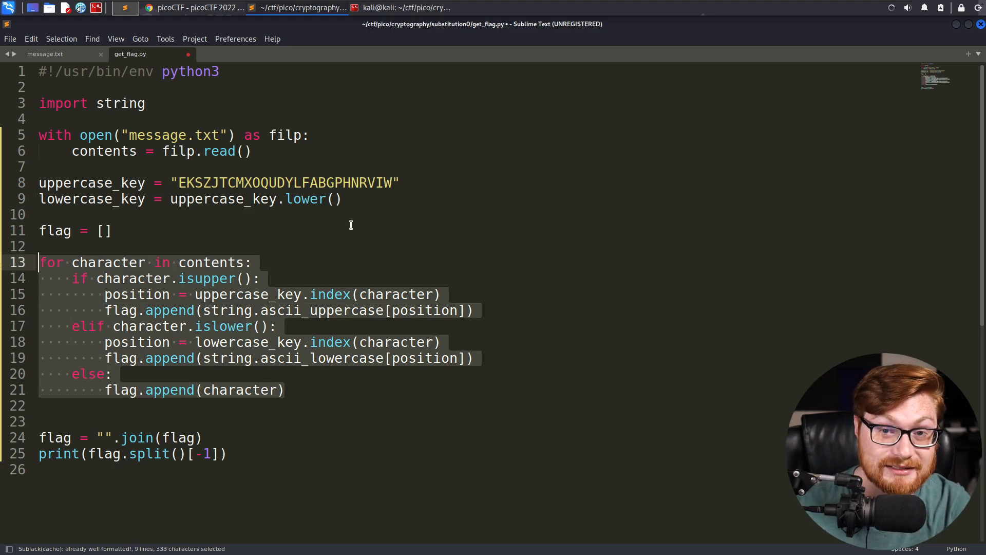